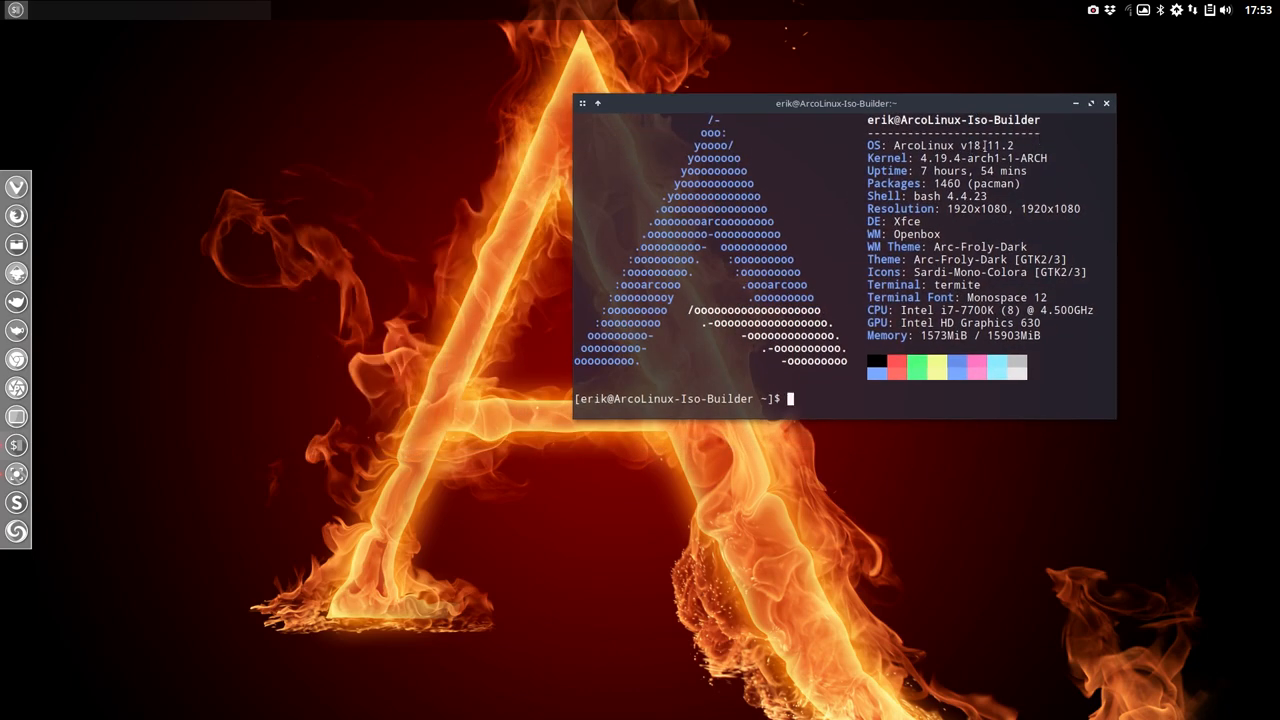
# Move the termite system-info window around the desktop, then close it
pyautogui.doubleClick(975, 146)
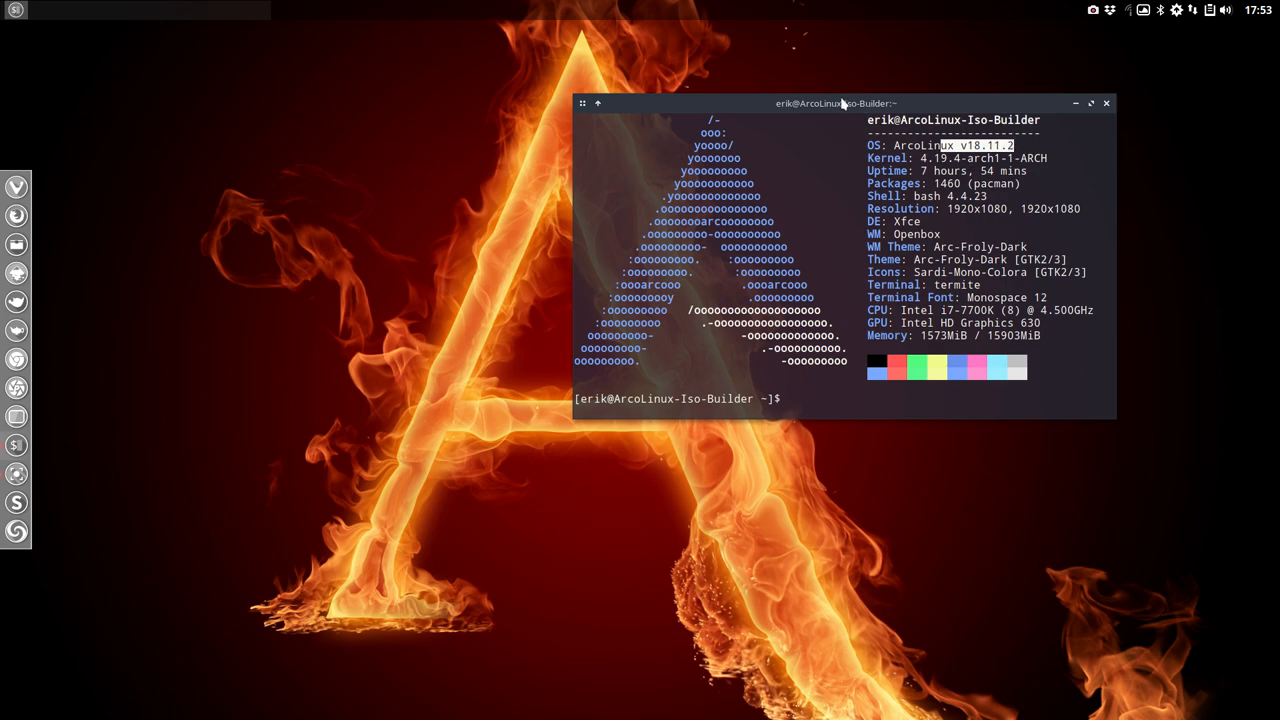
pyautogui.moveTo(835, 103); pyautogui.dragTo(930, 334)
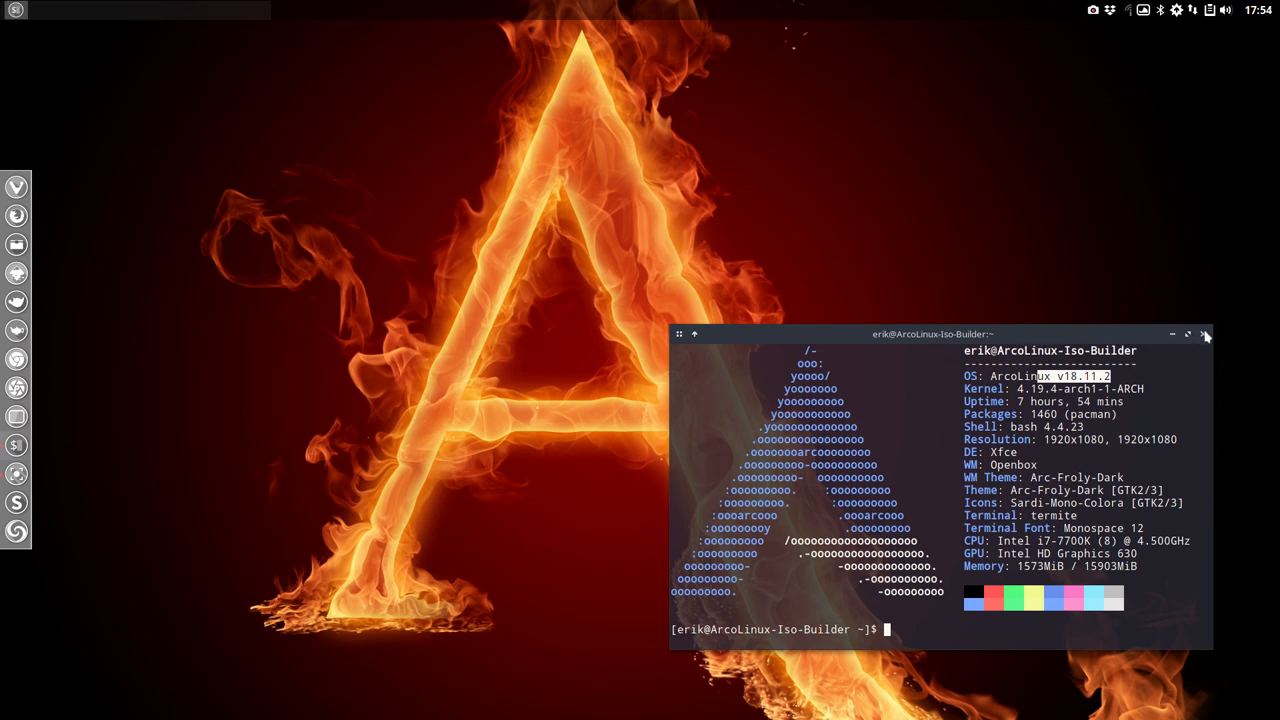
pyautogui.click(1205, 334)
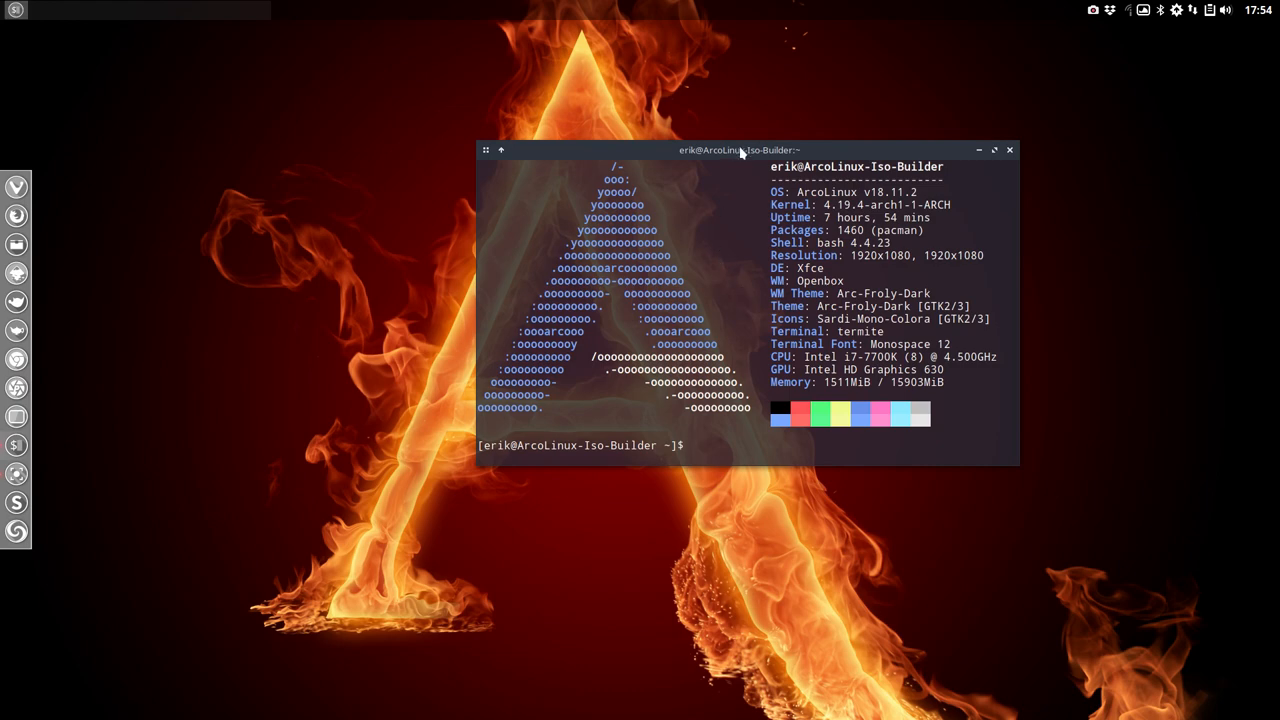
pyautogui.moveTo(740, 150); pyautogui.dragTo(680, 248)
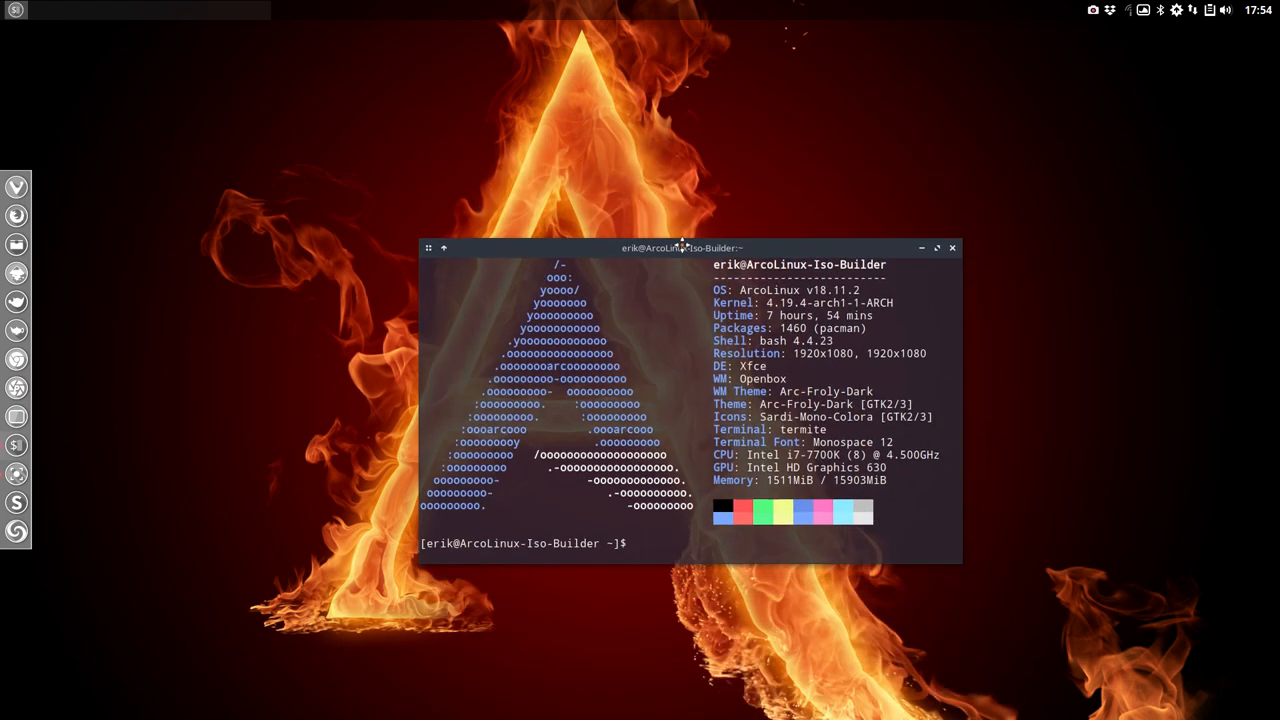
pyautogui.moveTo(681, 247); pyautogui.dragTo(900, 187)
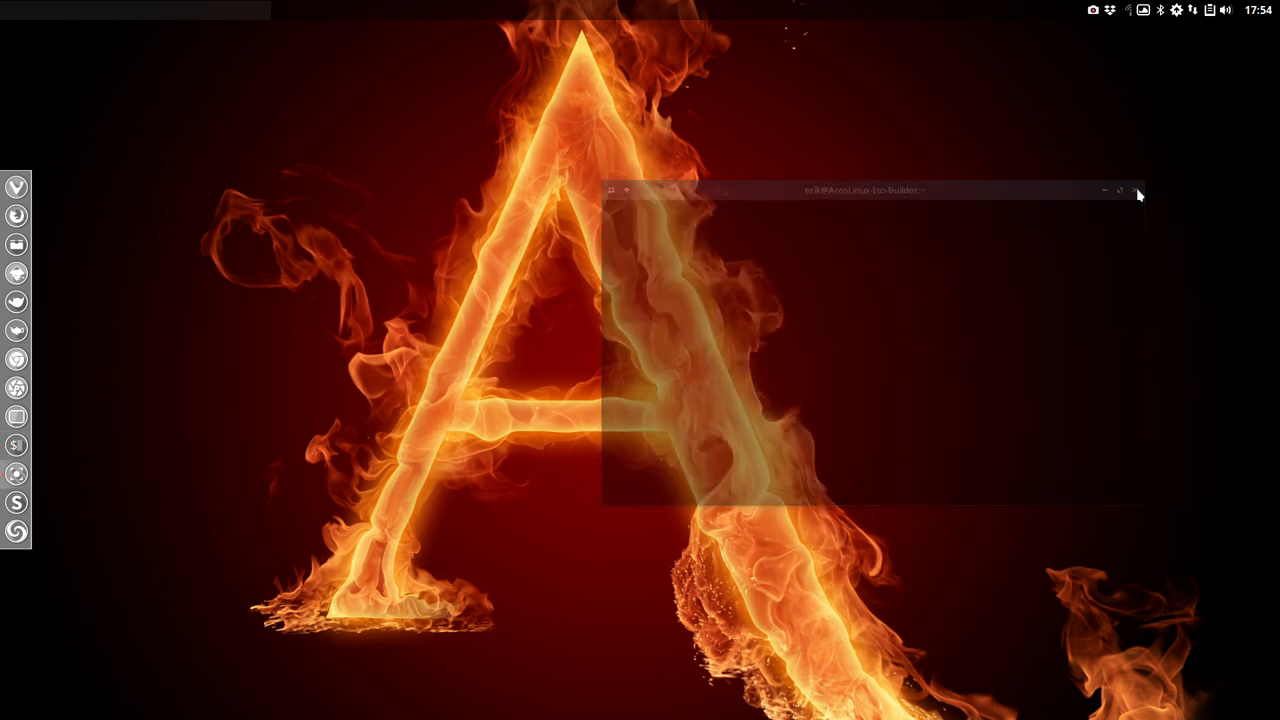
pyautogui.click(1137, 191)
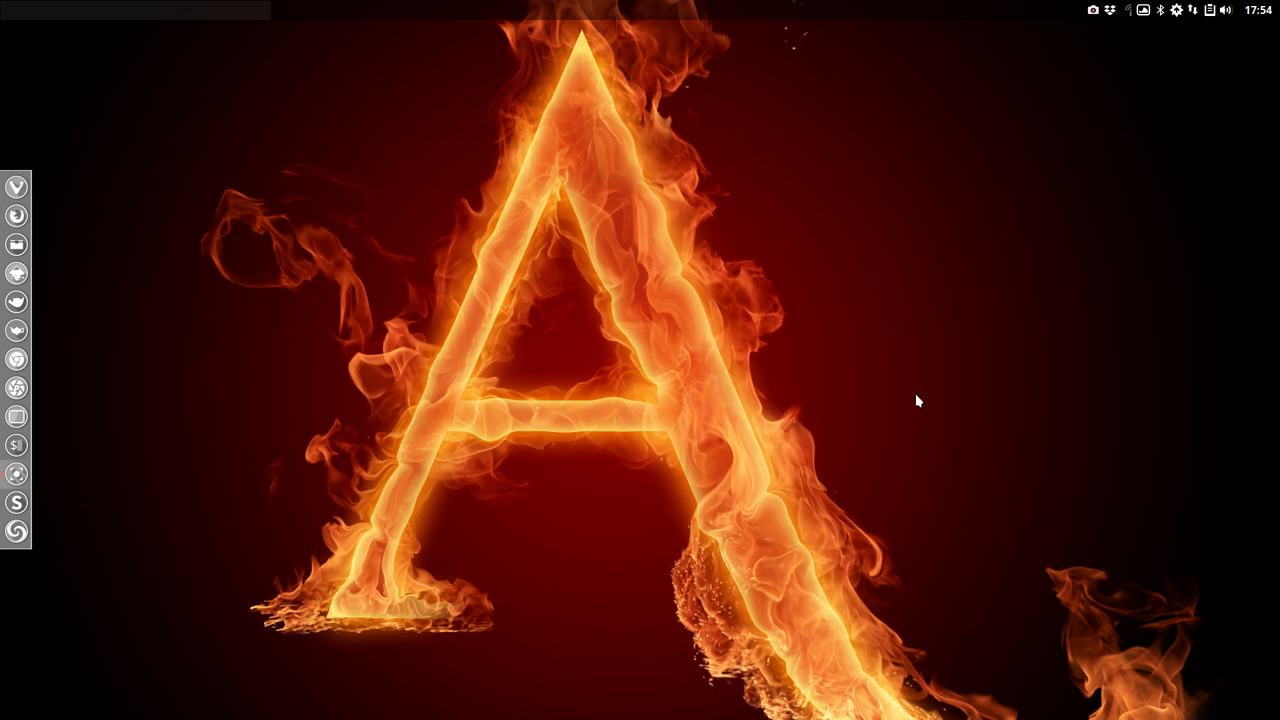
pyautogui.moveTo(17, 217)
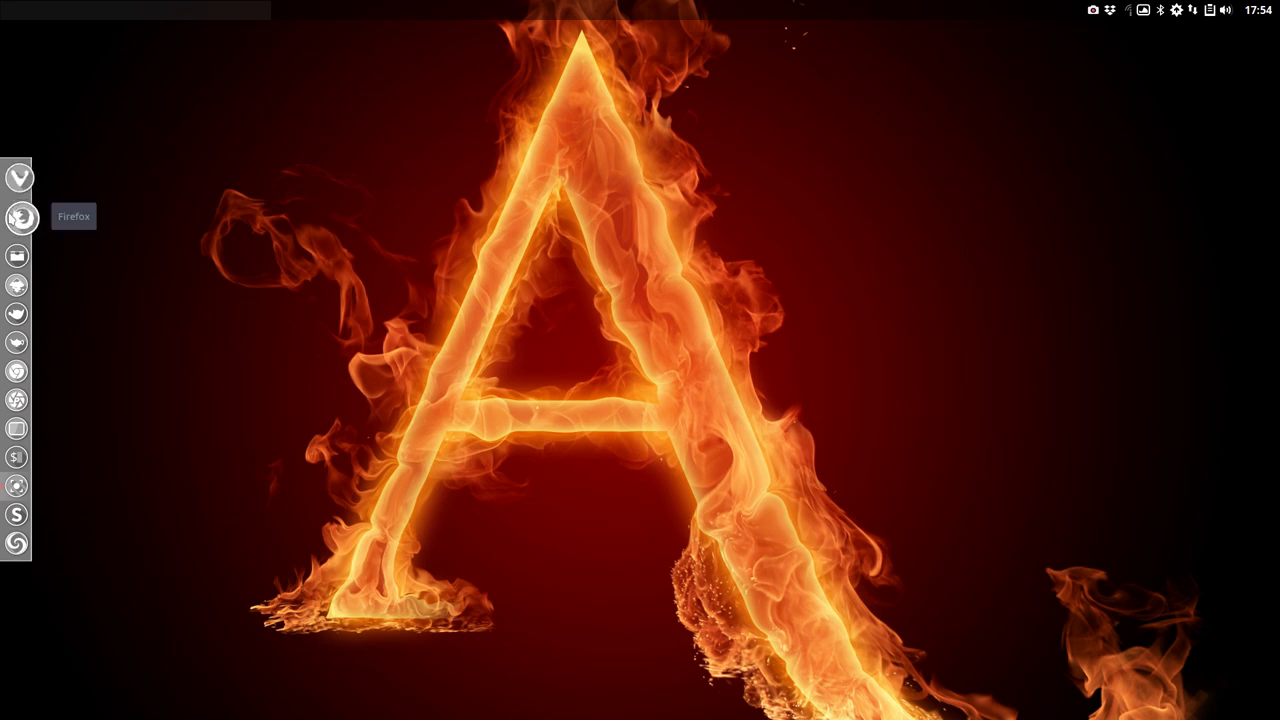
# Launch Thunar on the home folder and browse into File System's /etc folder
pyautogui.click(16, 256)
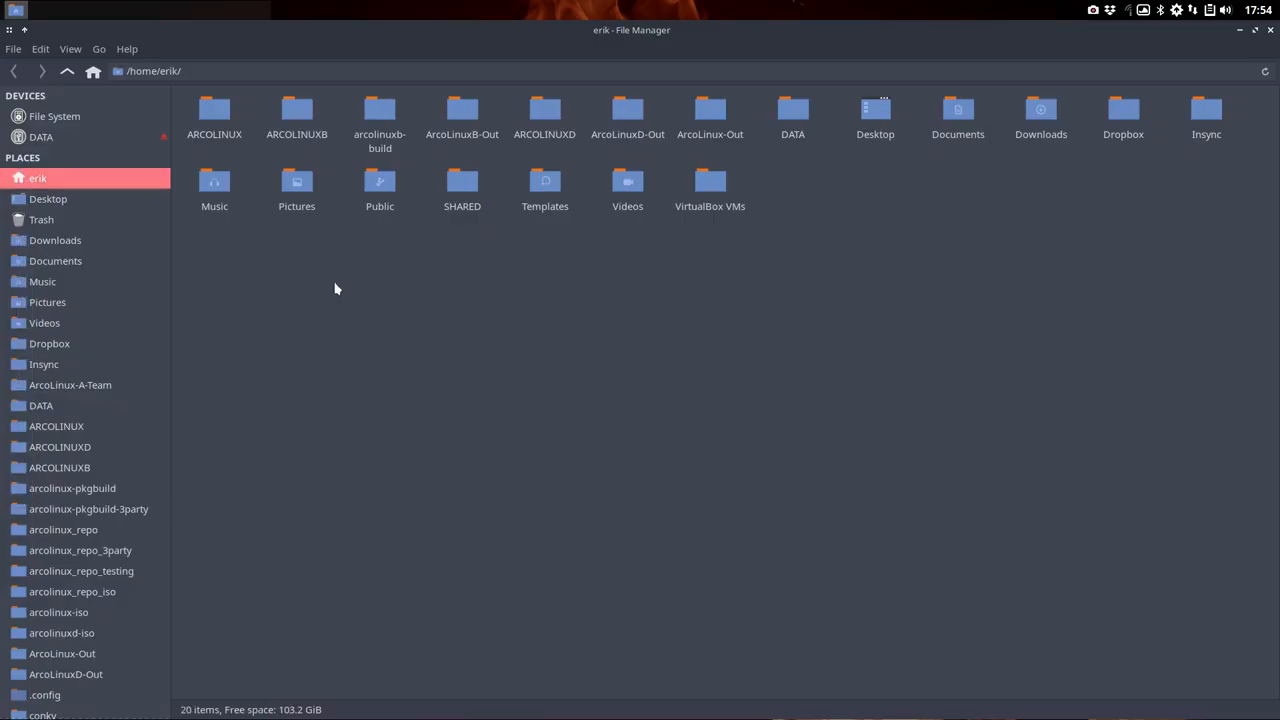
pyautogui.click(54, 116)
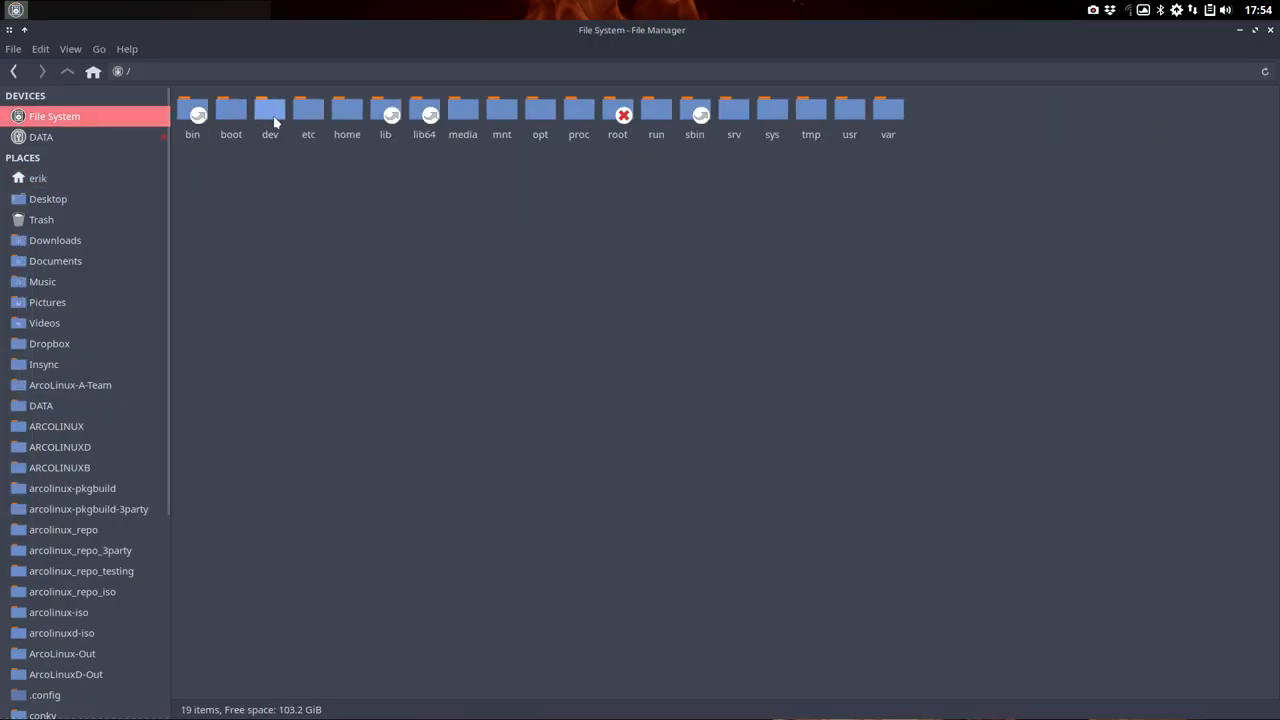
pyautogui.doubleClick(307, 113)
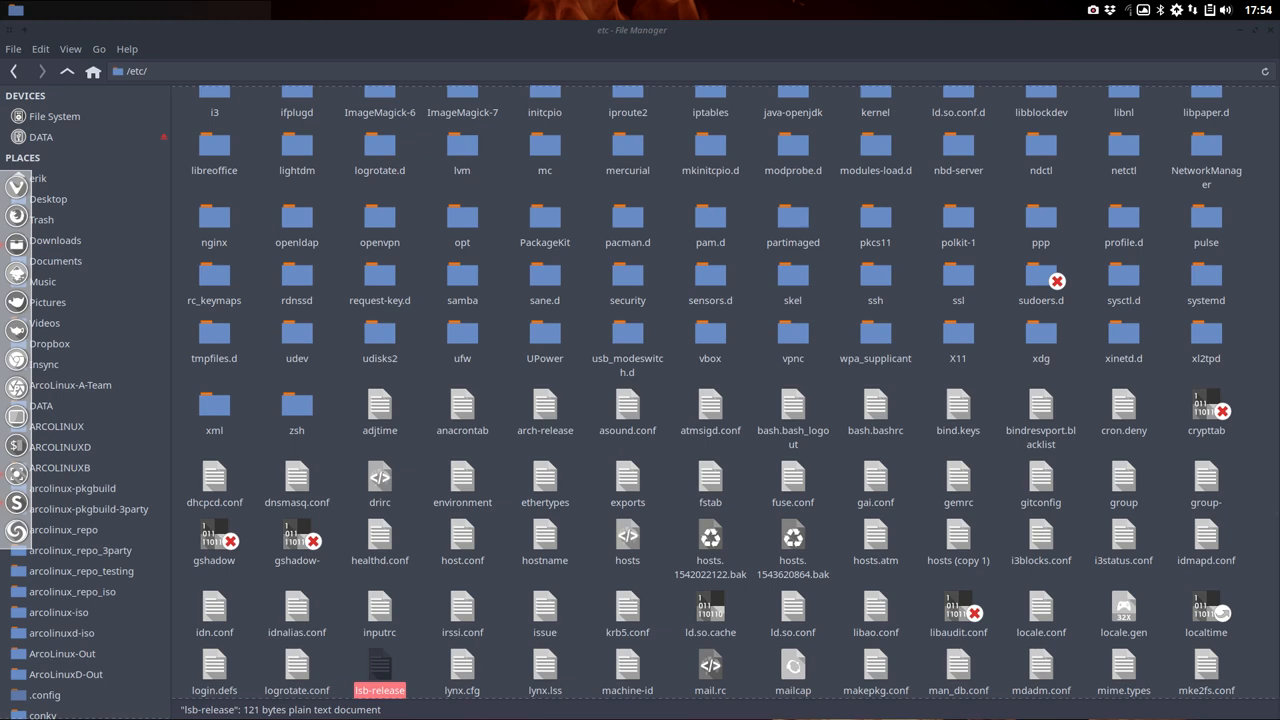
# Edit /etc/lsb-release so DISTRIB_RELEASE reads v18.12.7, save with Ctrl+S and close Sublime Text
pyautogui.doubleClick(380, 662)
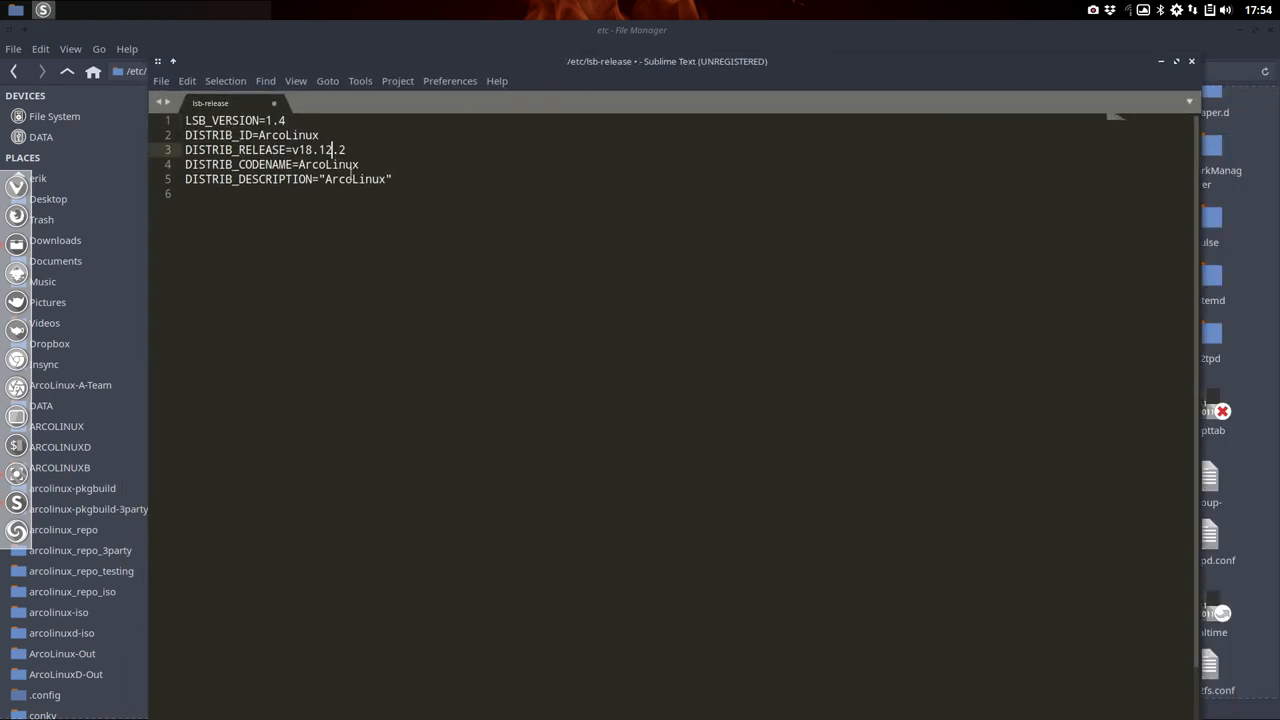
pyautogui.write('7')
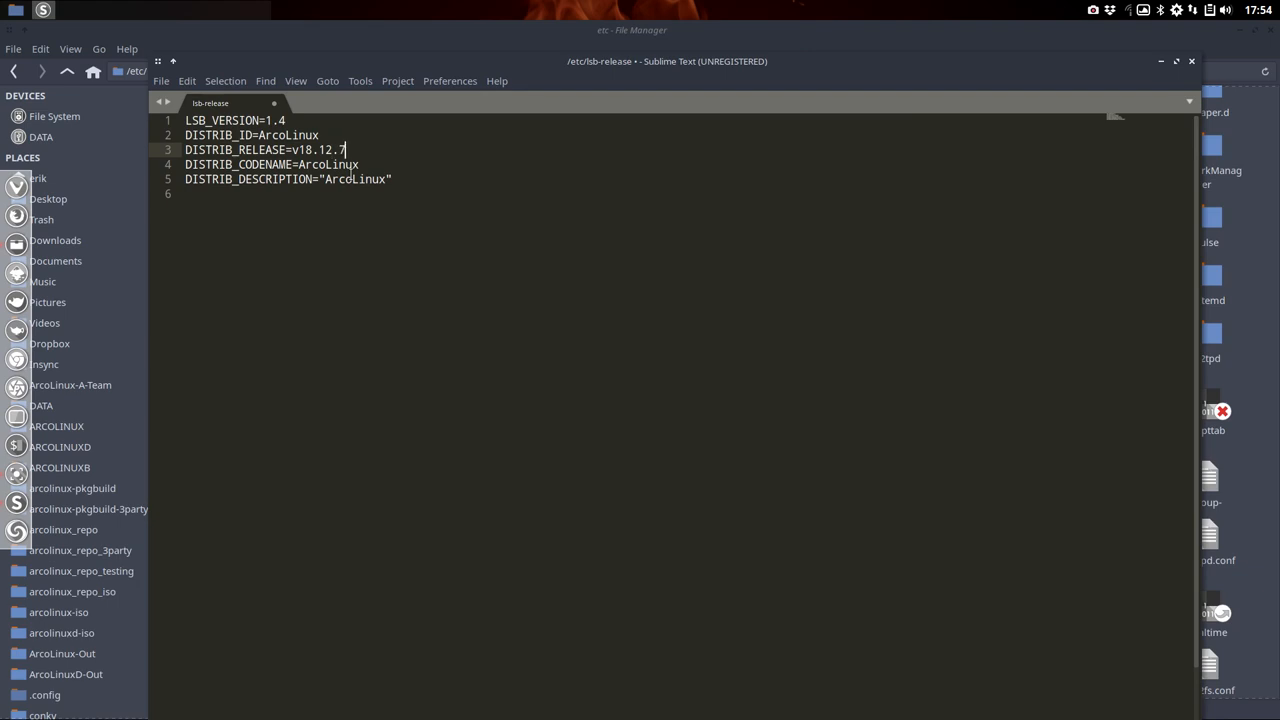
pyautogui.press('ctrl+s')
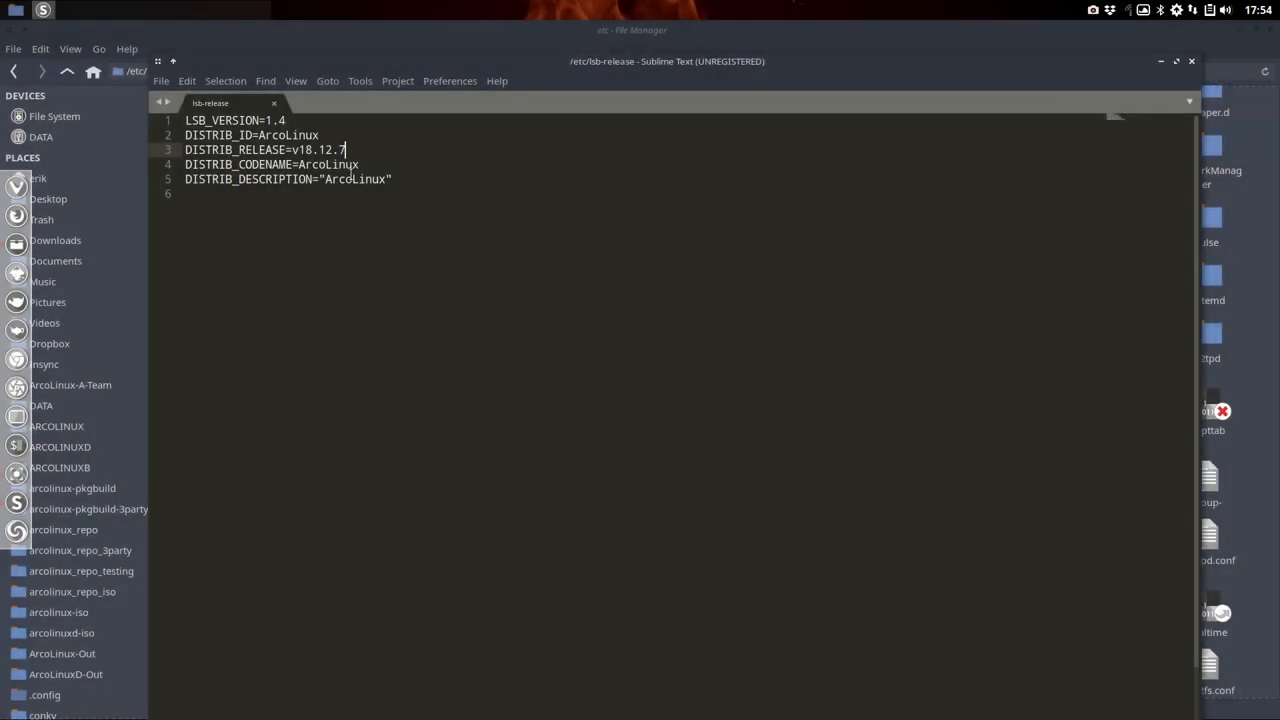
pyautogui.click(1160, 61)
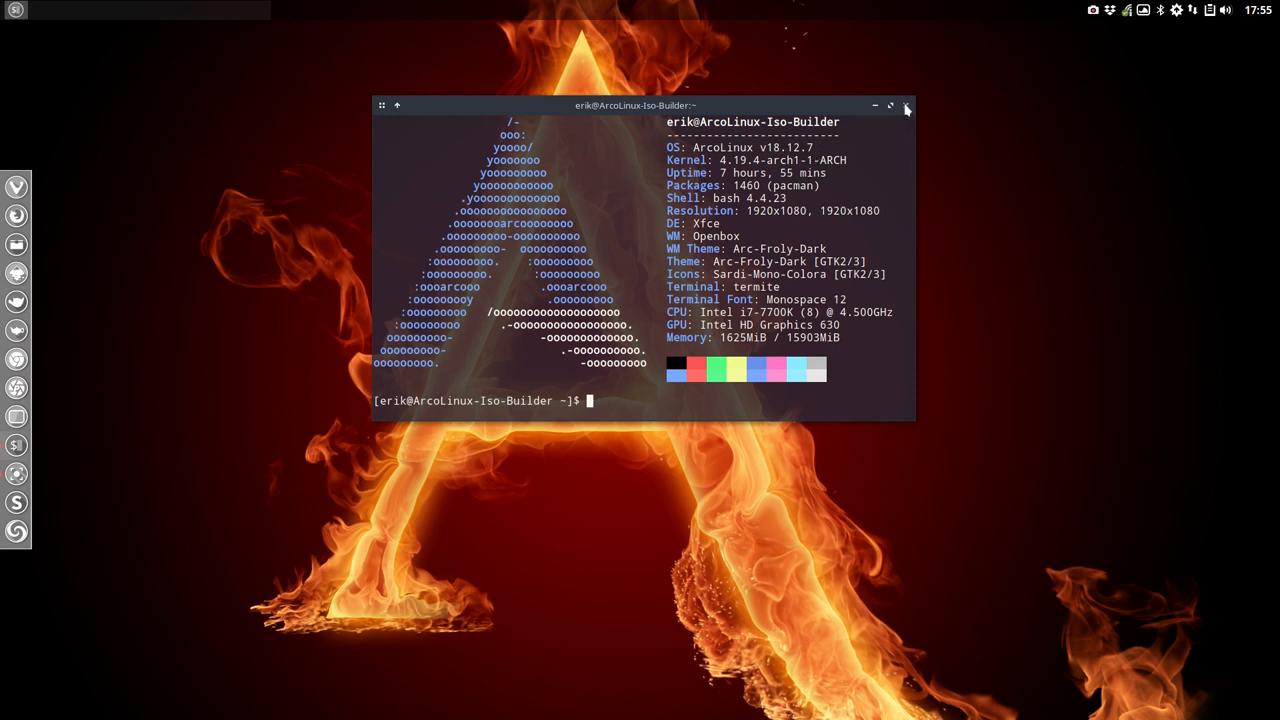
# Close the terminal and browse ~/.bin/stay-rolling/18.11-to-18.12, selecting stay-rolling-v8.sh
pyautogui.click(906, 107)
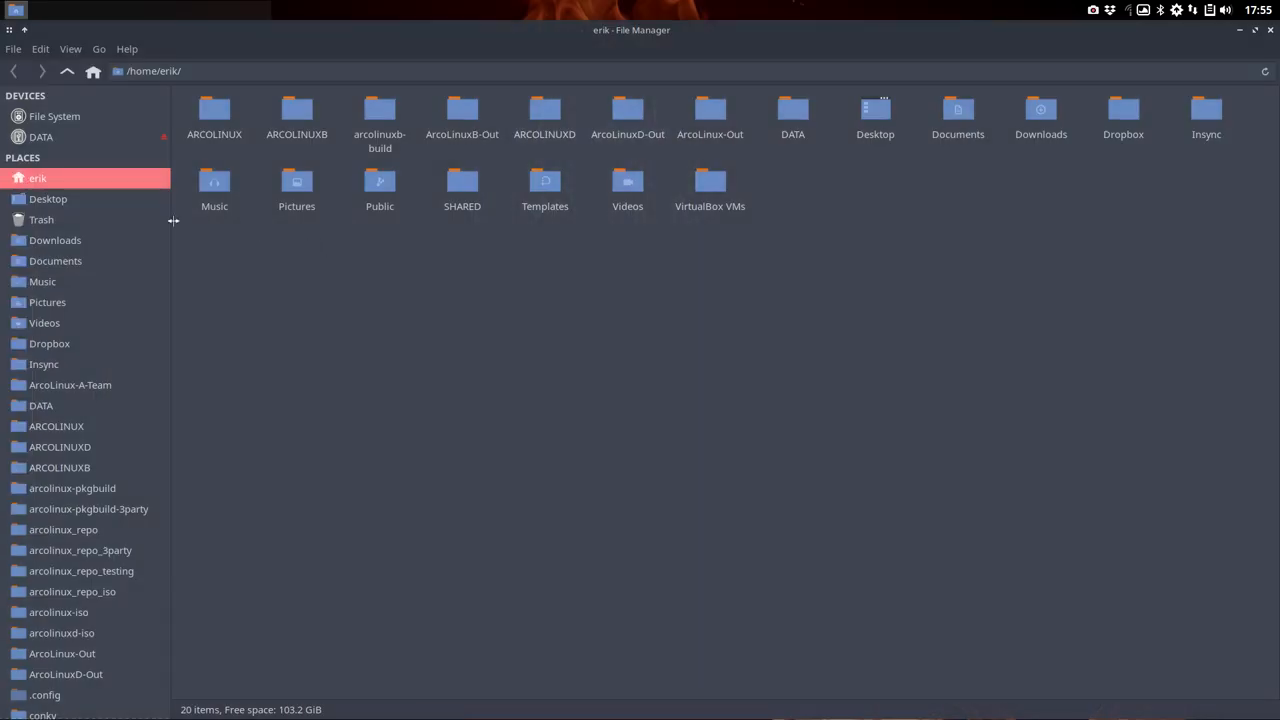
pyautogui.moveTo(302, 282)
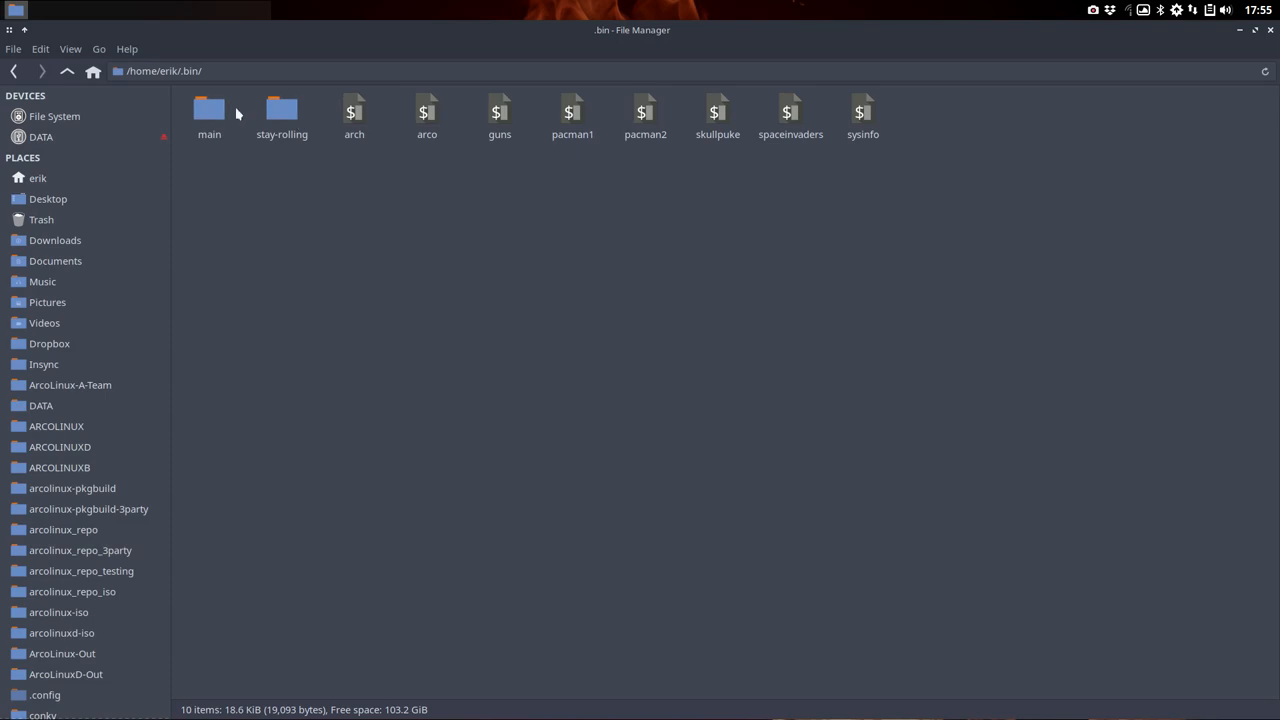
pyautogui.click(281, 115)
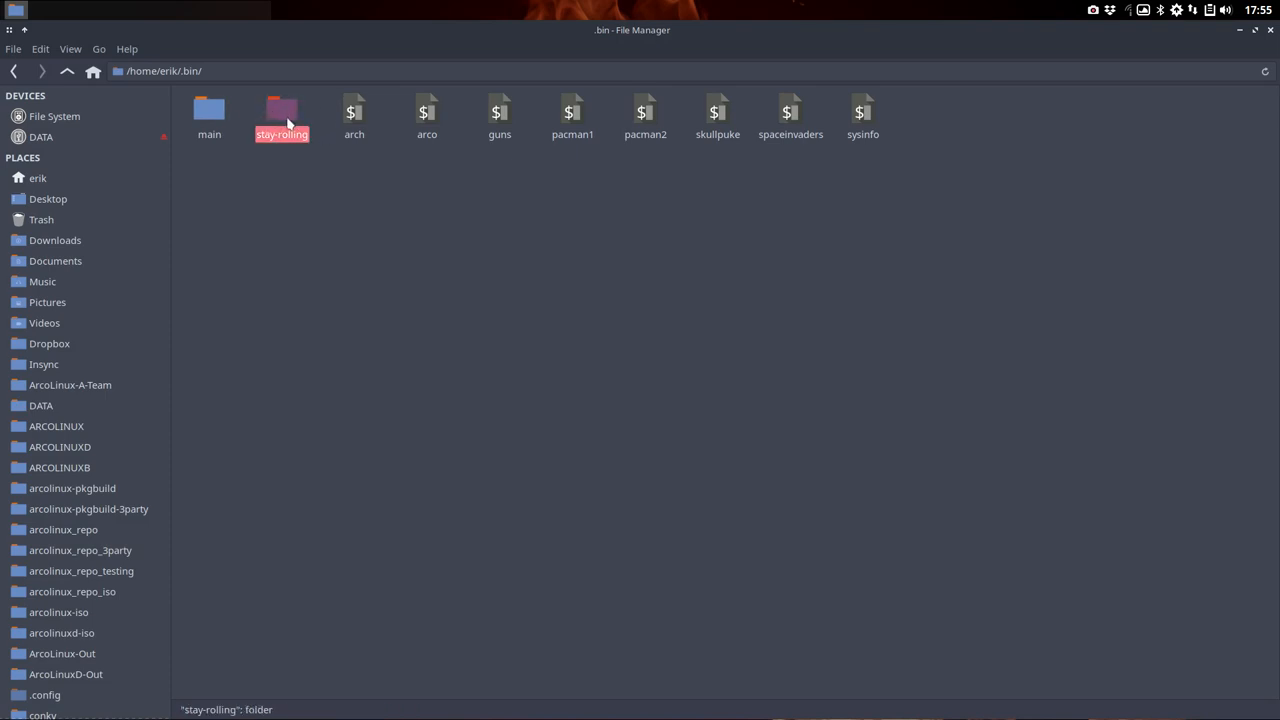
pyautogui.doubleClick(282, 112)
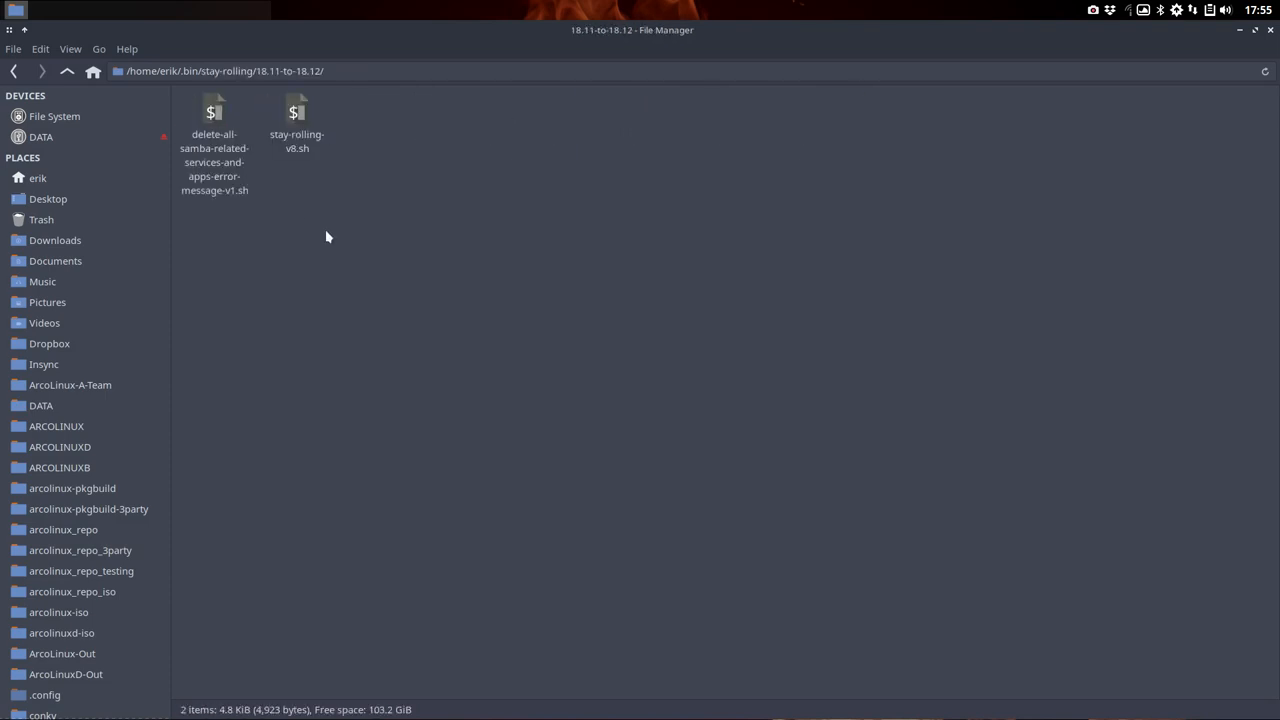
pyautogui.click(296, 115)
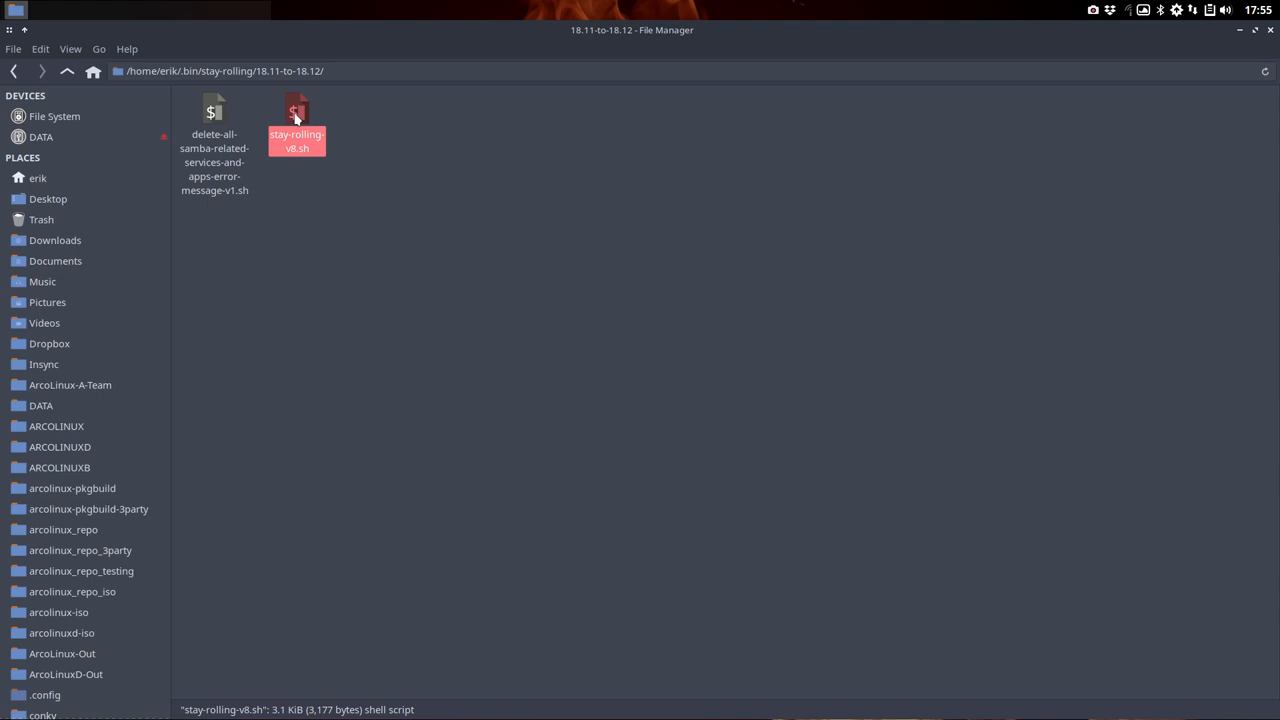
pyautogui.moveTo(335, 119)
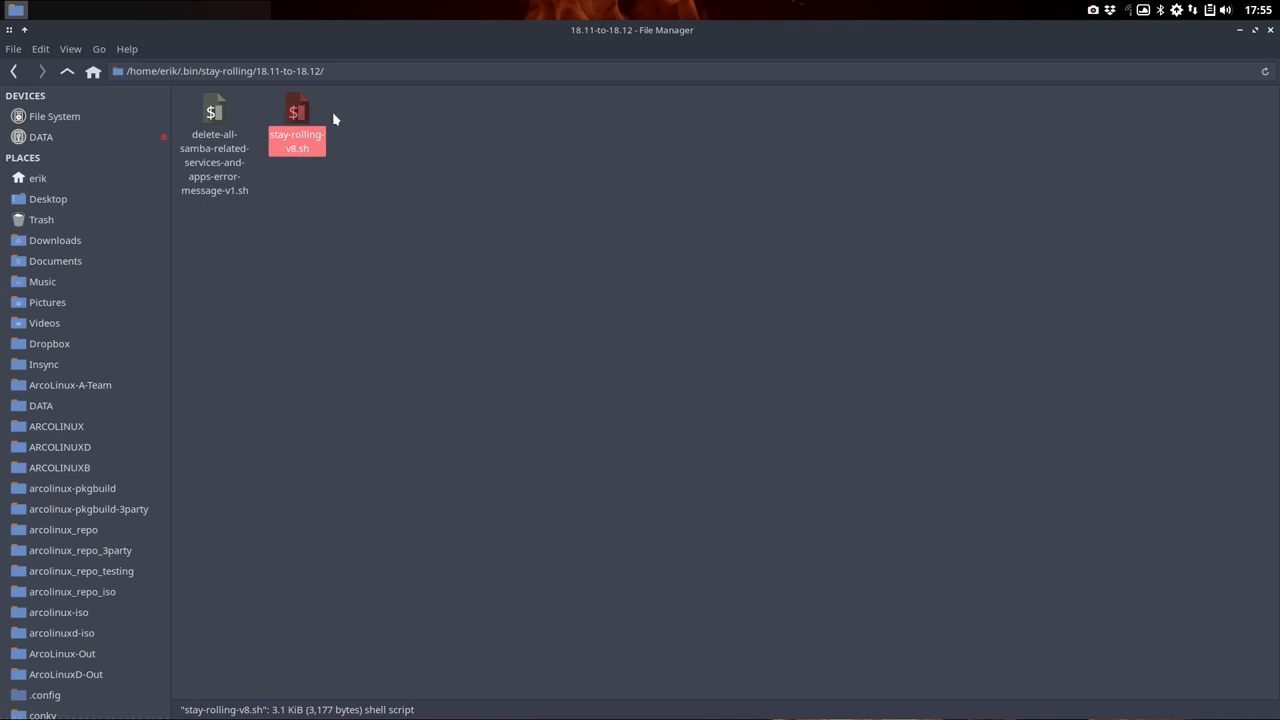
pyautogui.moveTo(436, 32)
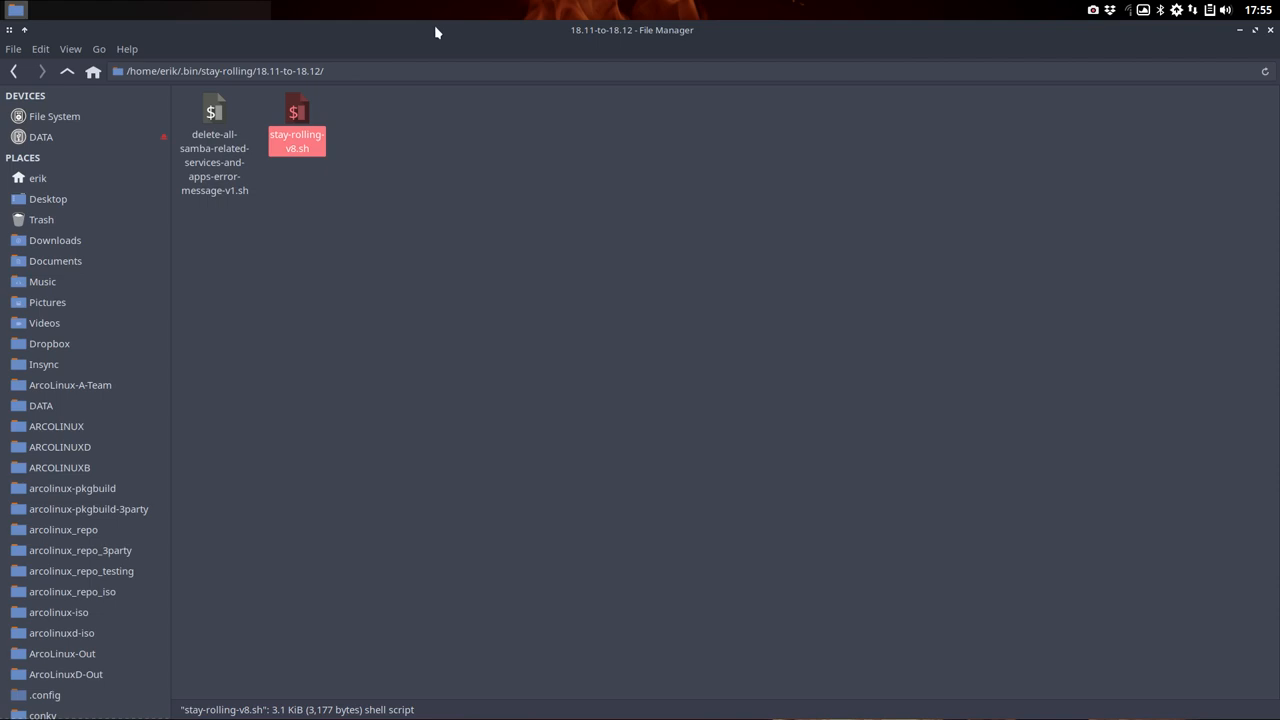
# Close all other Firefox tabs and scroll down the ArcoLinux GitHub page
pyautogui.rightClick(1088, 50)
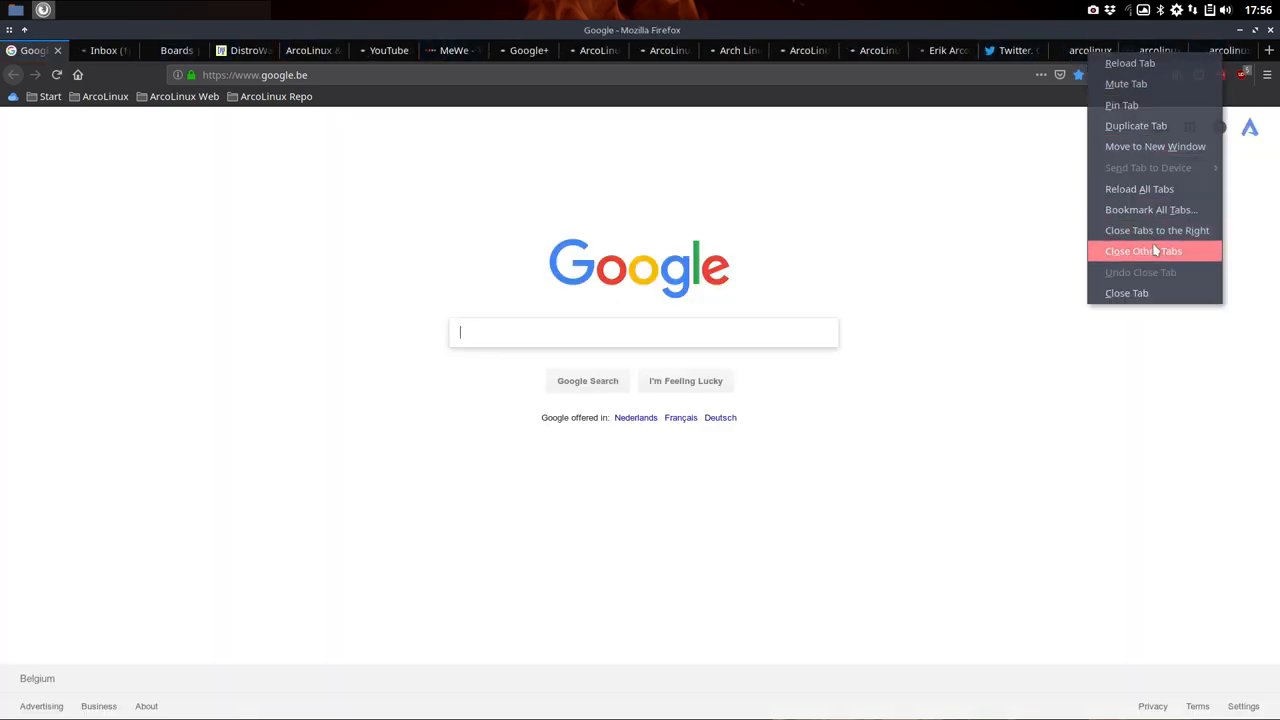
pyautogui.click(1143, 250)
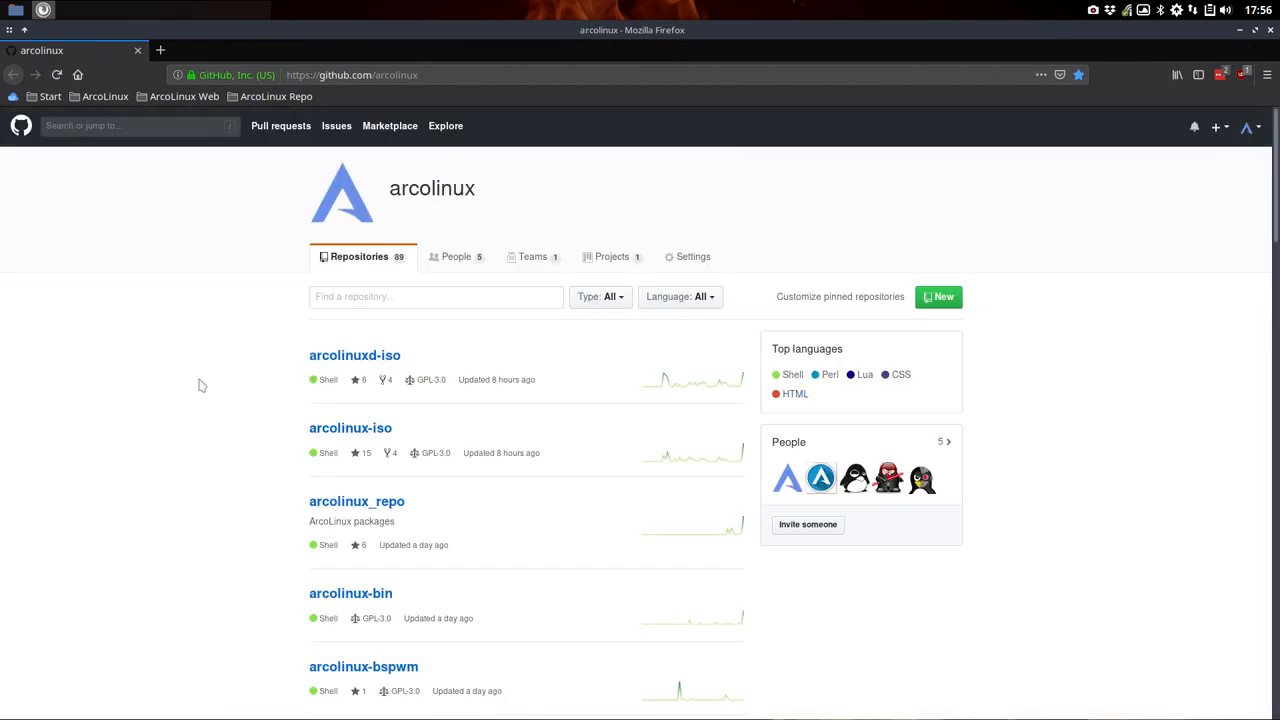
pyautogui.scroll(-3)
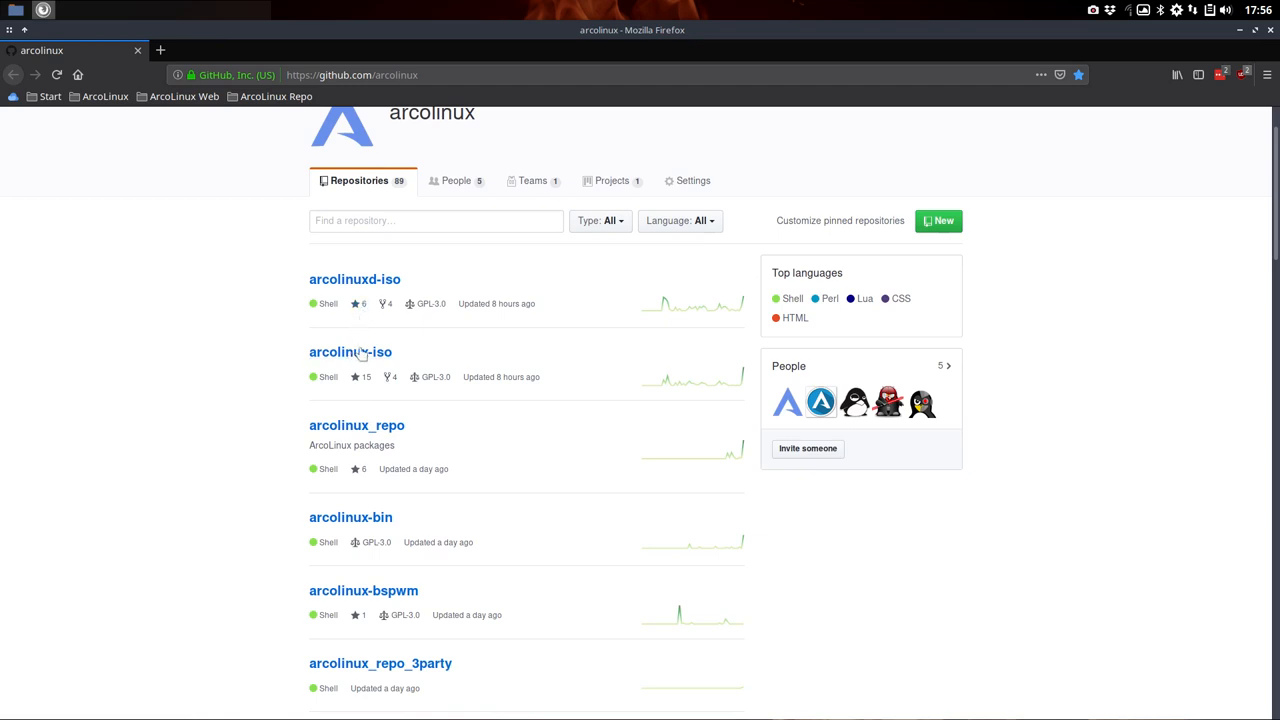
# Browse the arcolinux-iso repository into archiso and look at its airootfs folder
pyautogui.click(350, 351)
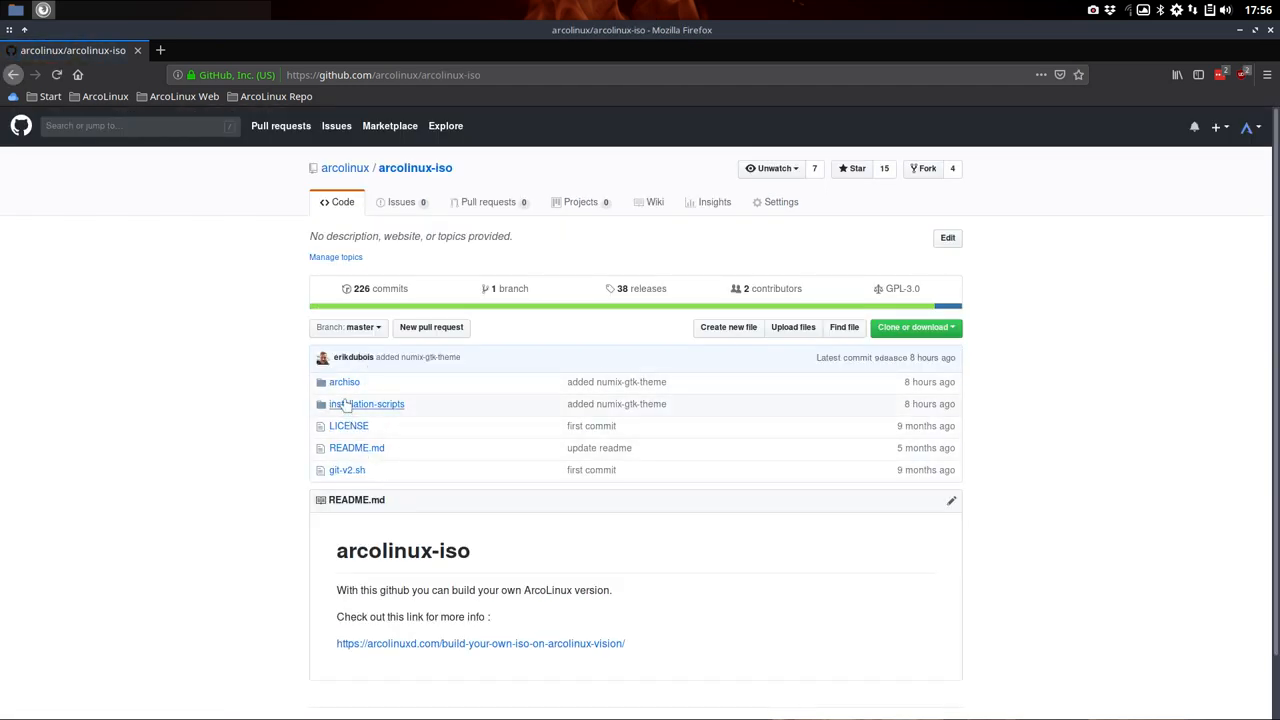
pyautogui.click(344, 381)
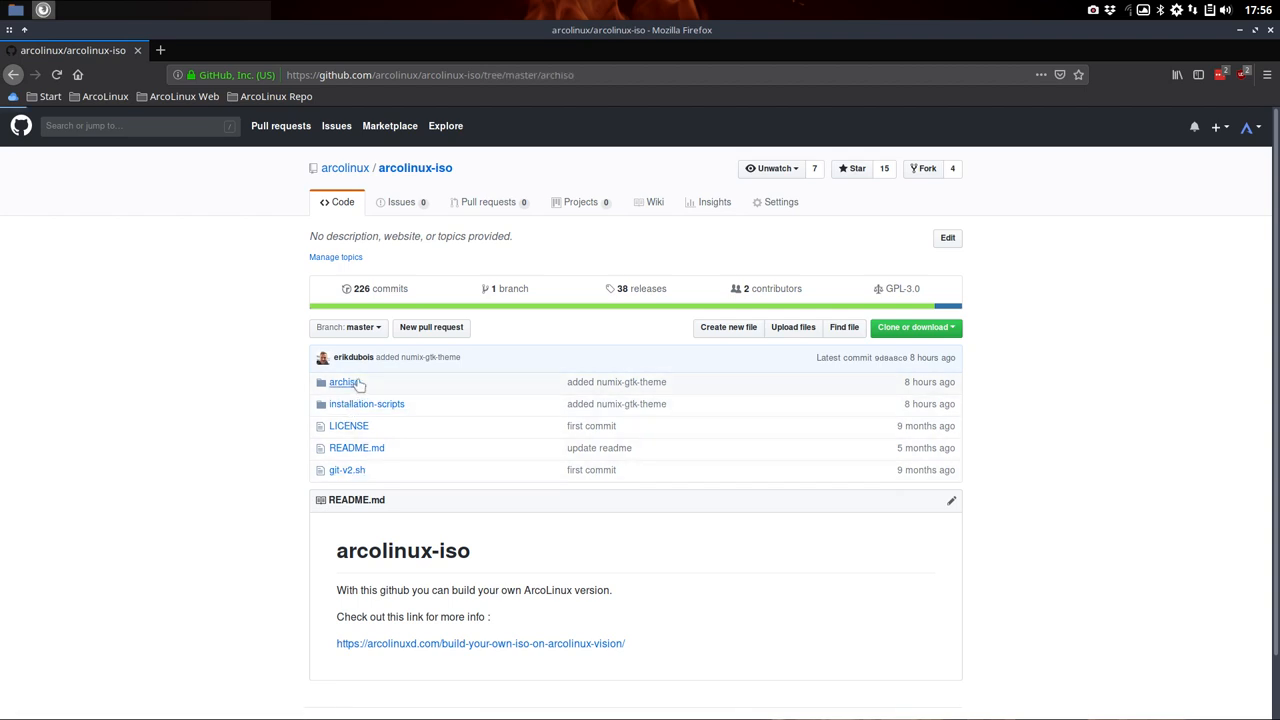
pyautogui.click(343, 381)
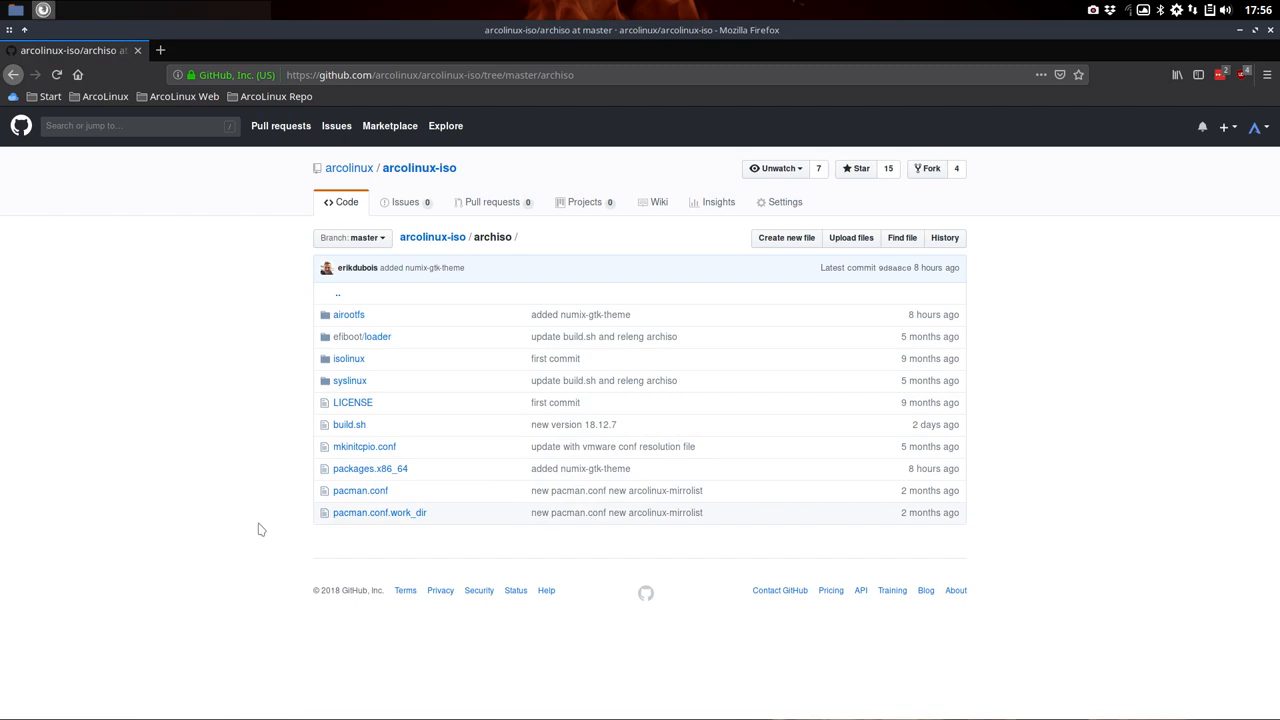
pyautogui.moveTo(258, 528)
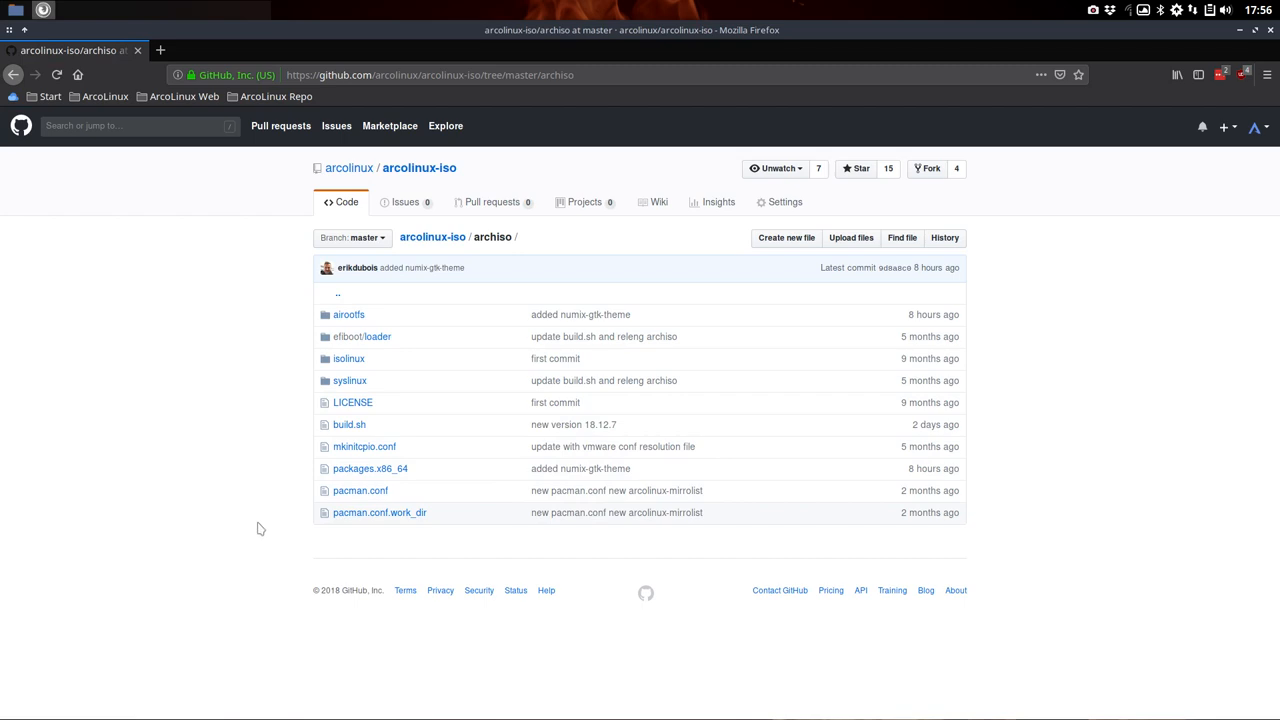
pyautogui.moveTo(349, 314)
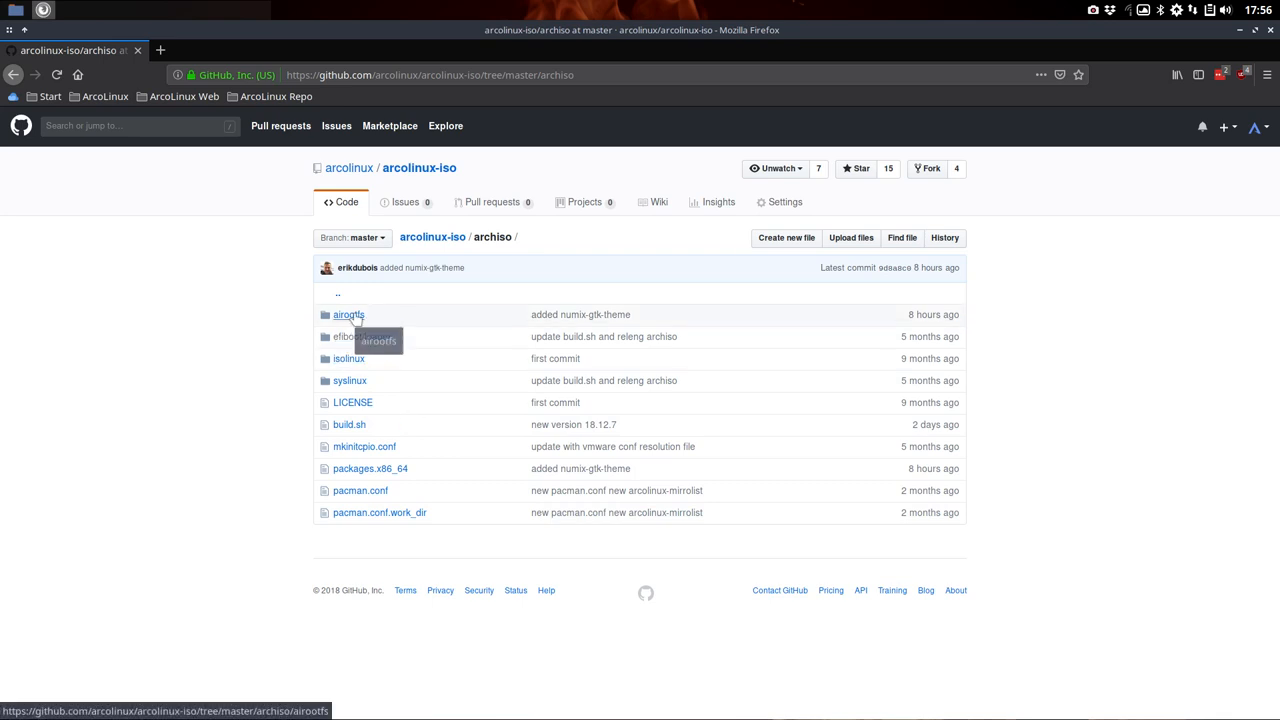
pyautogui.click(348, 314)
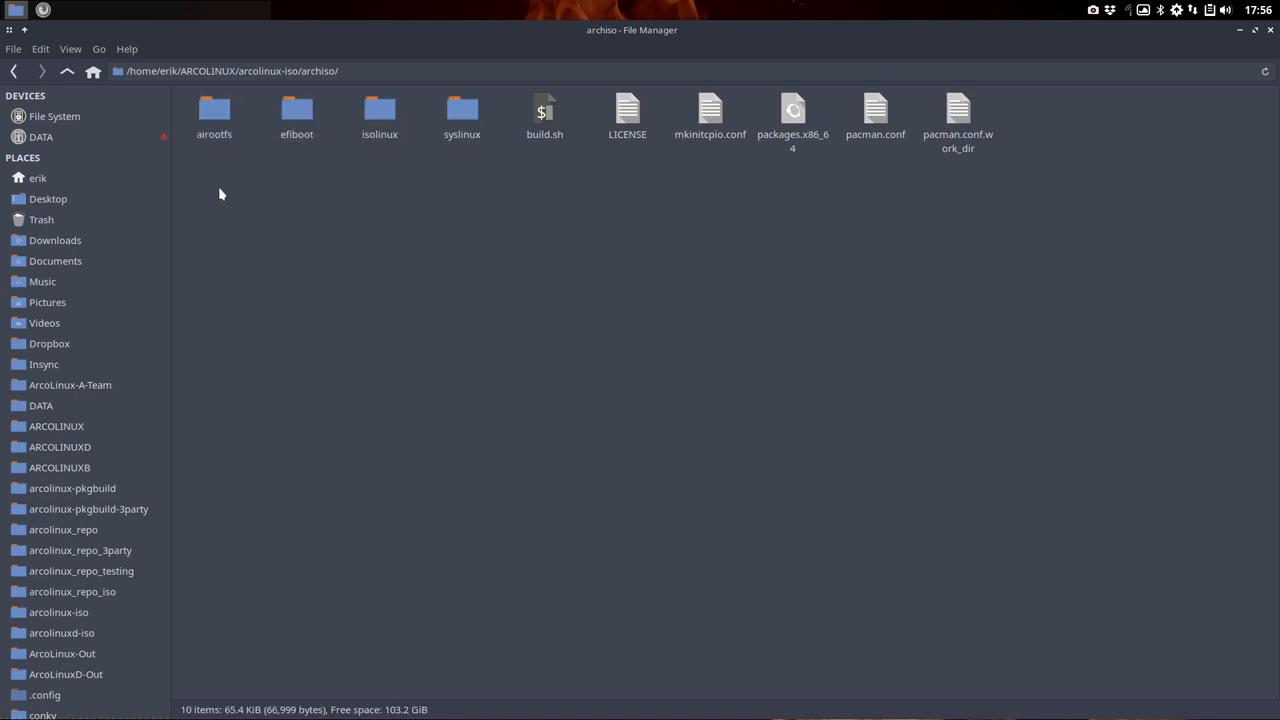
# Browse the local archiso folder into airootfs/etc with its configuration files
pyautogui.click(214, 110)
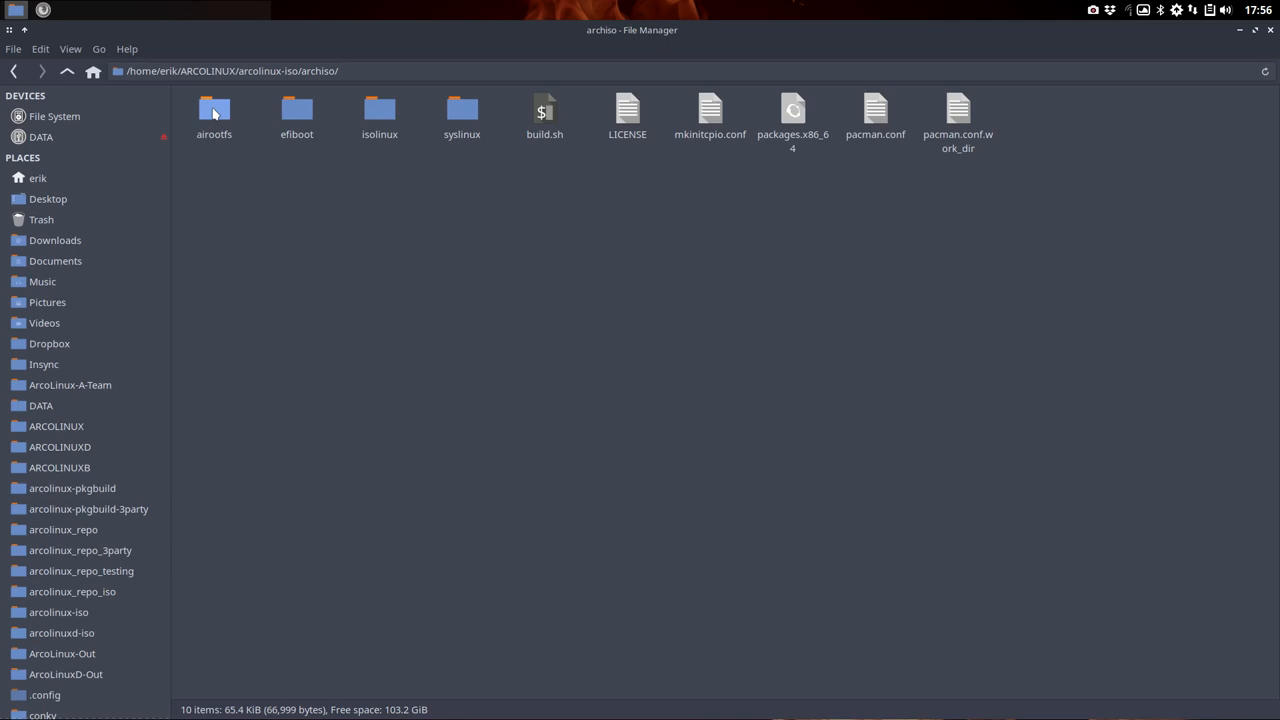
pyautogui.doubleClick(214, 110)
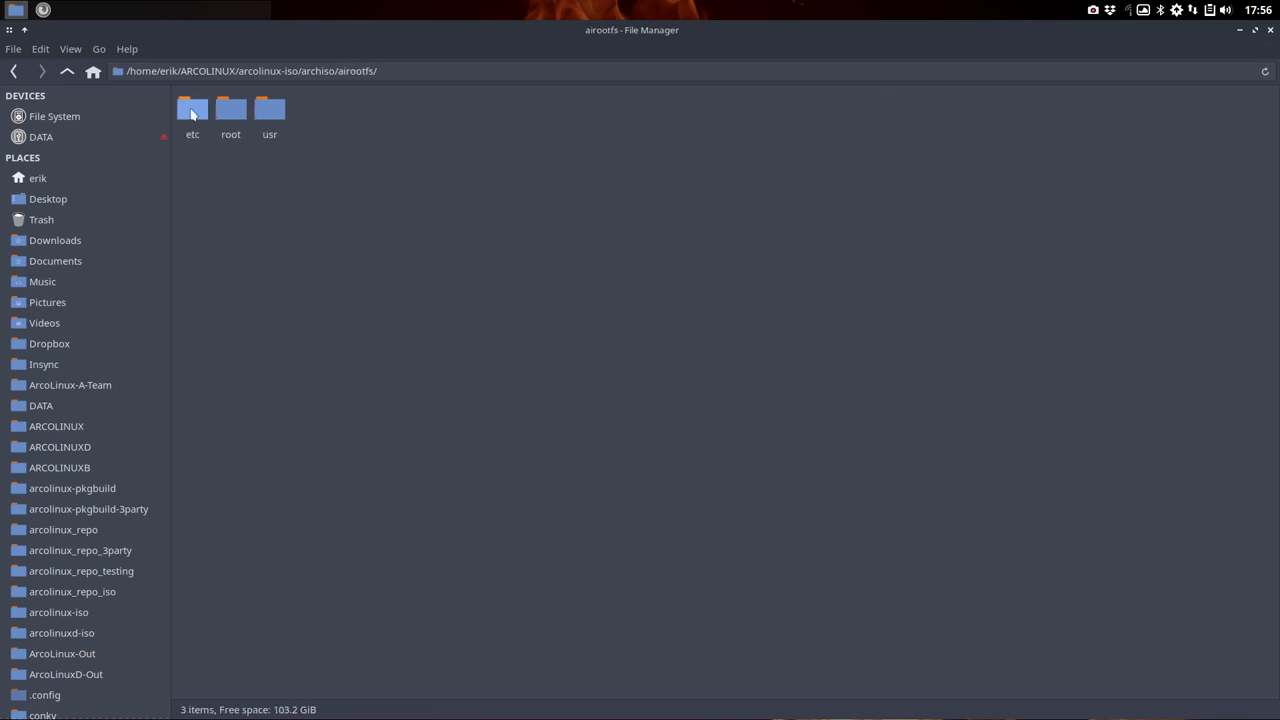
pyautogui.doubleClick(191, 108)
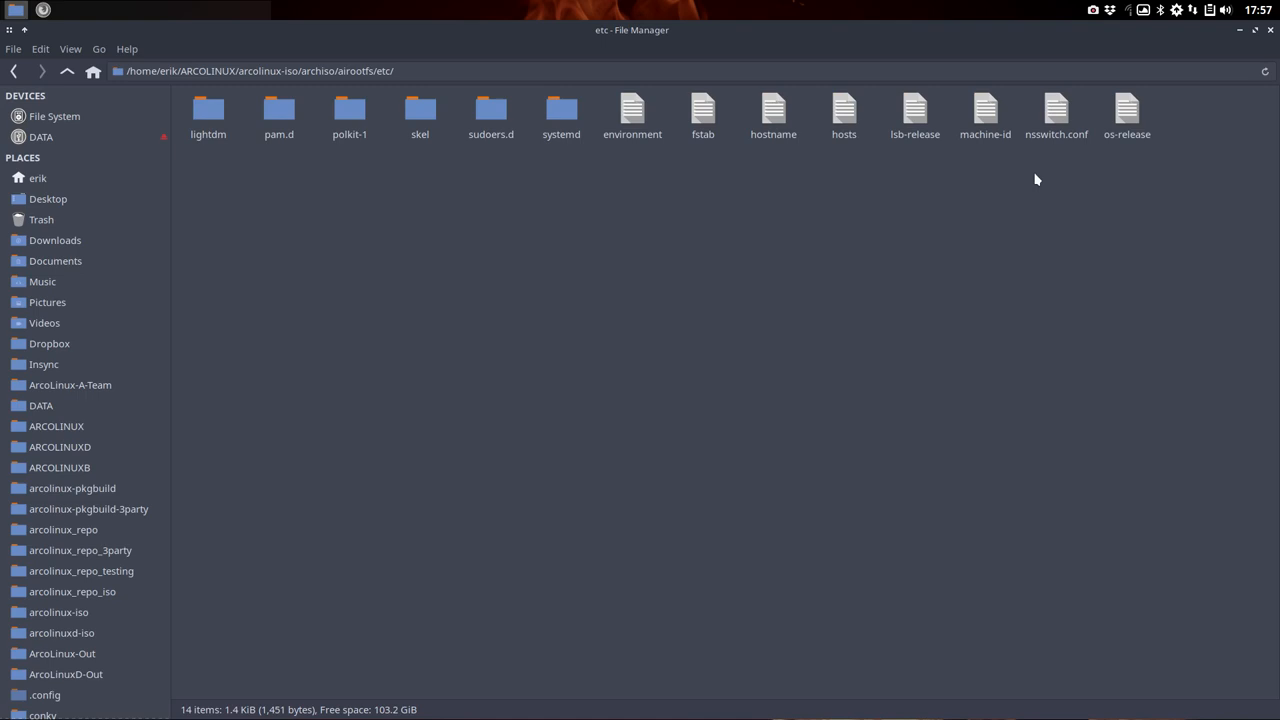
pyautogui.moveTo(663, 178)
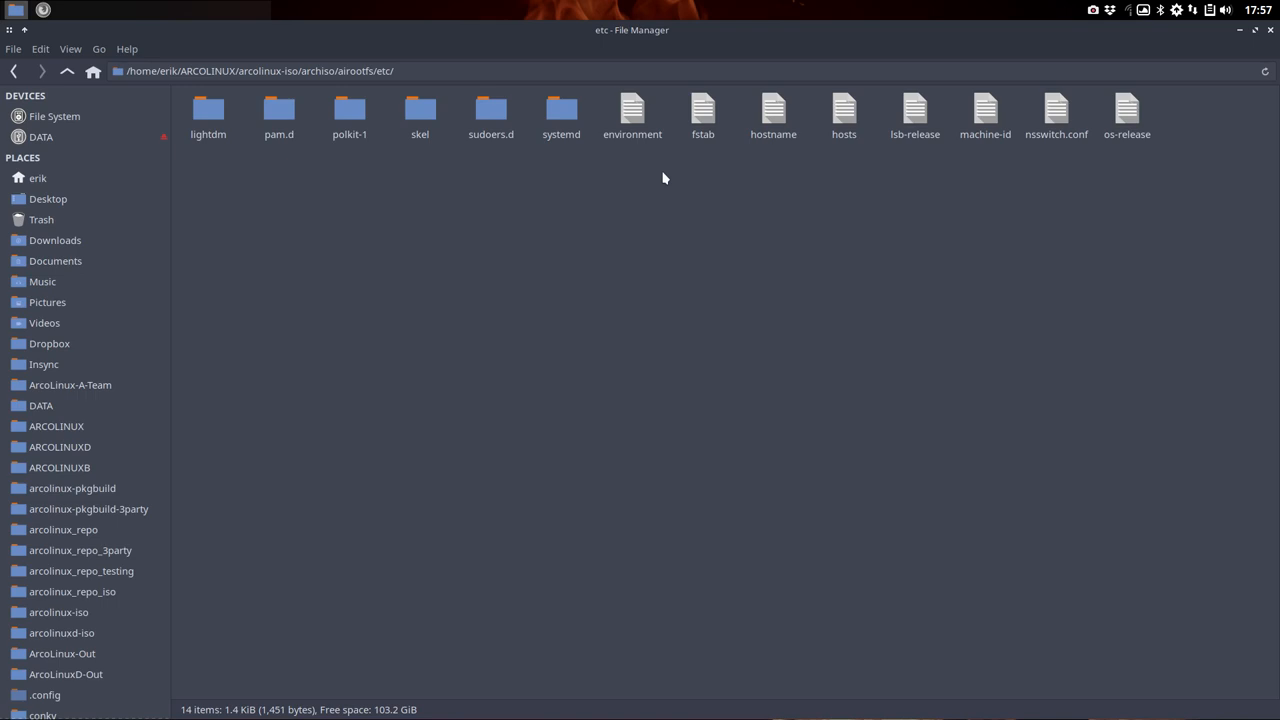
pyautogui.moveTo(401, 217)
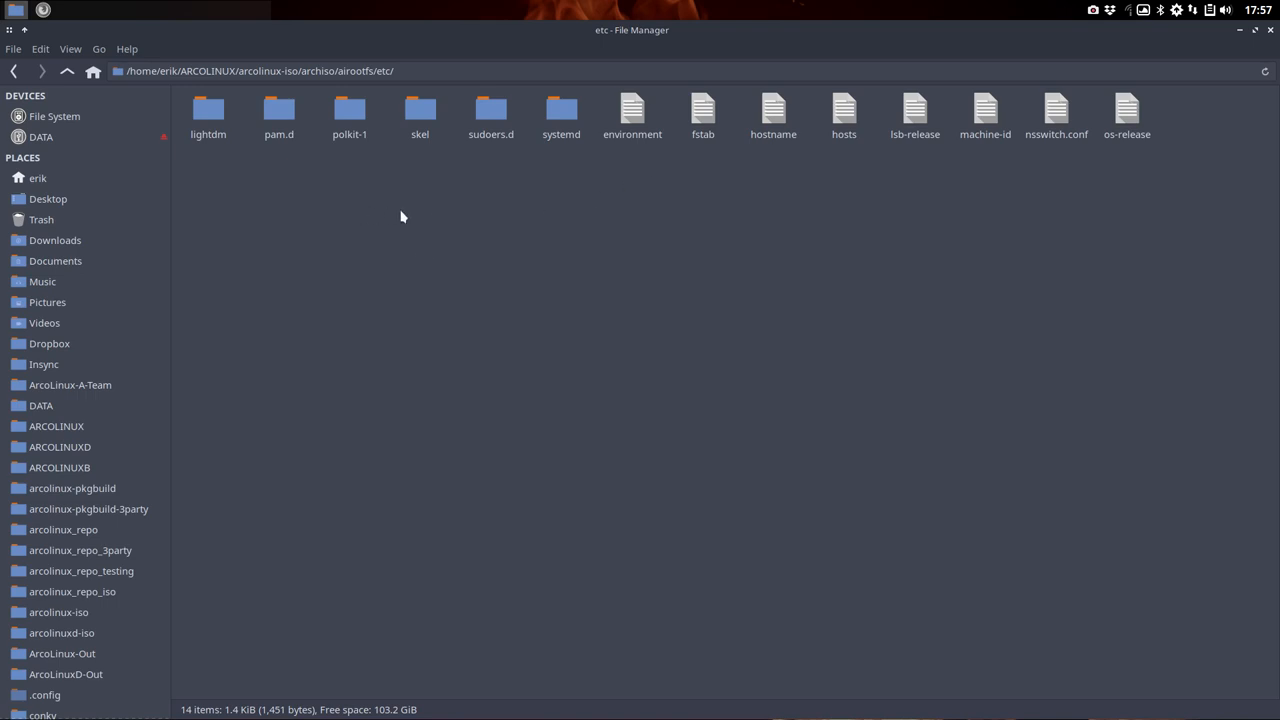
pyautogui.moveTo(168, 105)
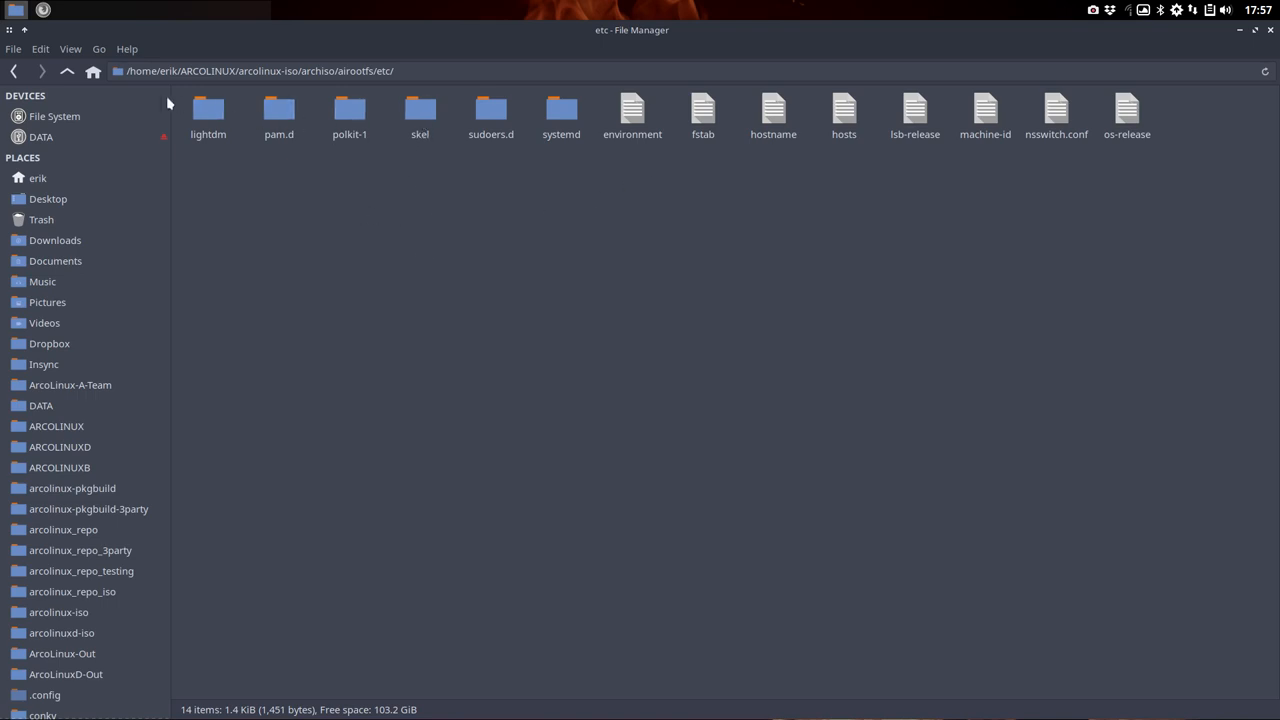
# Go up to airootfs and look inside usr/share, dismissing its context menu unused
pyautogui.click(67, 71)
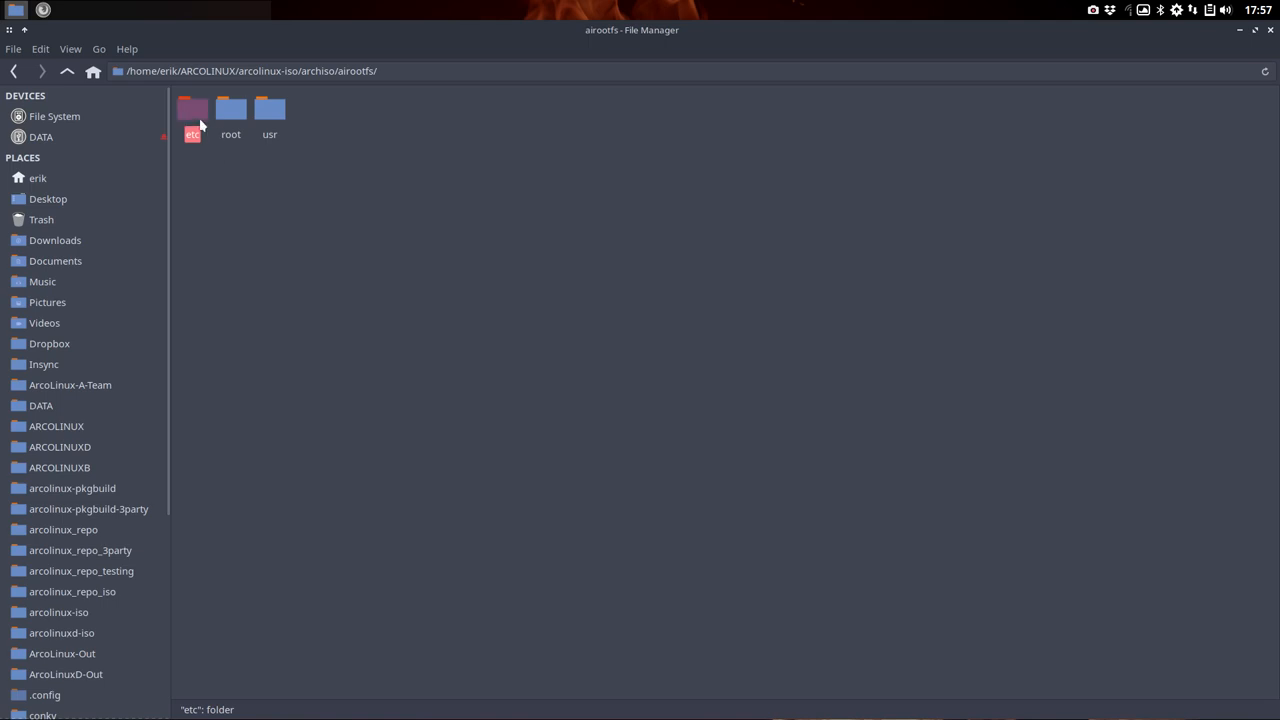
pyautogui.doubleClick(269, 108)
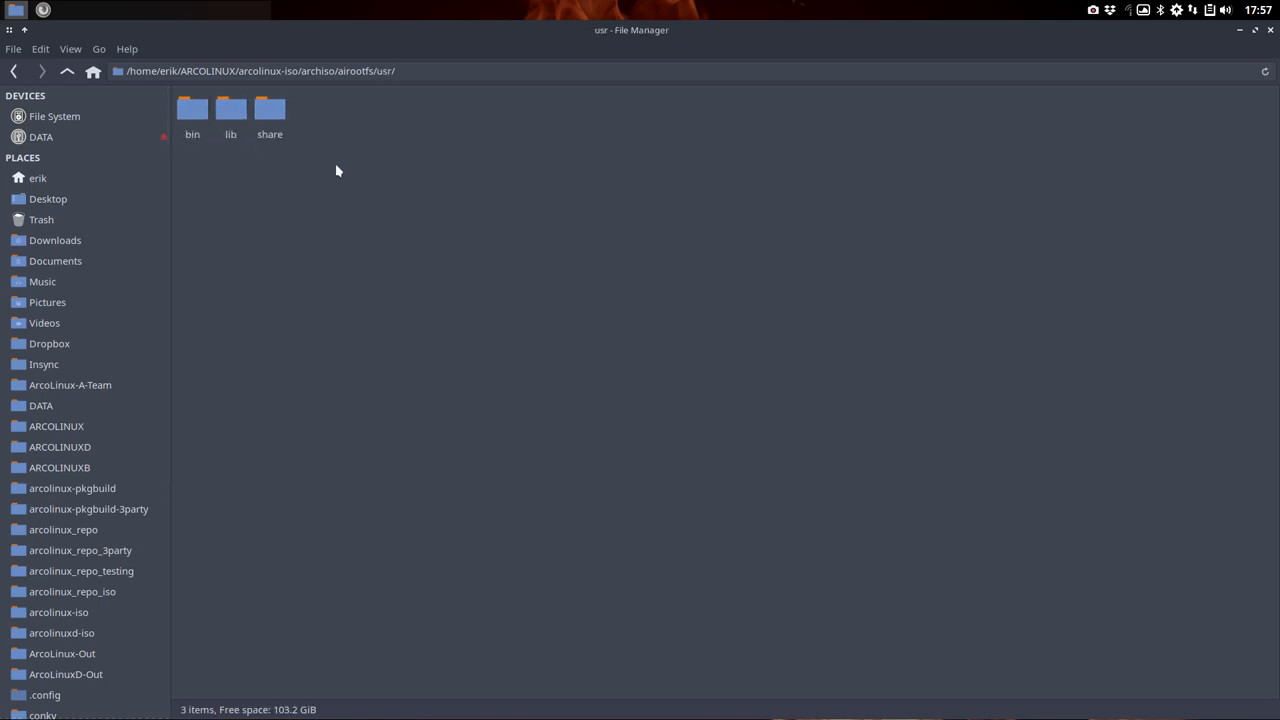
pyautogui.doubleClick(269, 108)
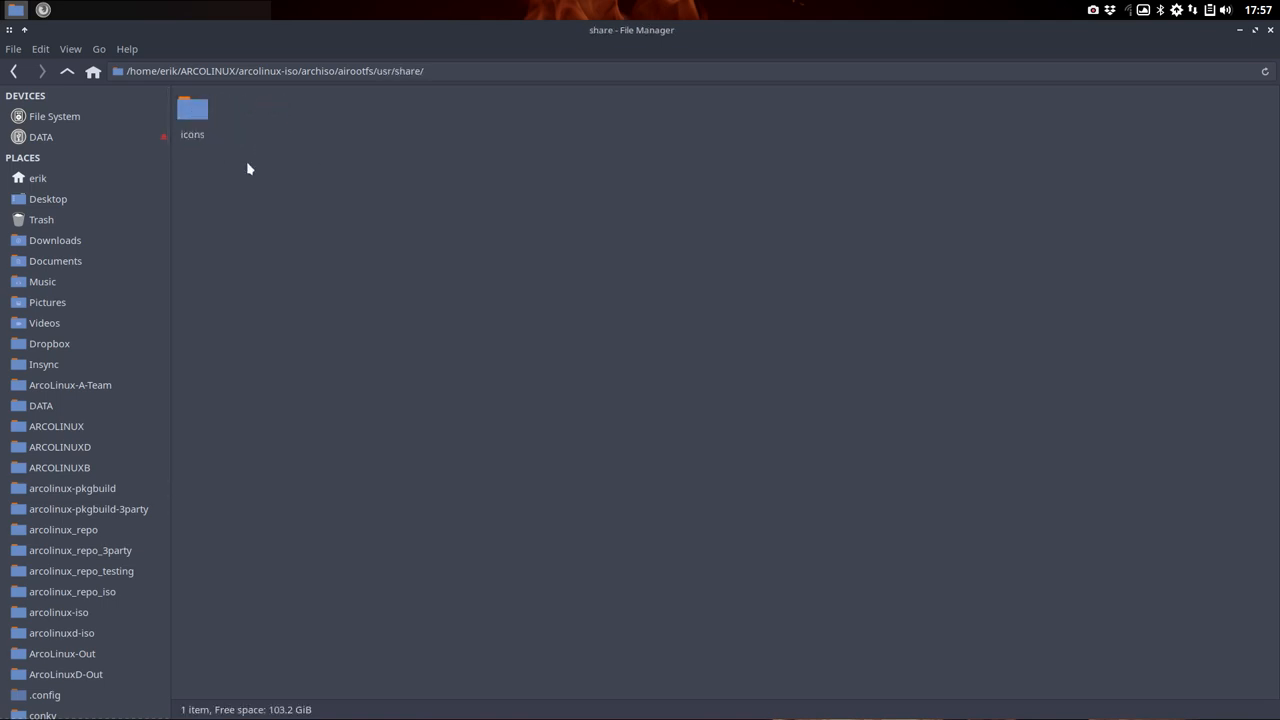
pyautogui.rightClick(249, 168)
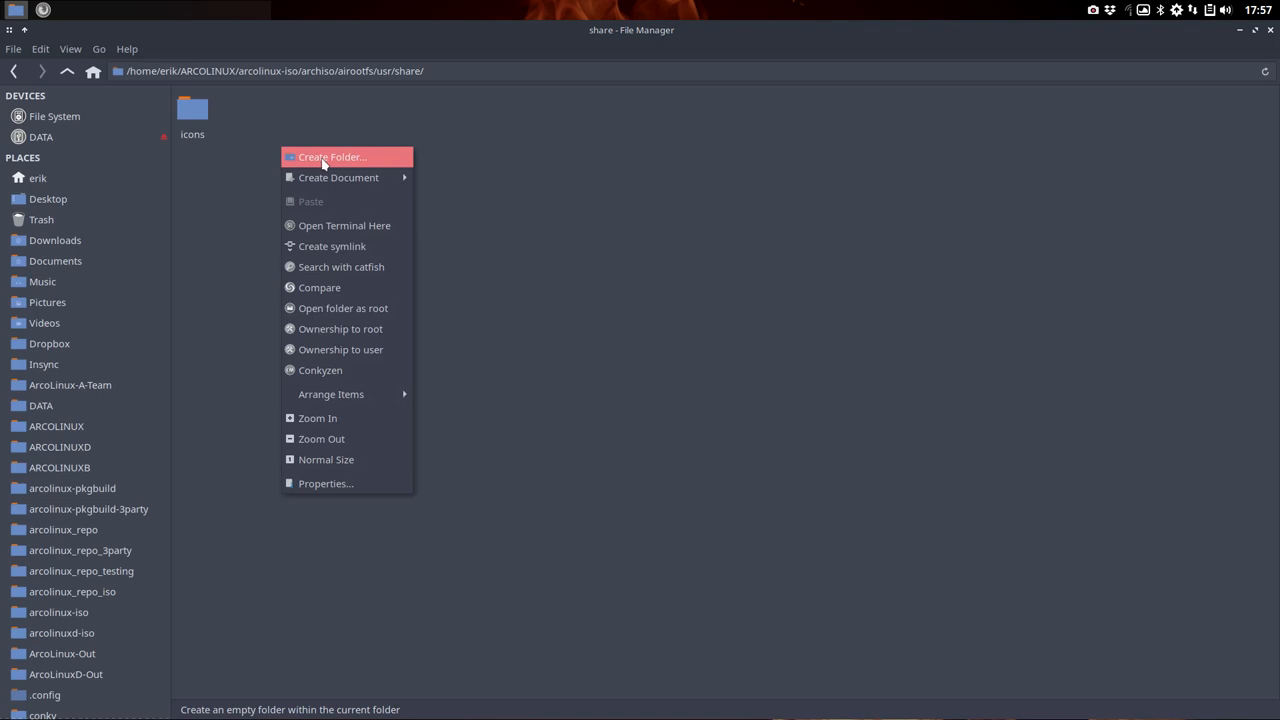
pyautogui.click(469, 165)
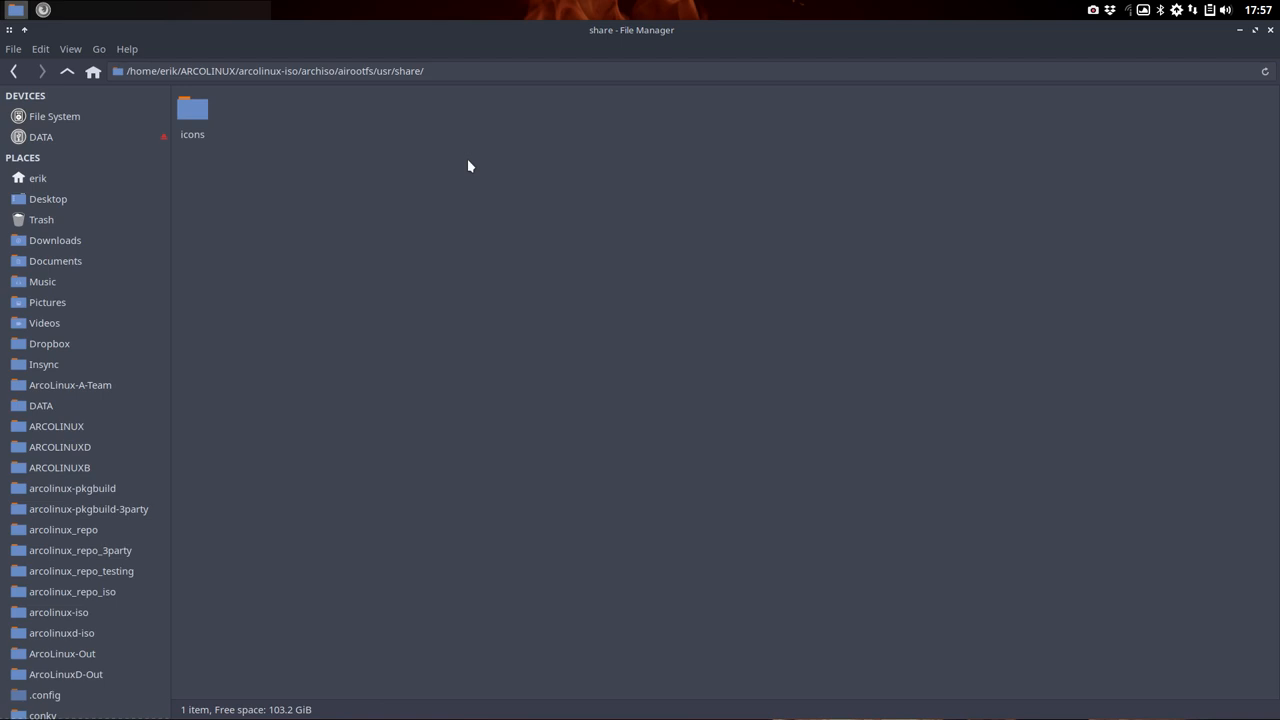
pyautogui.moveTo(77, 93)
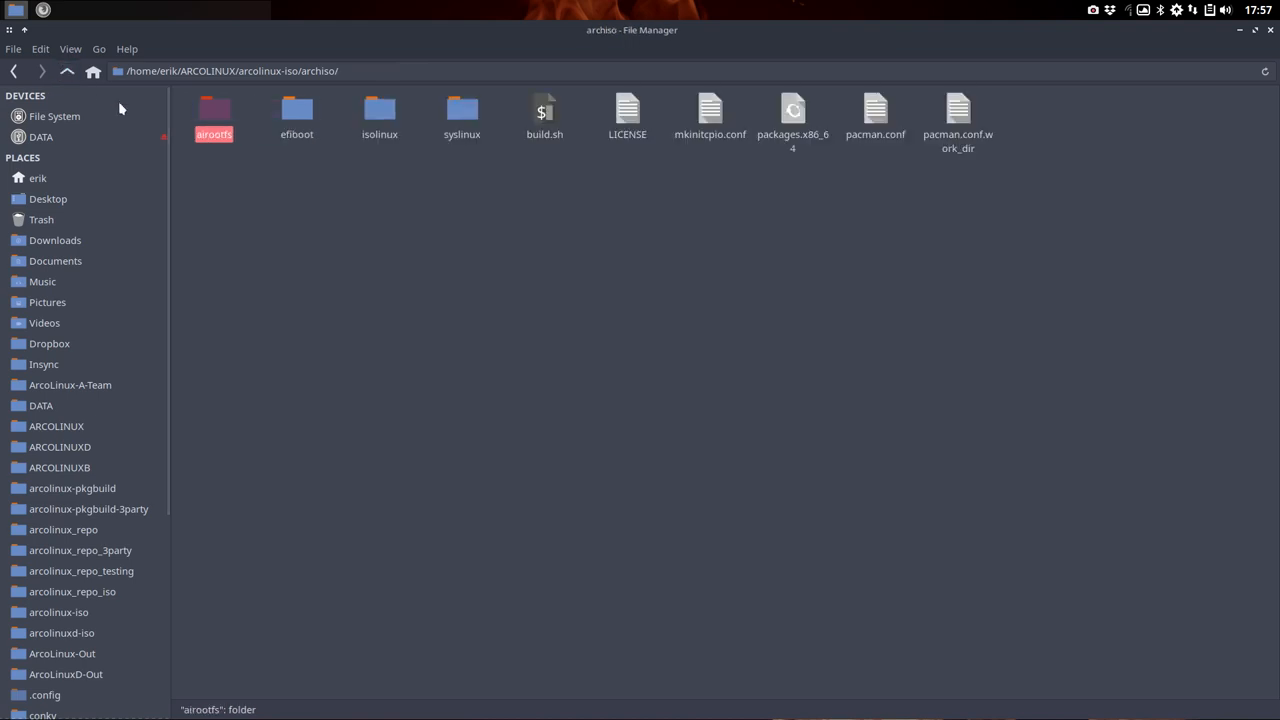
pyautogui.moveTo(216, 177)
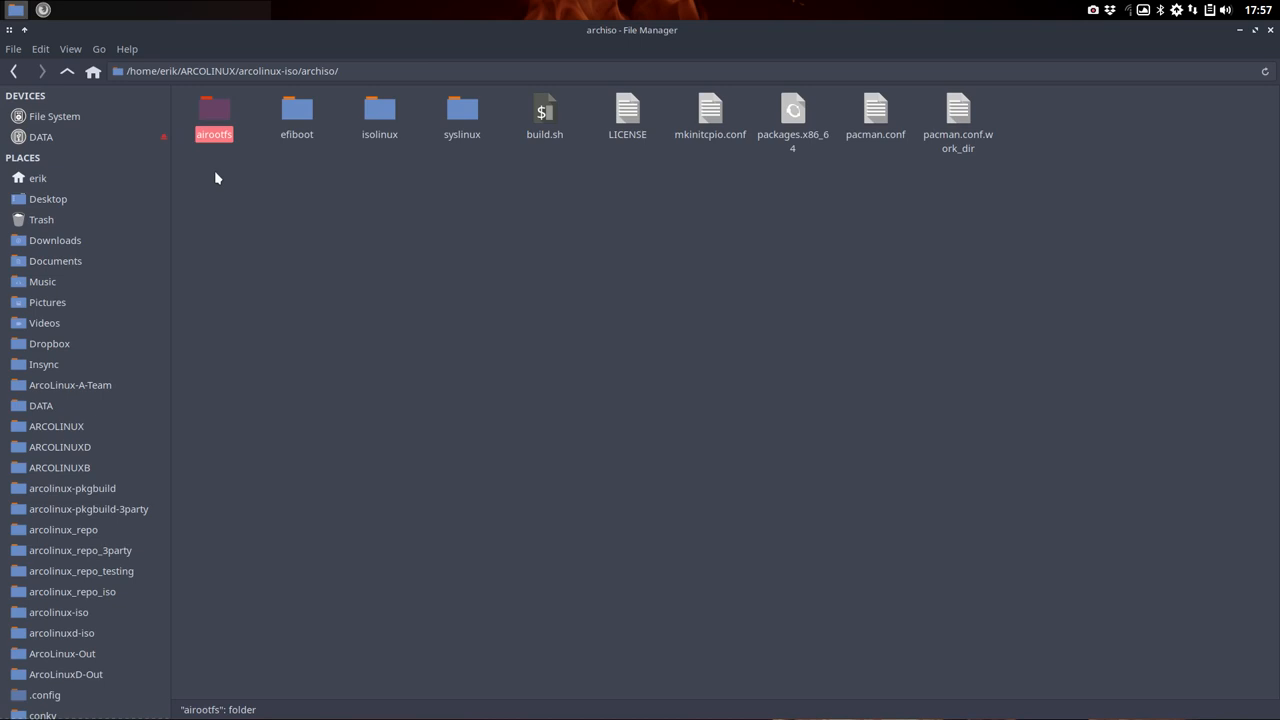
# Return from arcolinux-iso through archiso/airootfs back into the etc folder
pyautogui.click(230, 181)
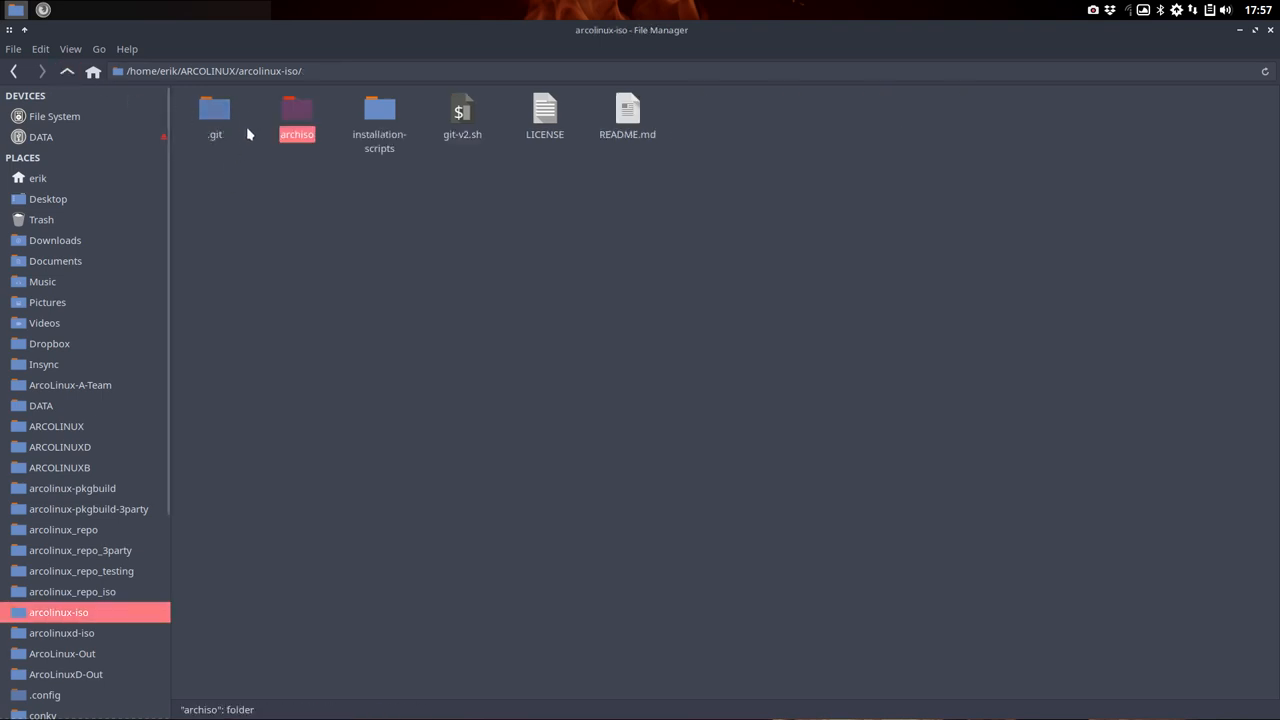
pyautogui.doubleClick(296, 115)
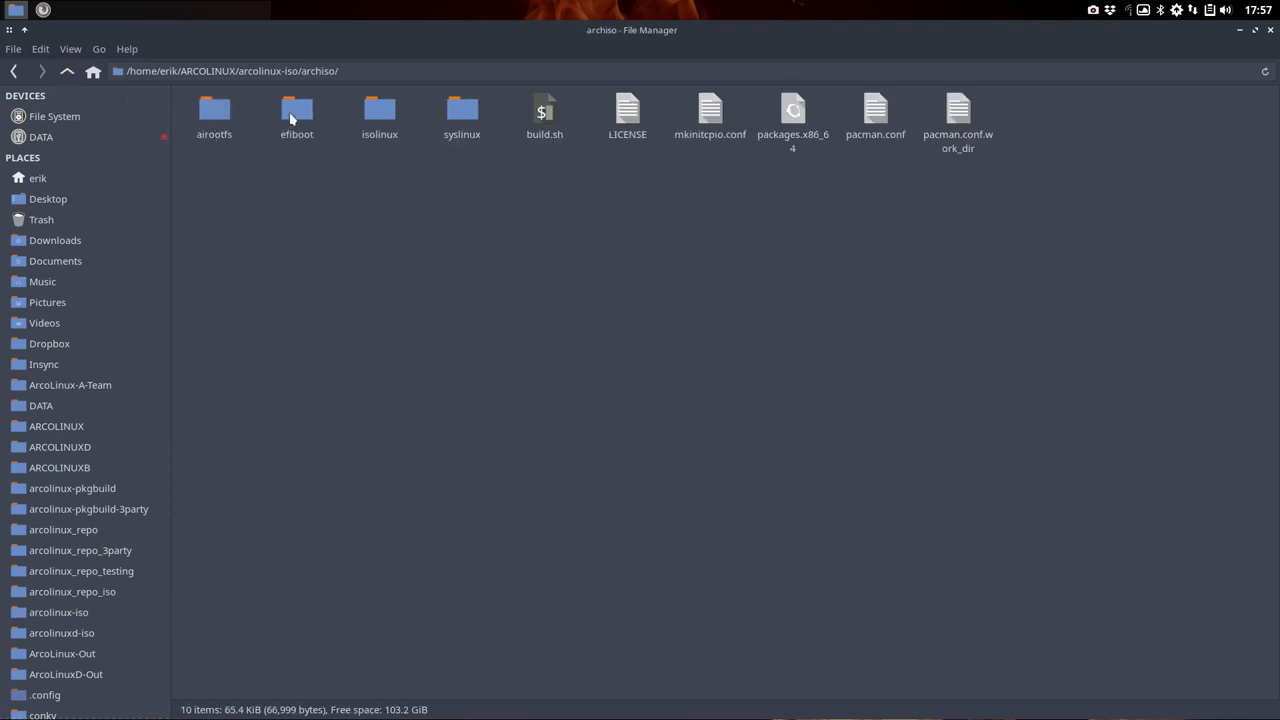
pyautogui.doubleClick(214, 110)
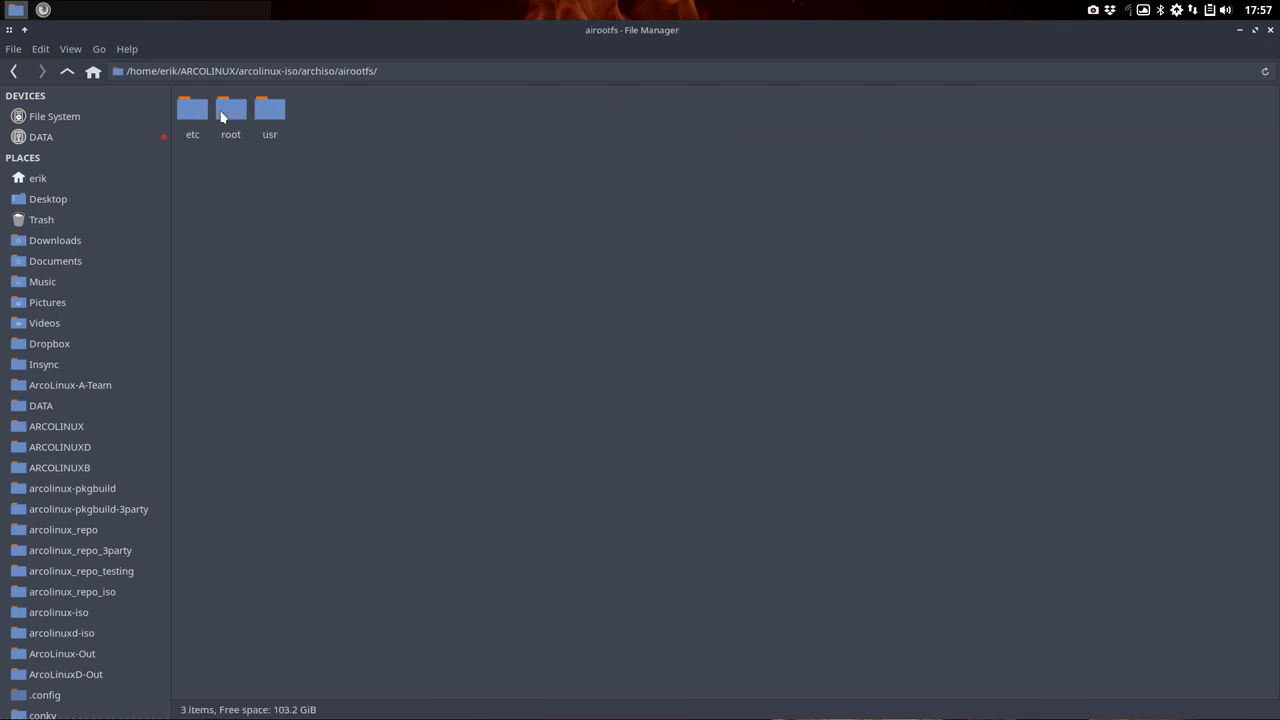
pyautogui.moveTo(232, 163)
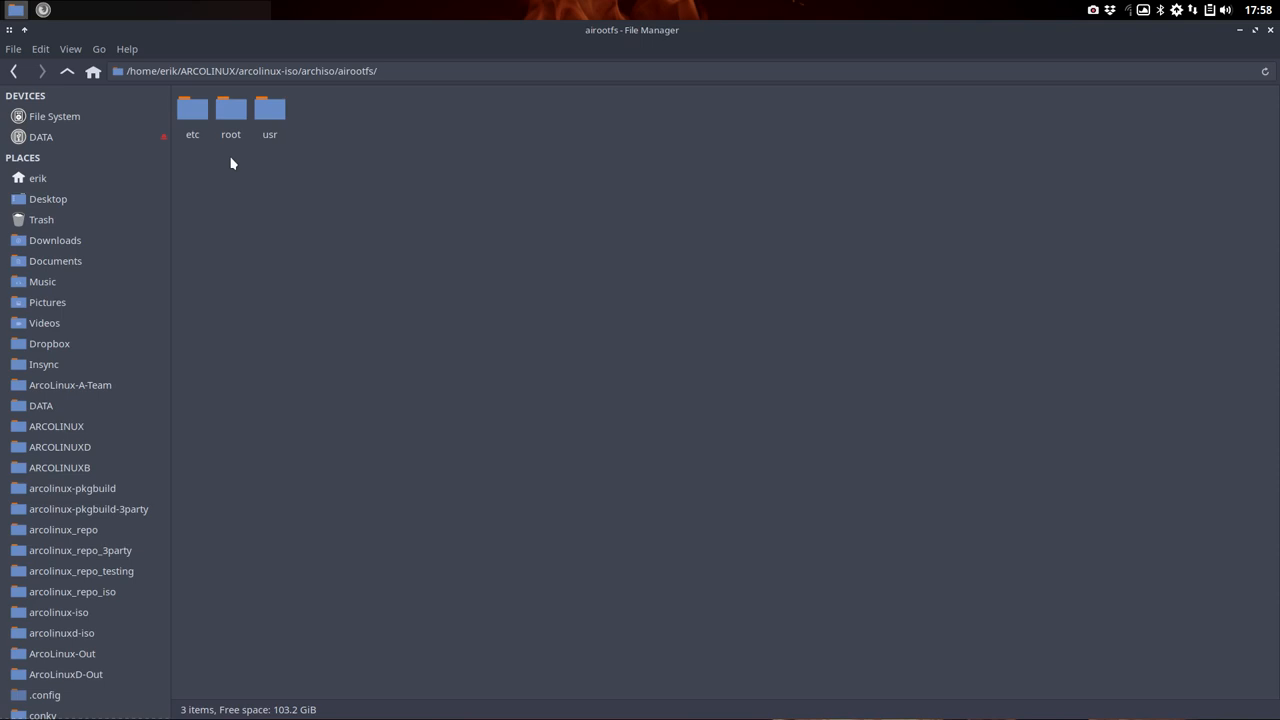
pyautogui.doubleClick(192, 108)
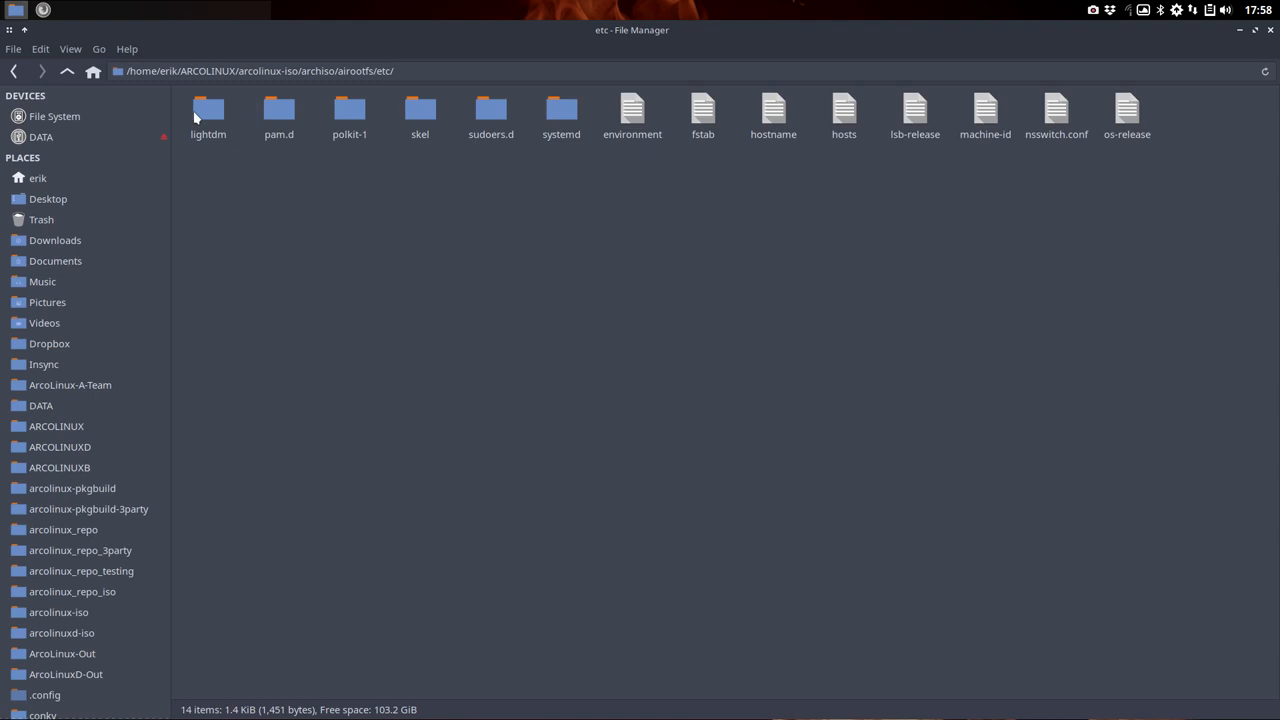
pyautogui.moveTo(280, 214)
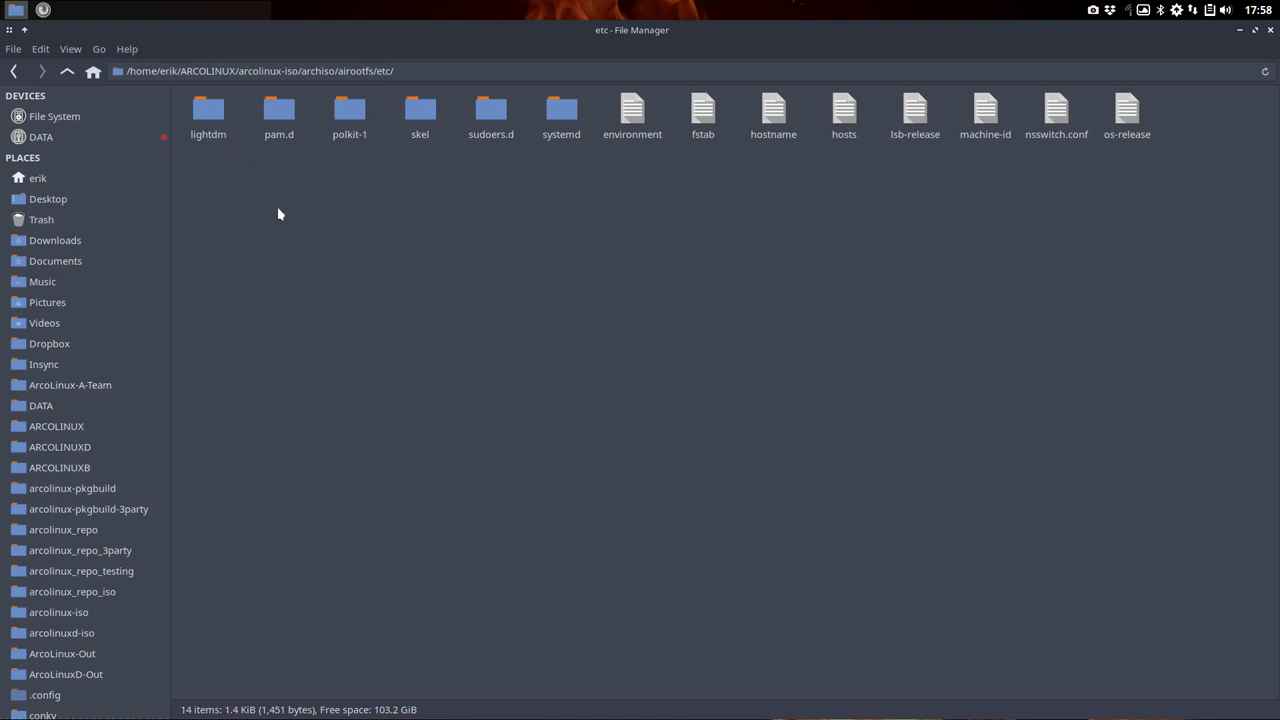
pyautogui.moveTo(660, 35)
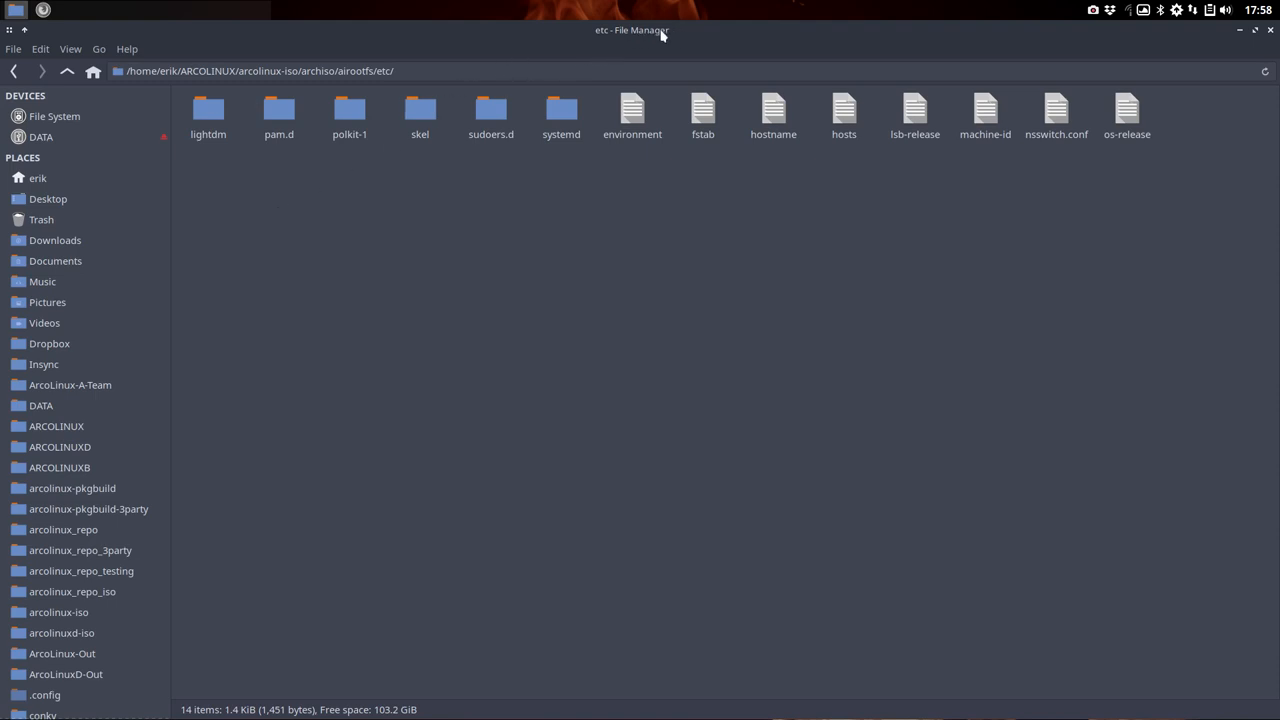
pyautogui.moveTo(645, 40)
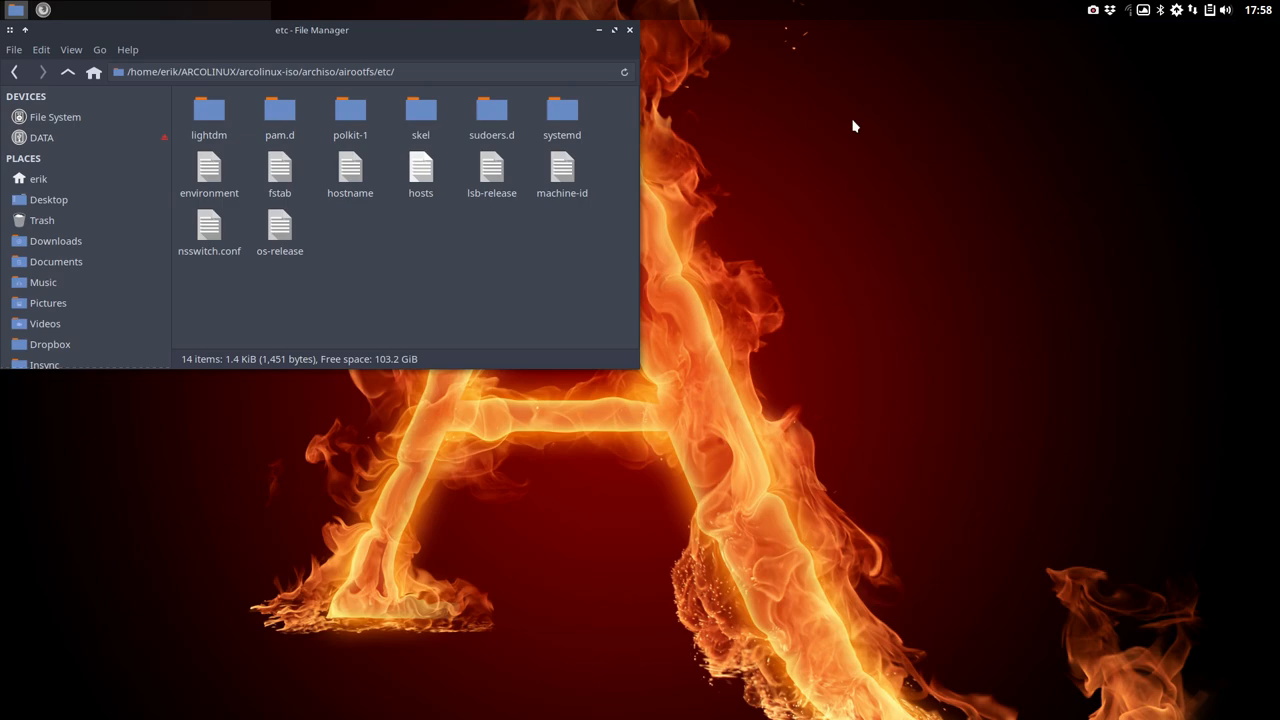
# Lower the etc window and open a second Thunar on 18.11-to-18.12 with stay-rolling-v8.sh selected
pyautogui.moveTo(311, 30); pyautogui.dragTo(311, 380)
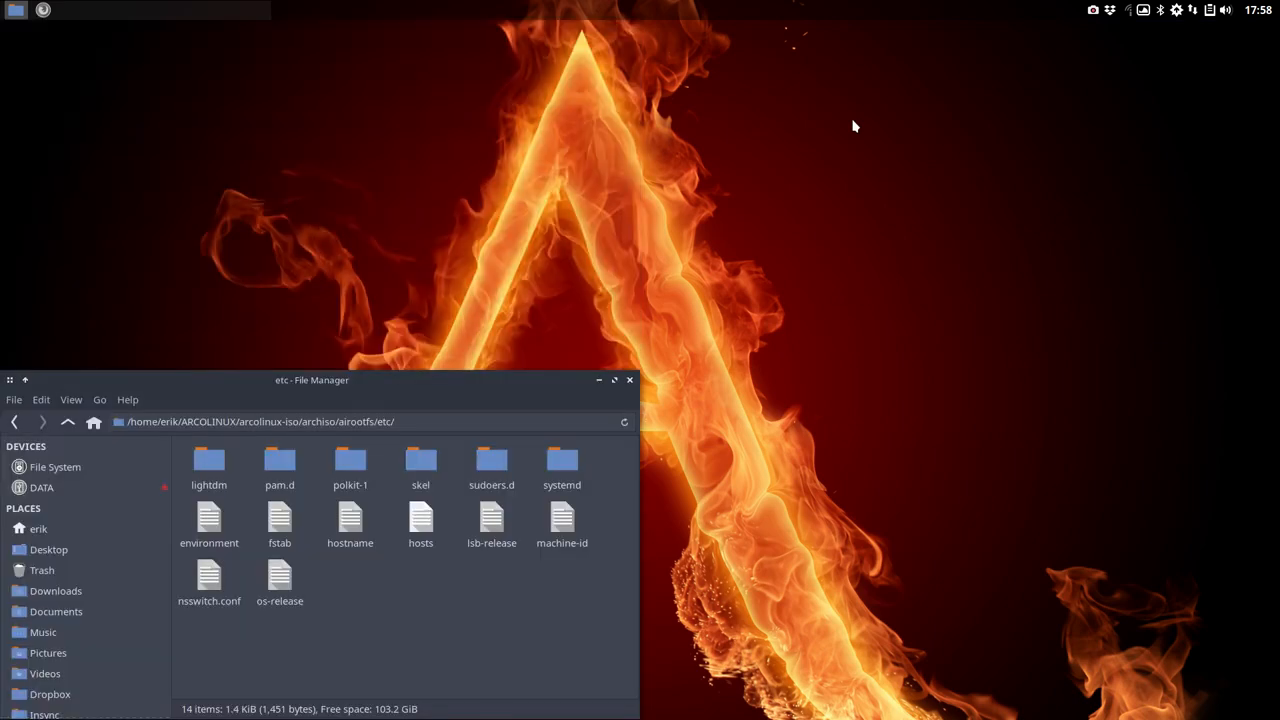
pyautogui.click(614, 379)
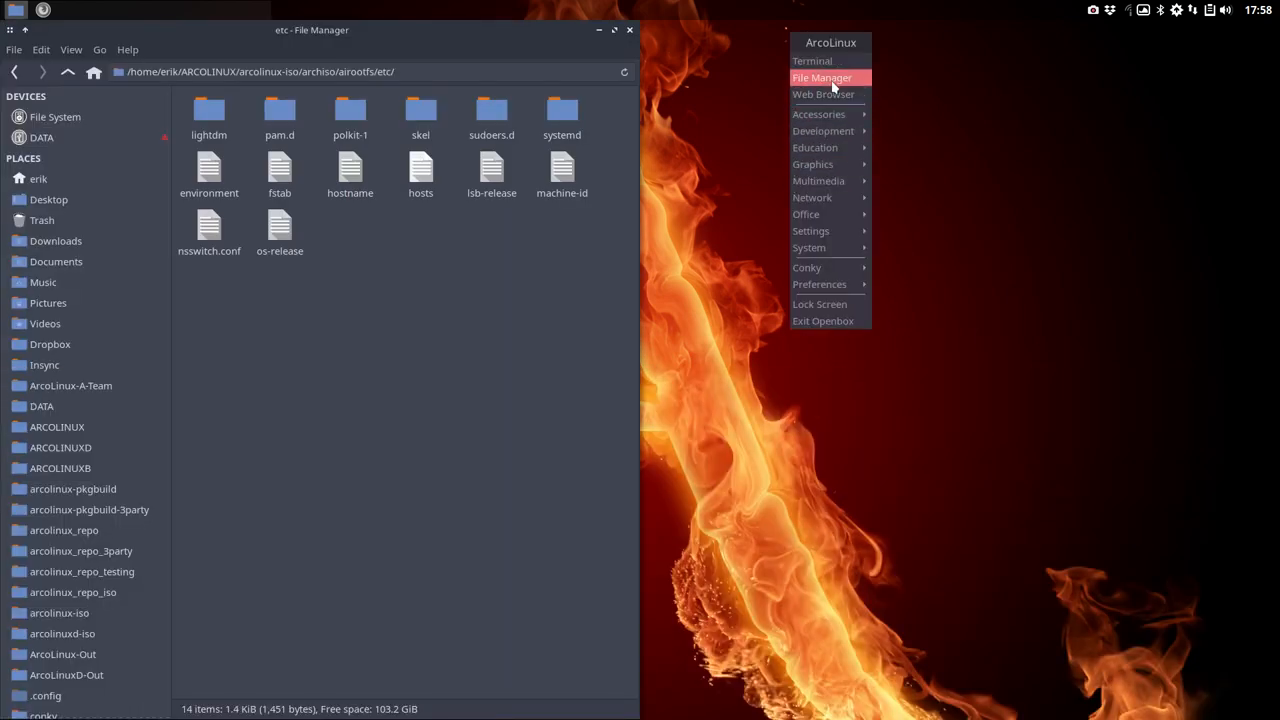
pyautogui.click(822, 77)
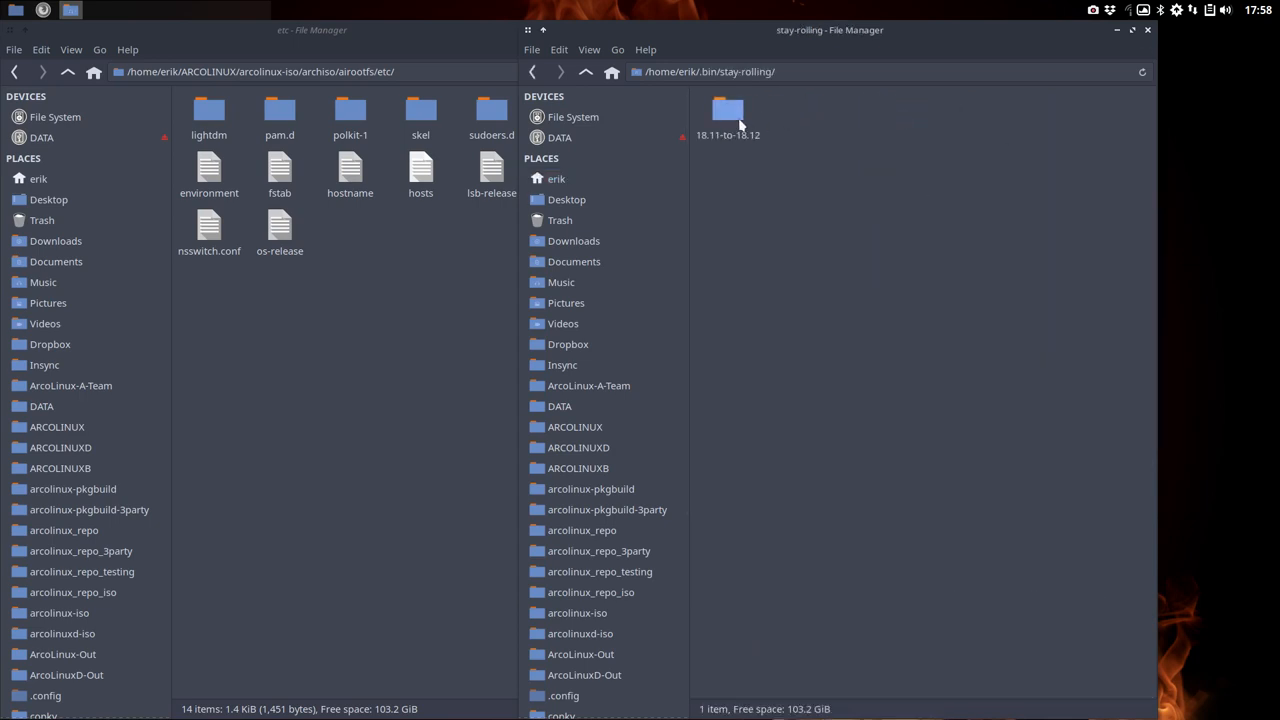
pyautogui.doubleClick(728, 115)
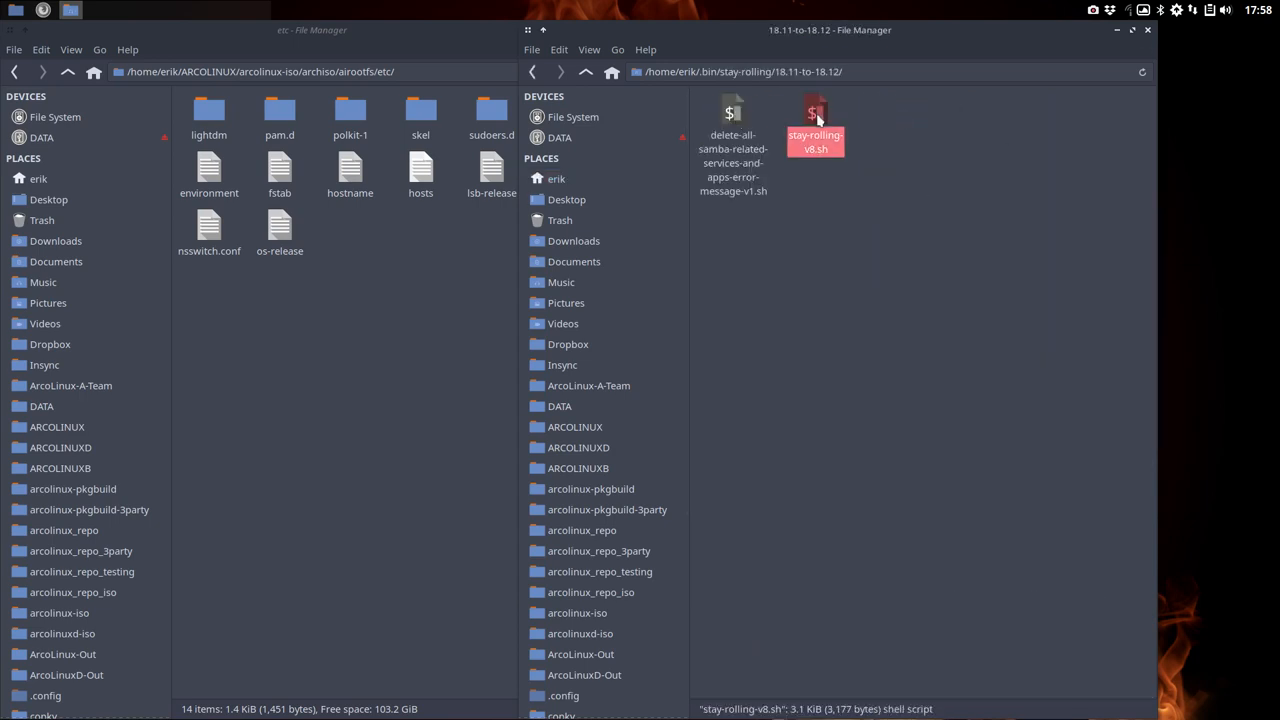
pyautogui.rightClick(815, 130)
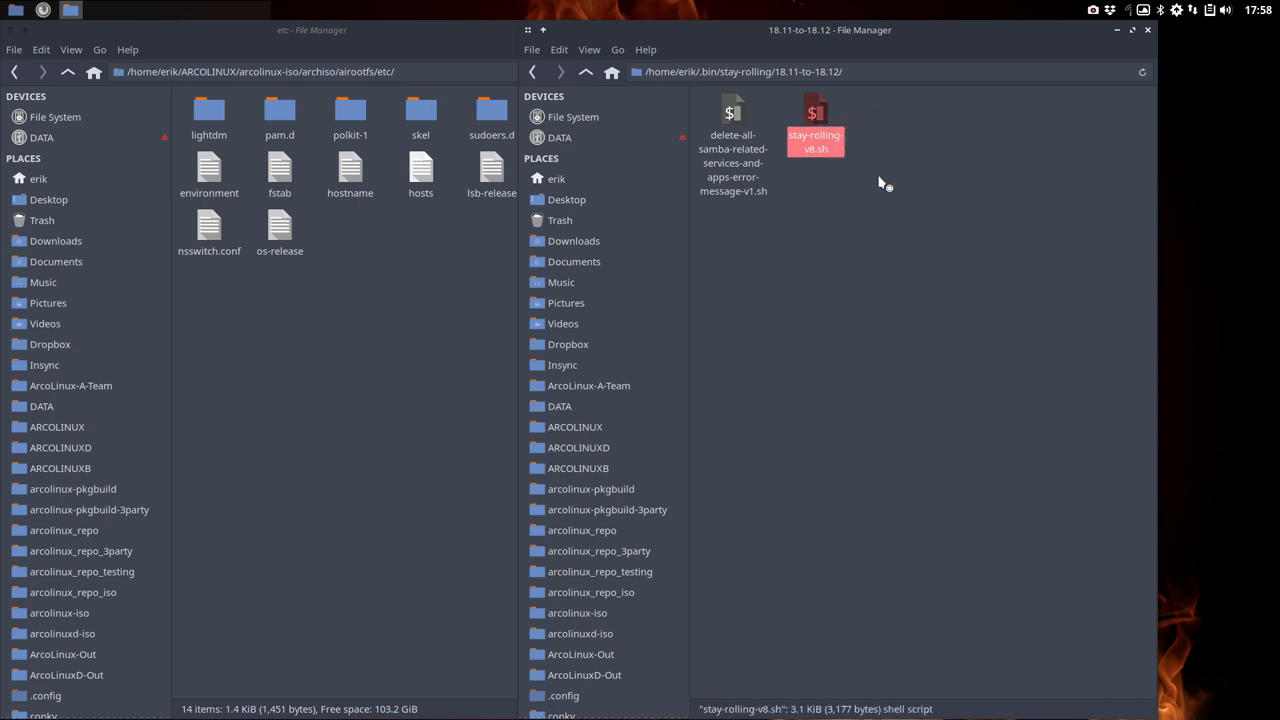
pyautogui.moveTo(1128, 38)
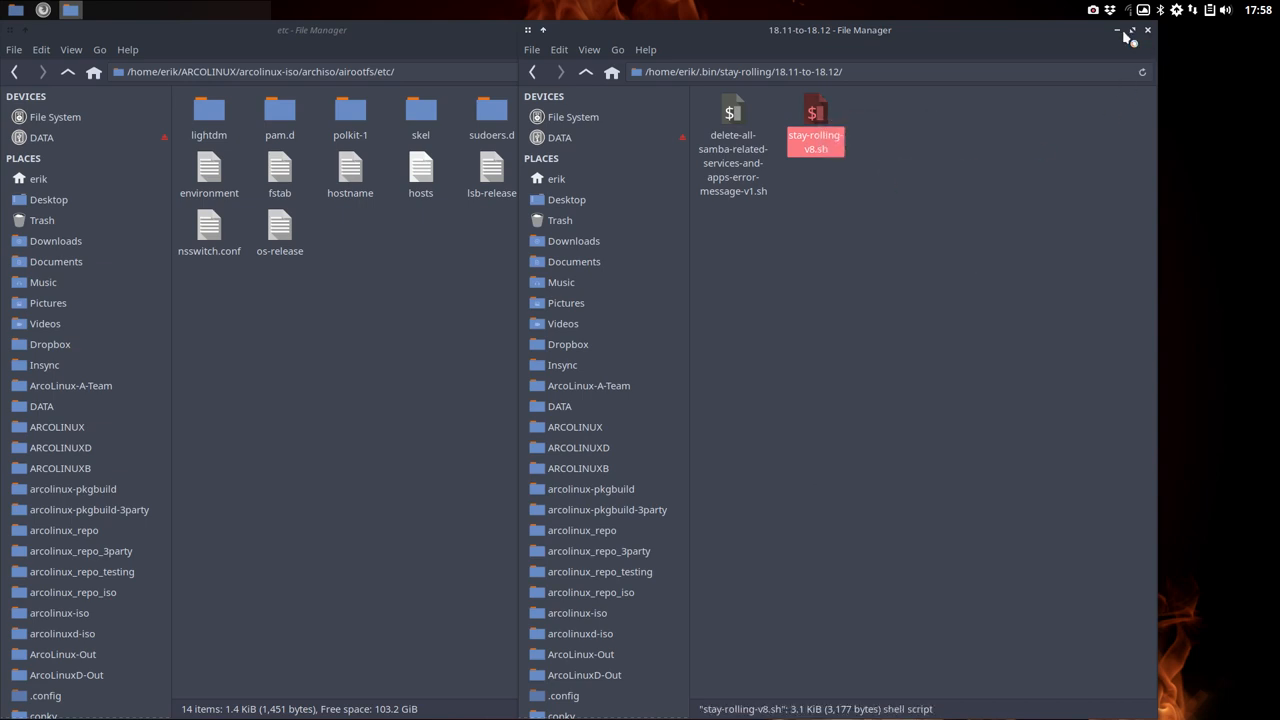
# Open stay-rolling-v8.sh in Atom and scroll through its if/rm removal blocks
pyautogui.doubleClick(815, 115)
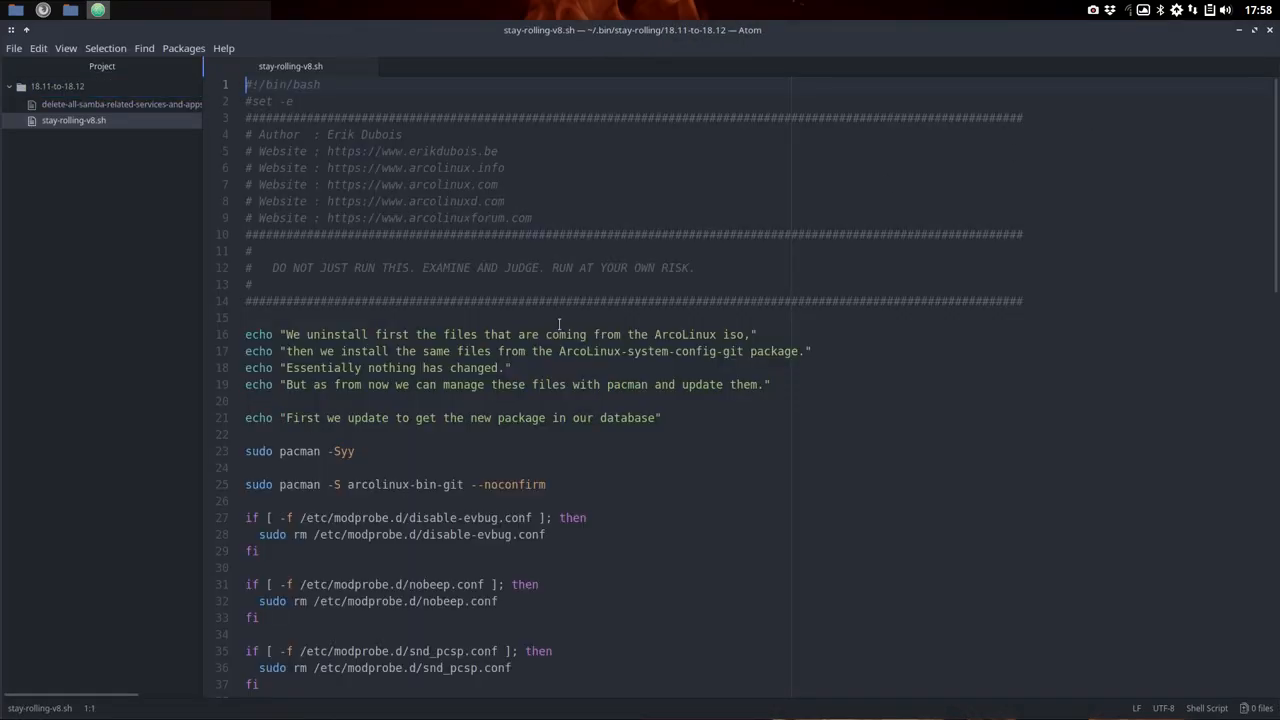
pyautogui.scroll(-3)
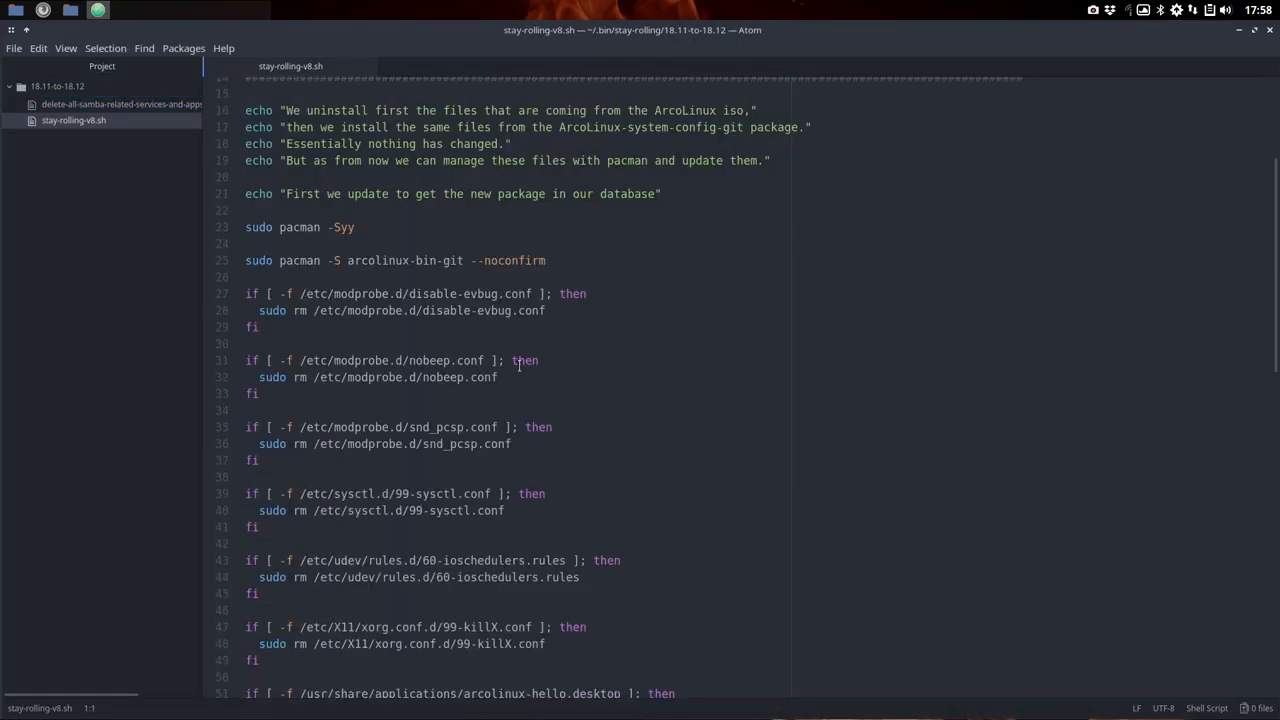
pyautogui.scroll(-3)
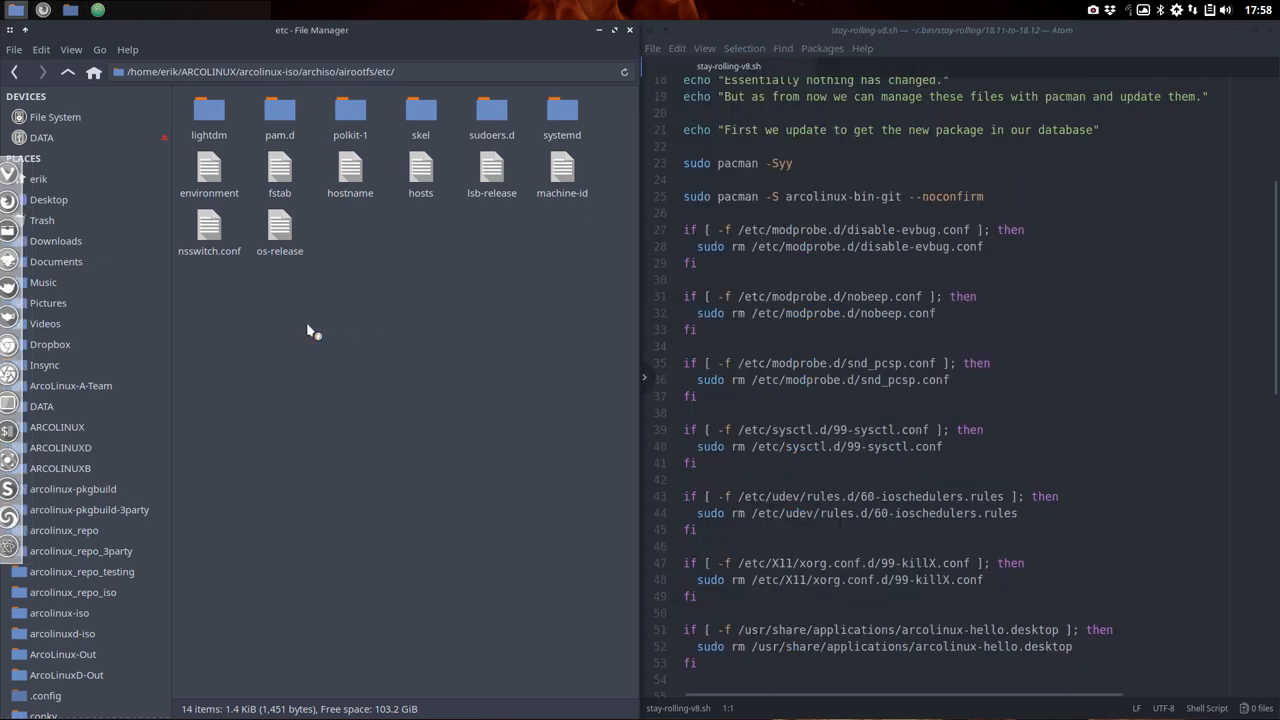
# Go up to airootfs and compare its etc, root and usr folders with File System's root
pyautogui.click(67, 71)
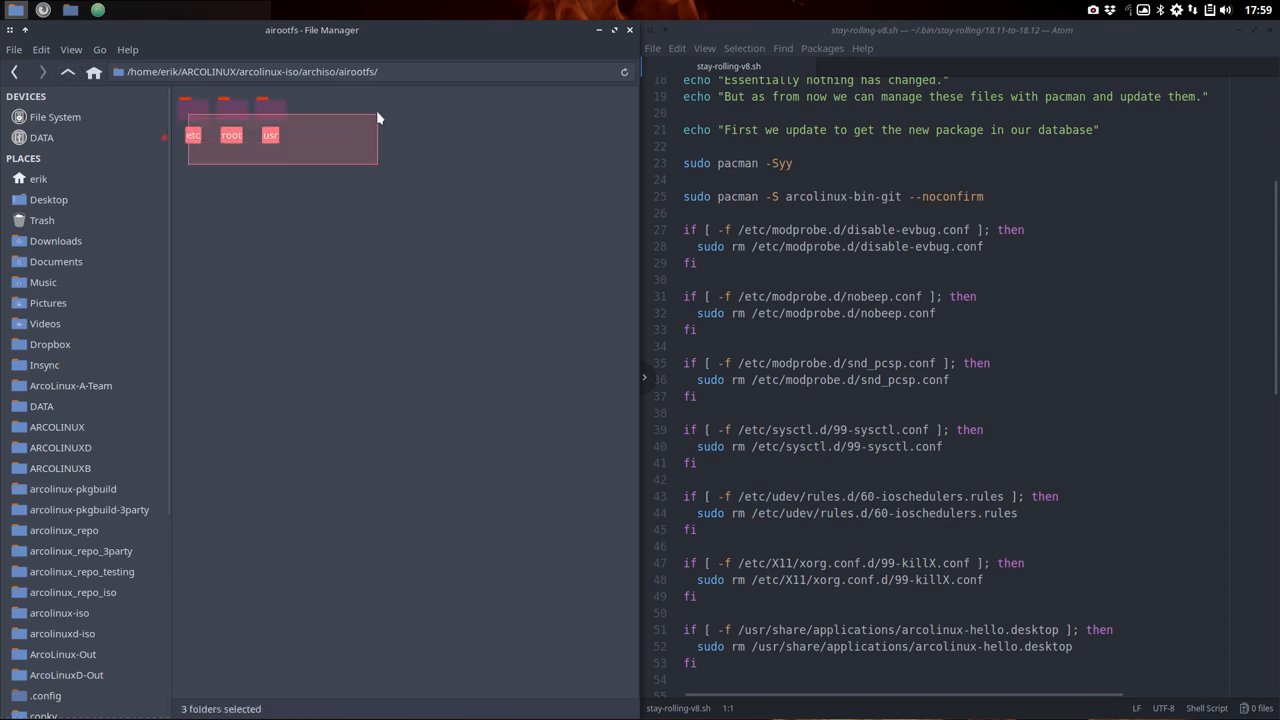
pyautogui.click(238, 191)
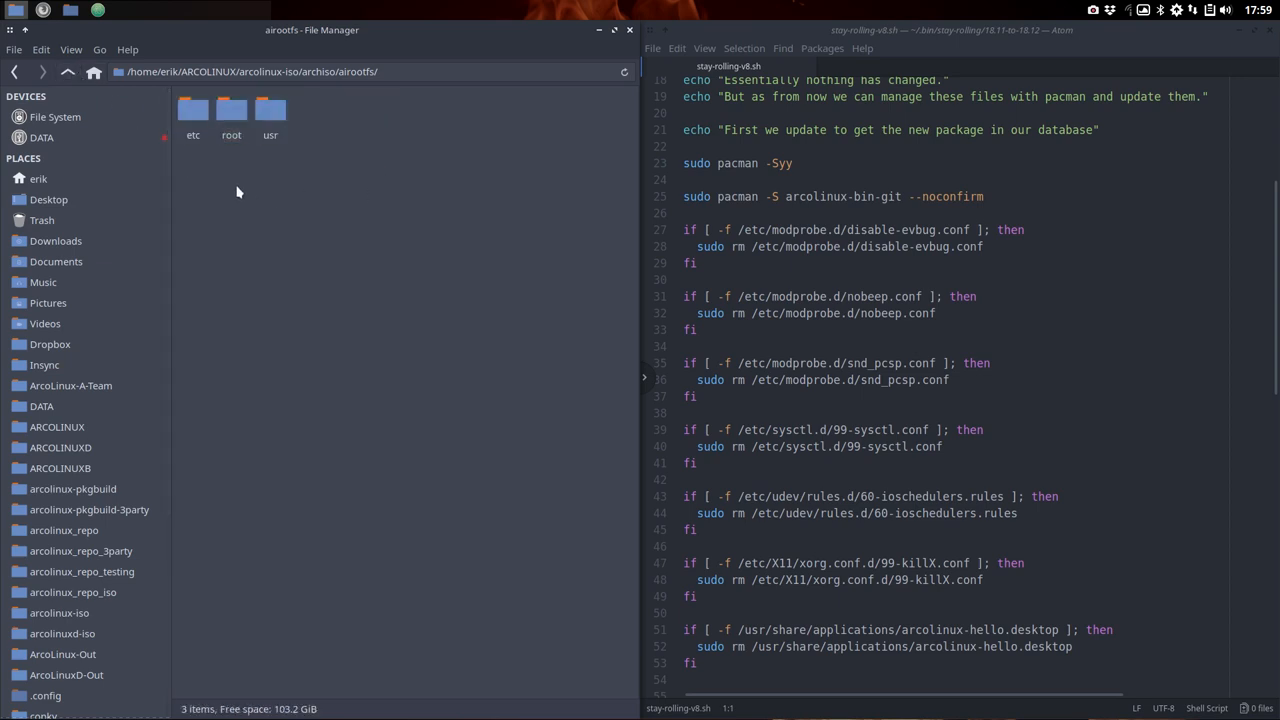
pyautogui.click(38, 178)
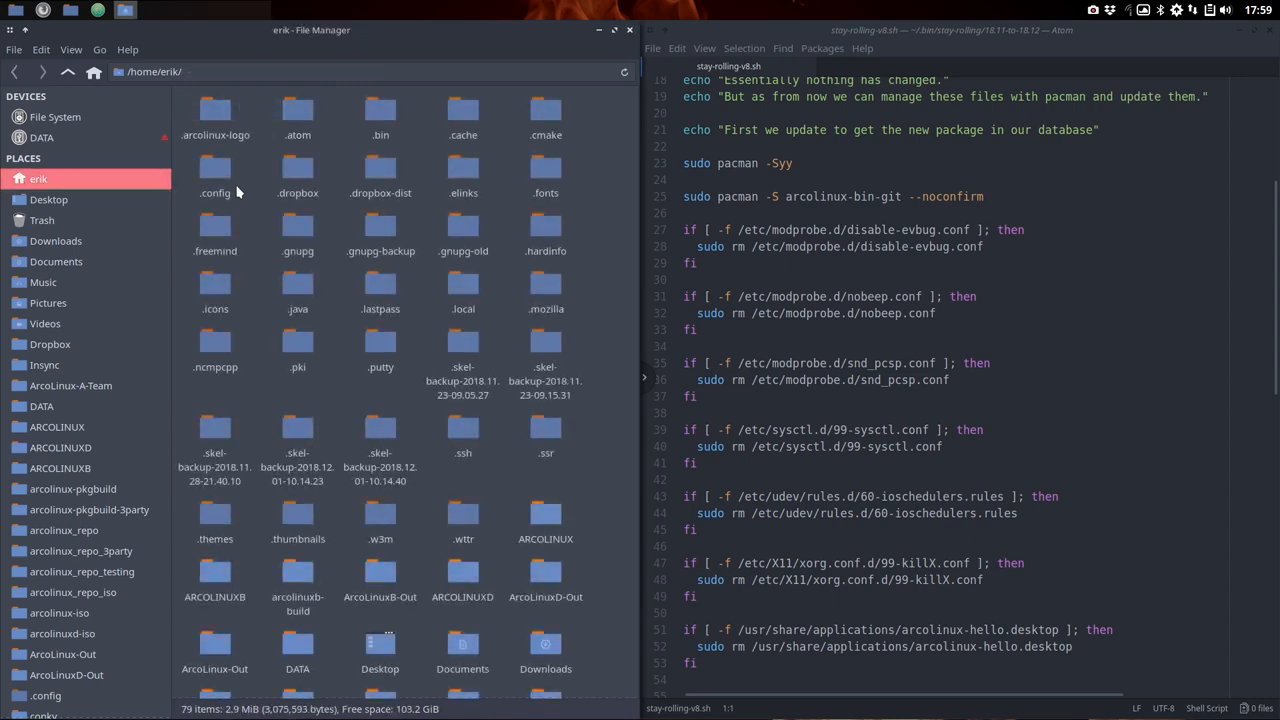
pyautogui.click(55, 117)
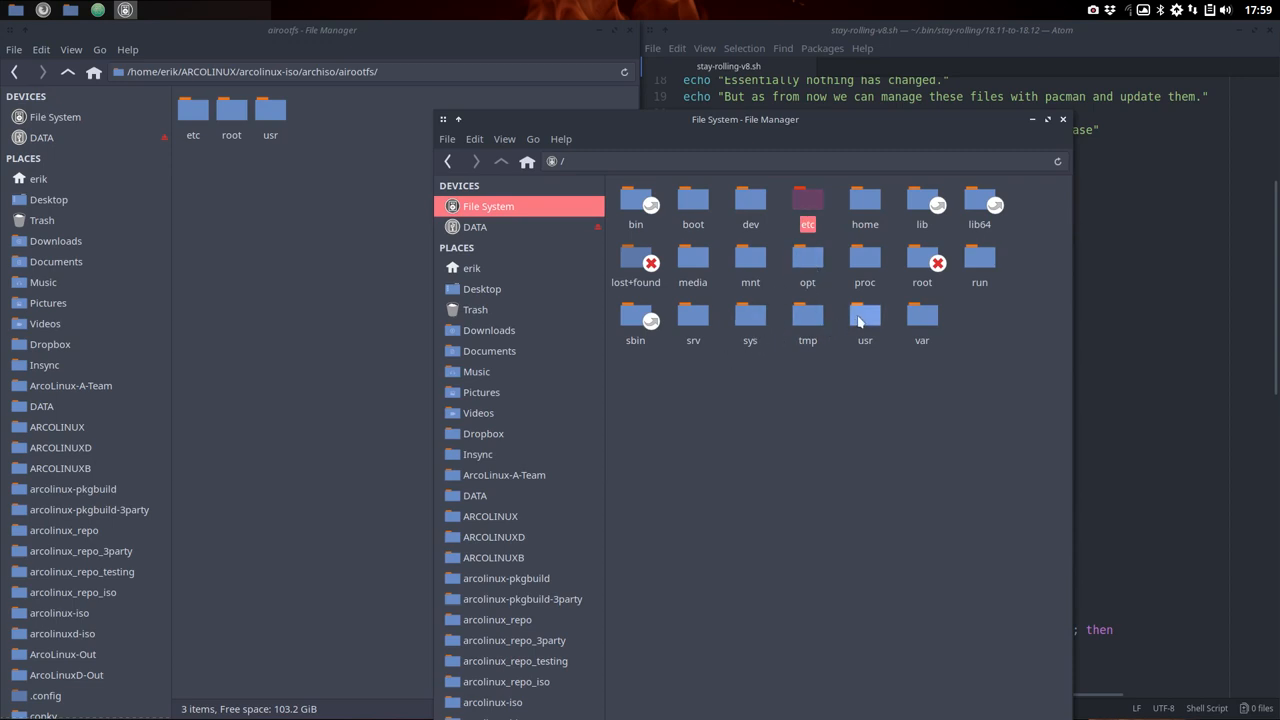
pyautogui.click(865, 320)
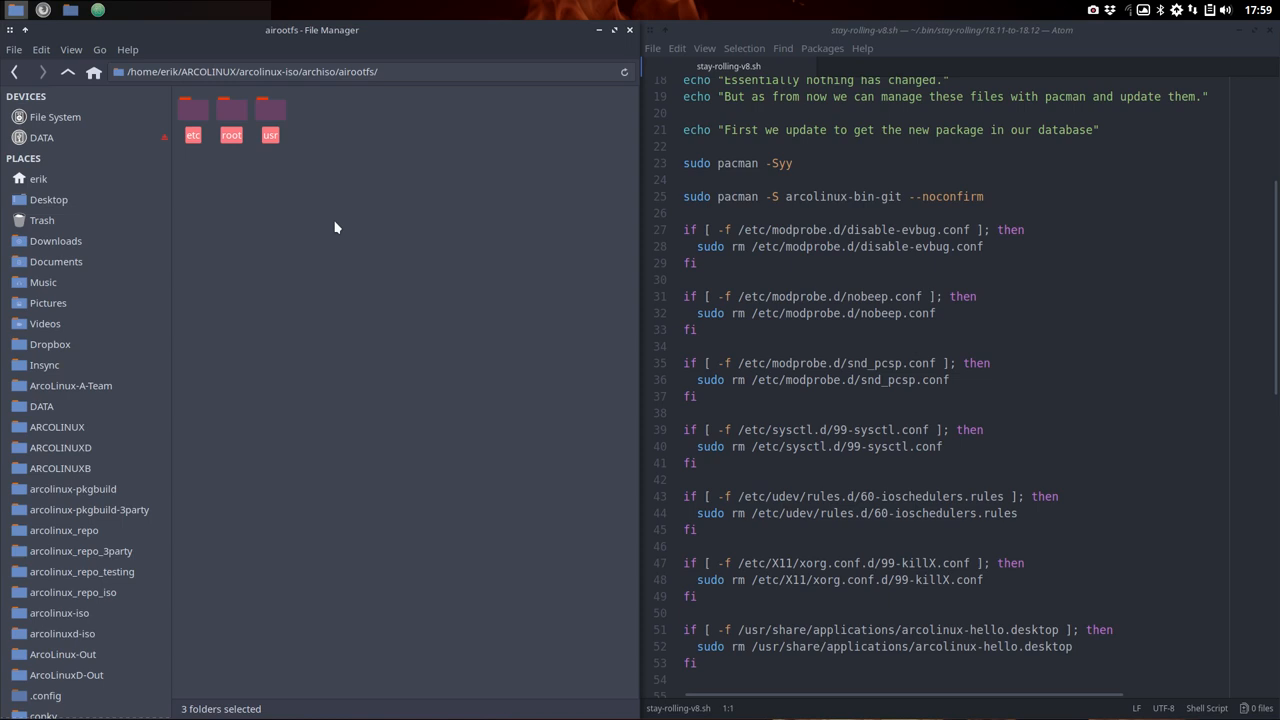
# Clear the selection and open the etc folder inside airootfs
pyautogui.click(210, 188)
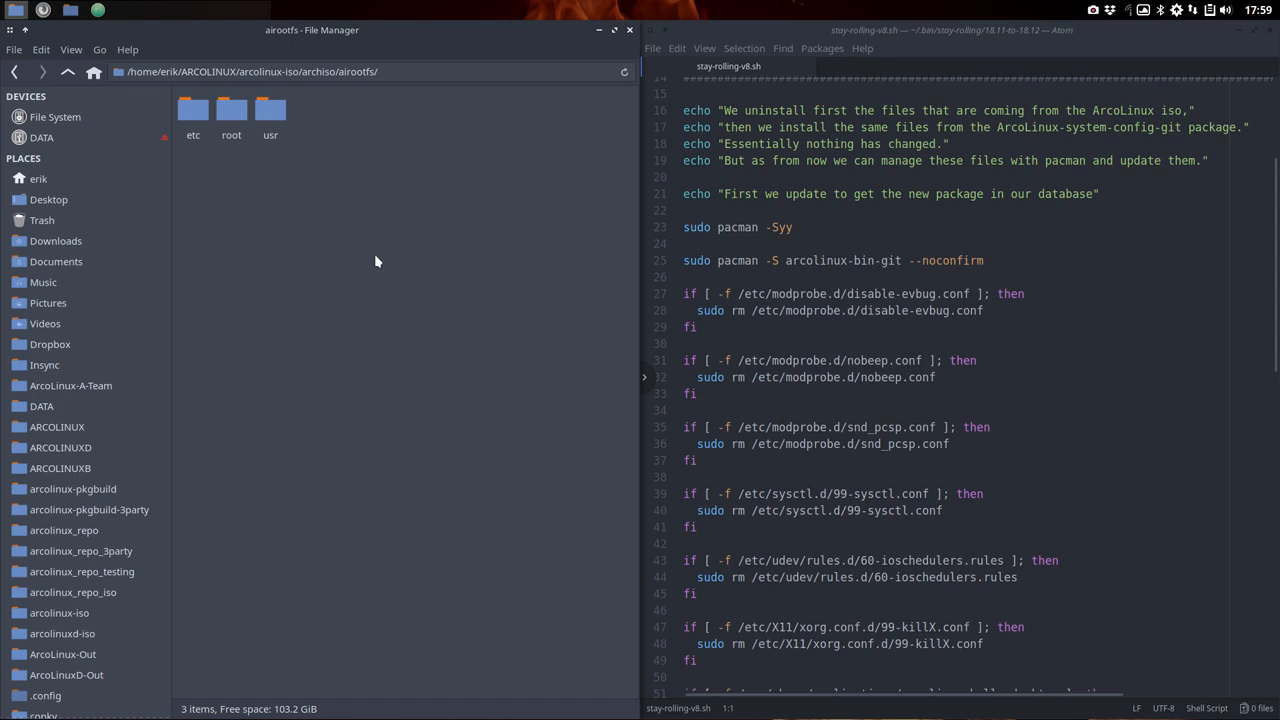
pyautogui.moveTo(225, 188)
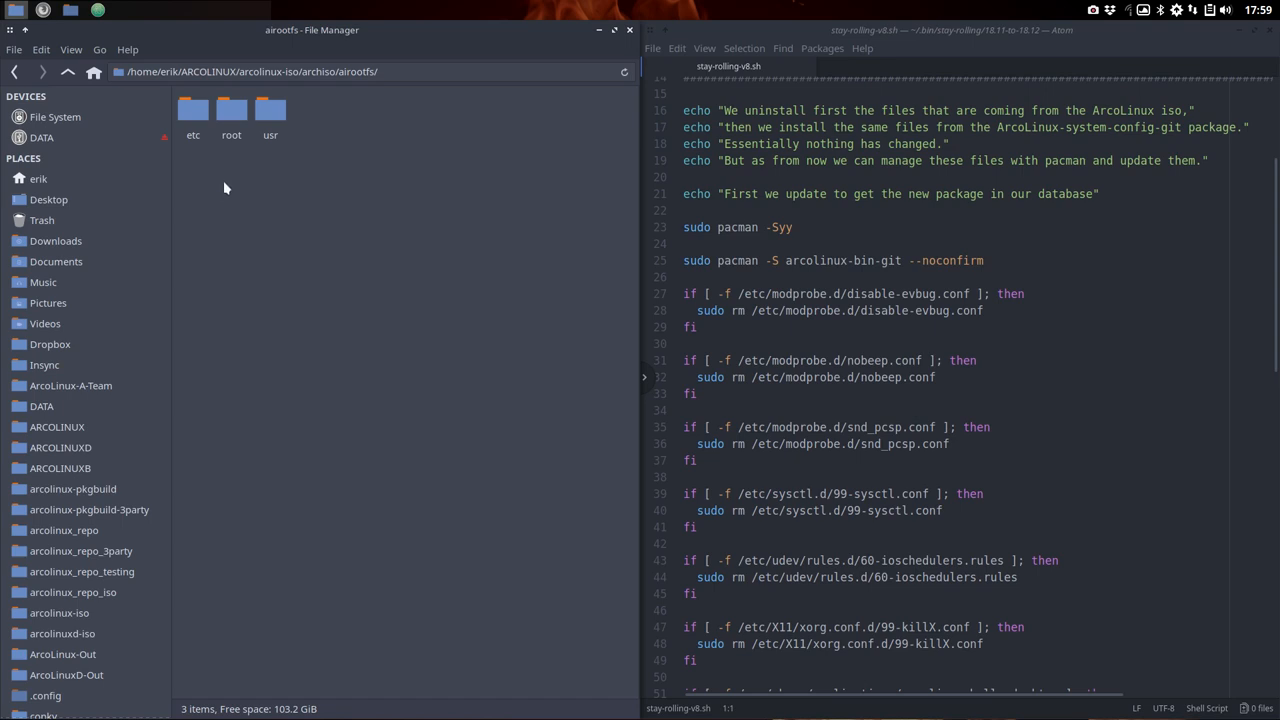
pyautogui.moveTo(252, 196)
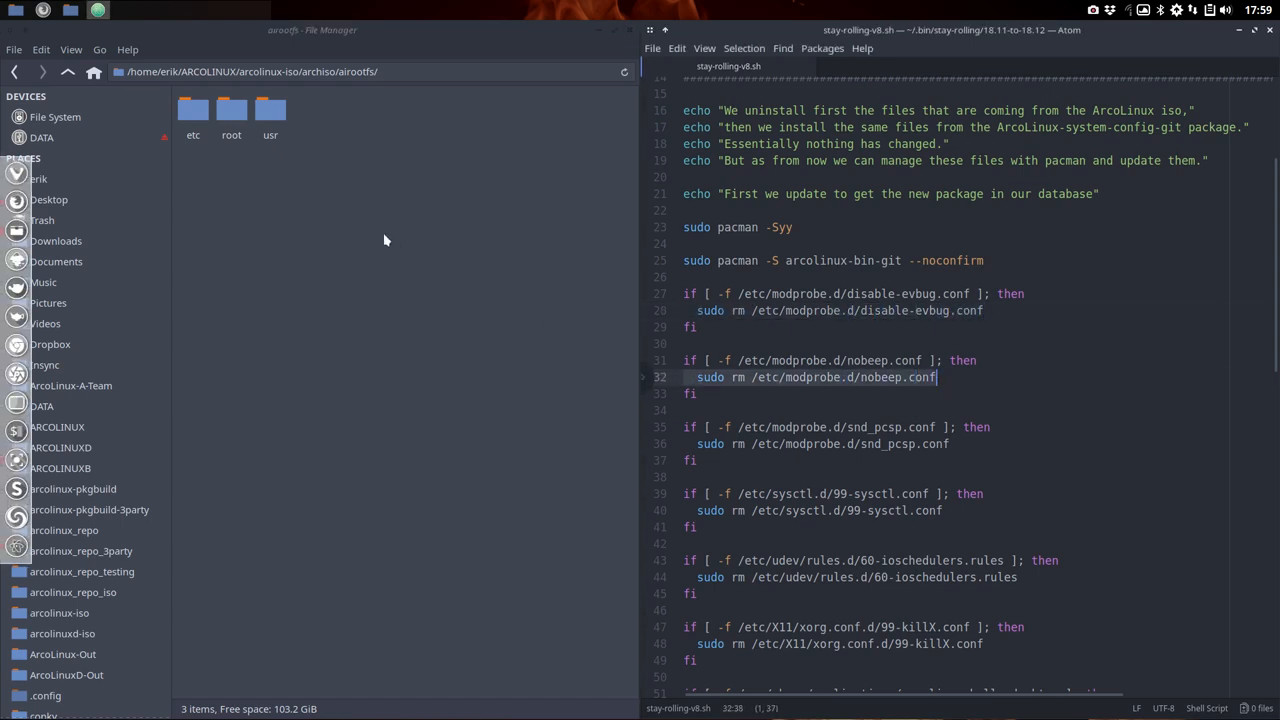
pyautogui.doubleClick(192, 110)
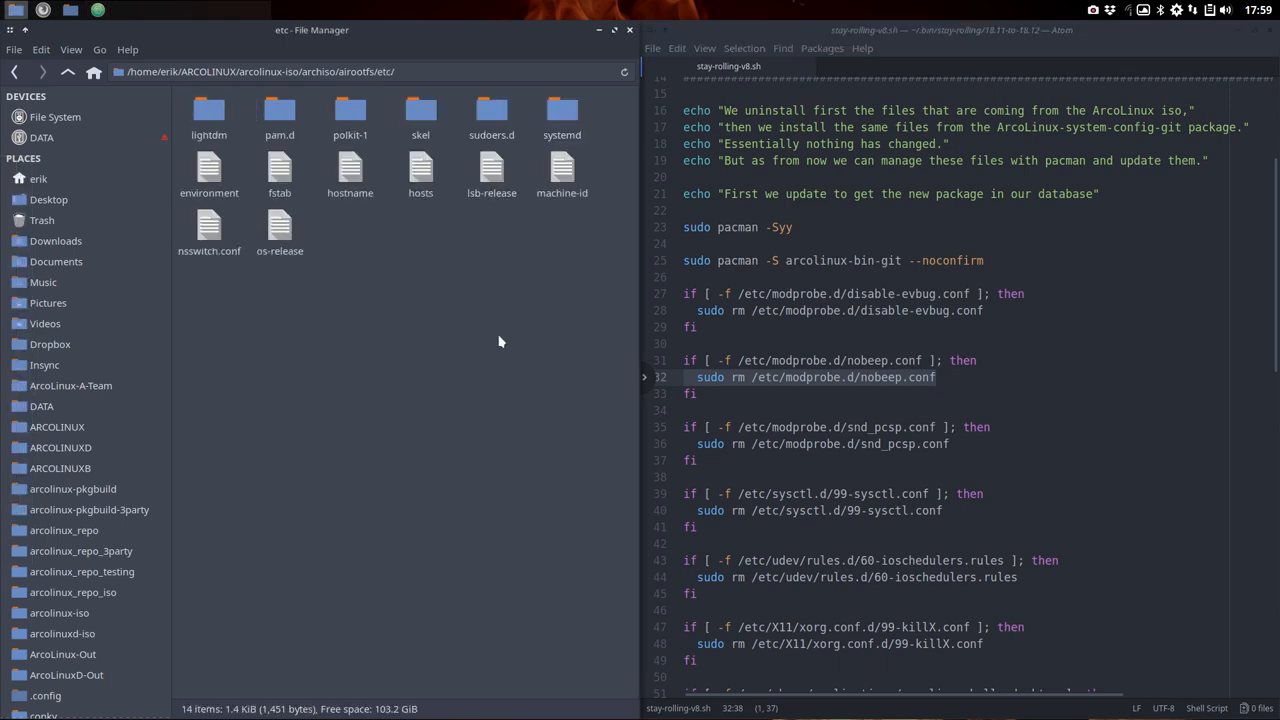
pyautogui.moveTo(70, 49)
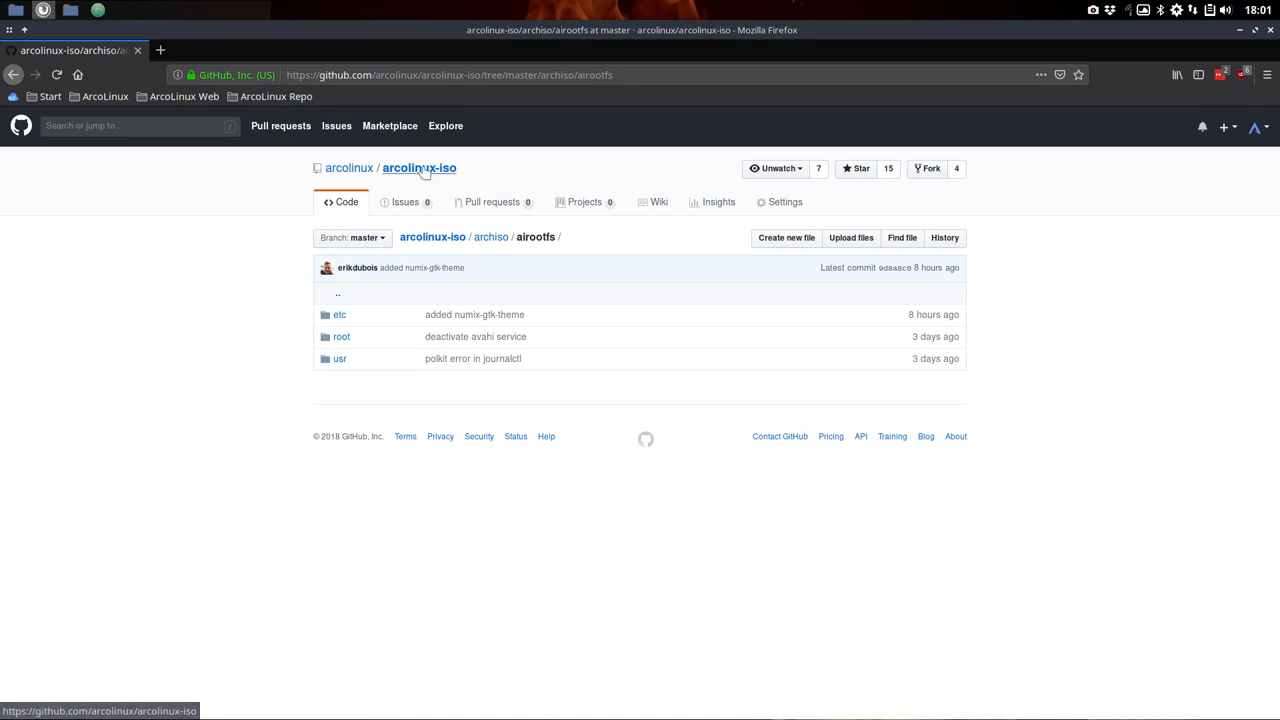
# Go to the arcolinux-iso repository home, view master's commit history and browse the tree at the 18.12.5 commit
pyautogui.click(419, 167)
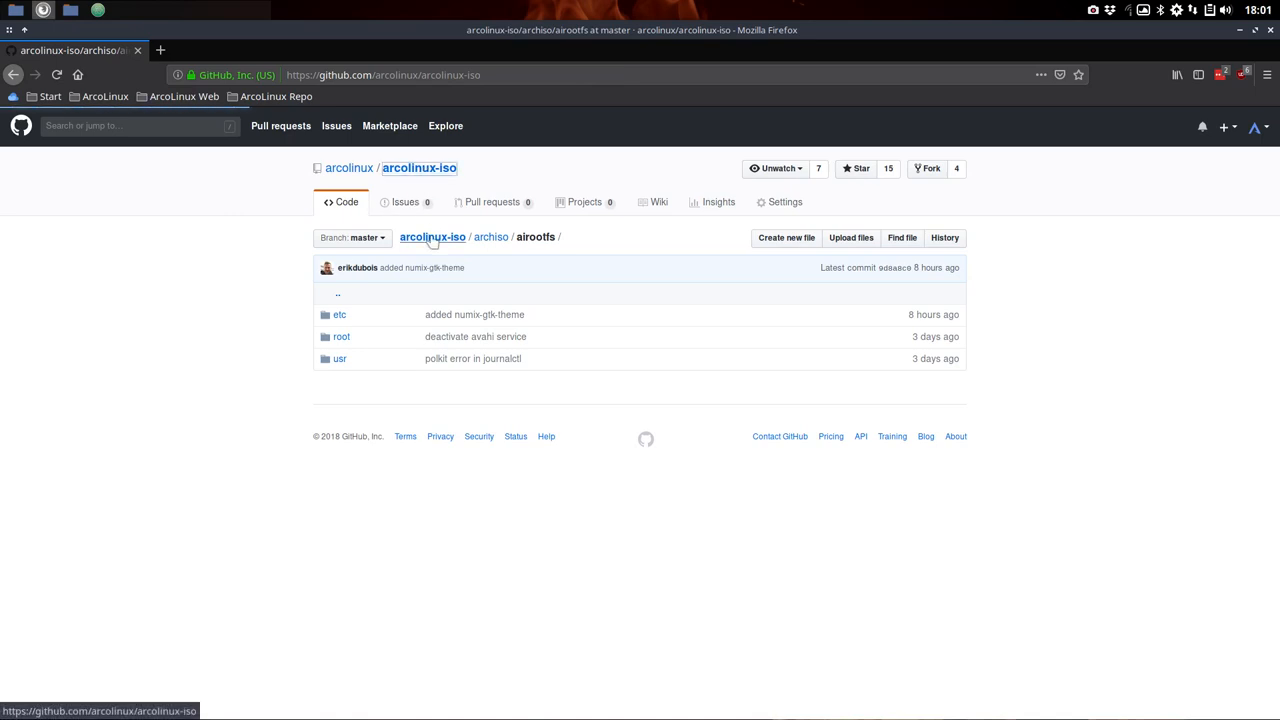
pyautogui.click(414, 167)
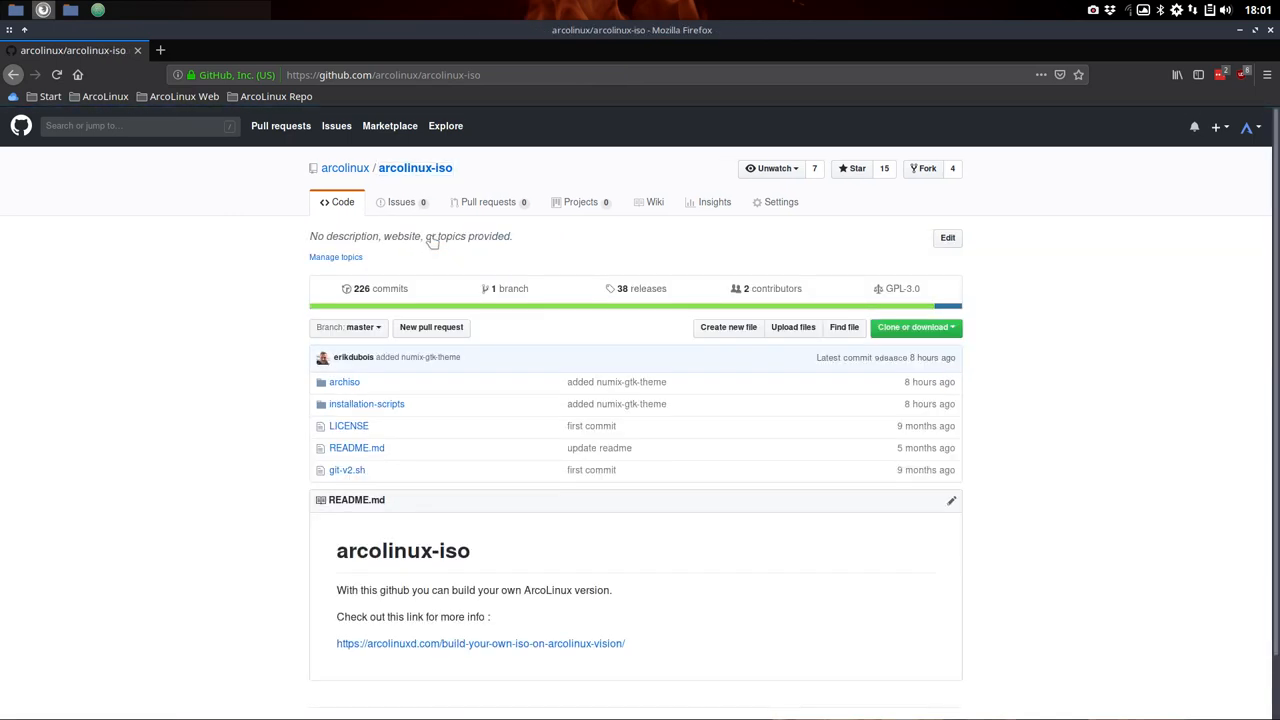
pyautogui.click(383, 288)
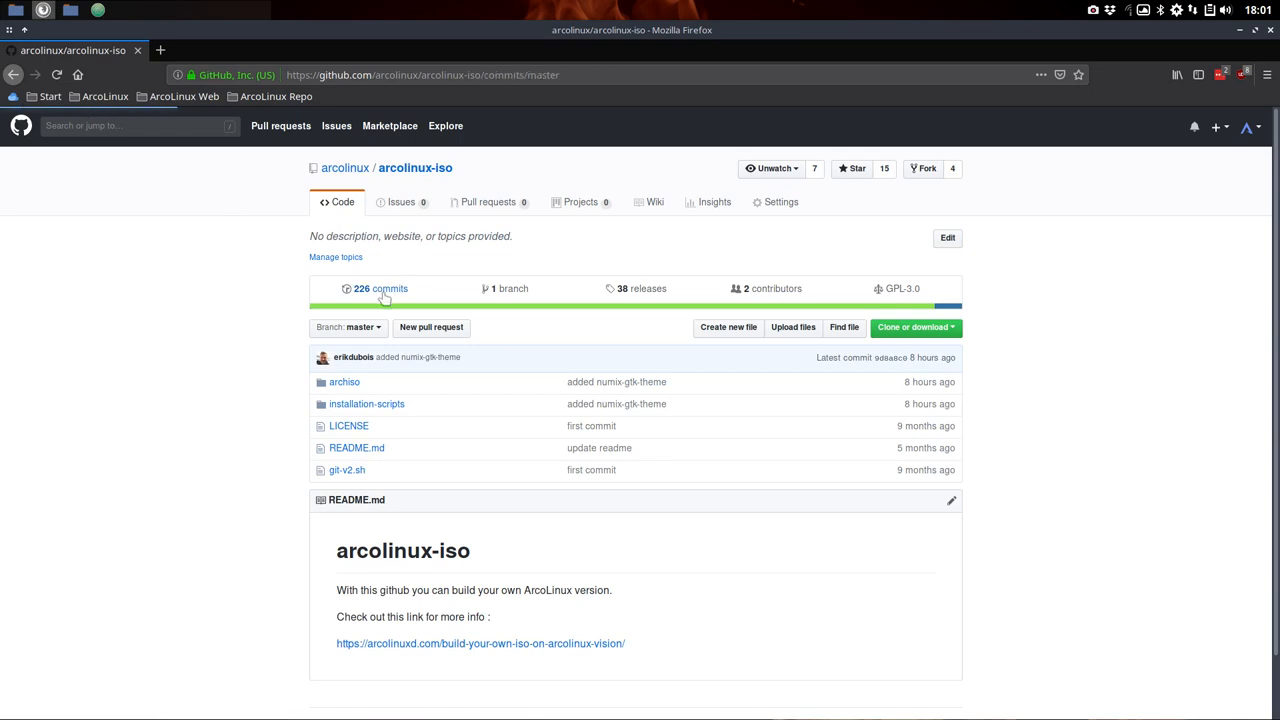
pyautogui.click(381, 288)
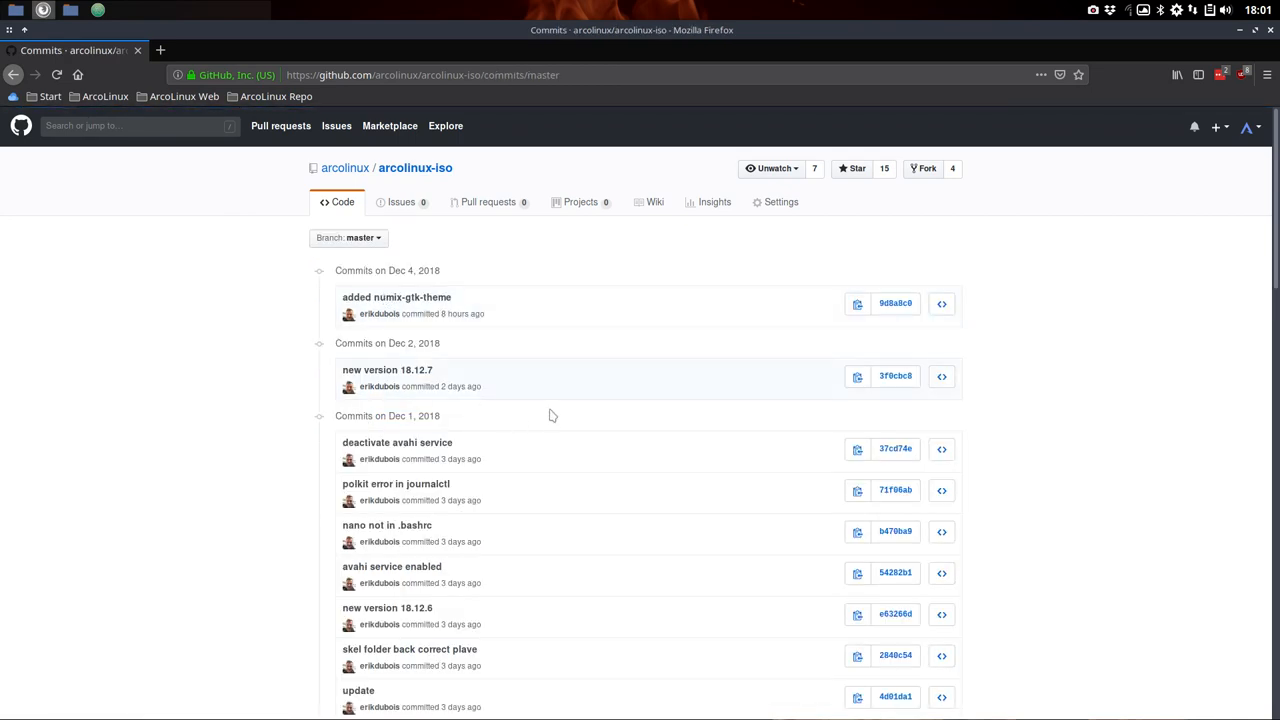
pyautogui.scroll(-3)
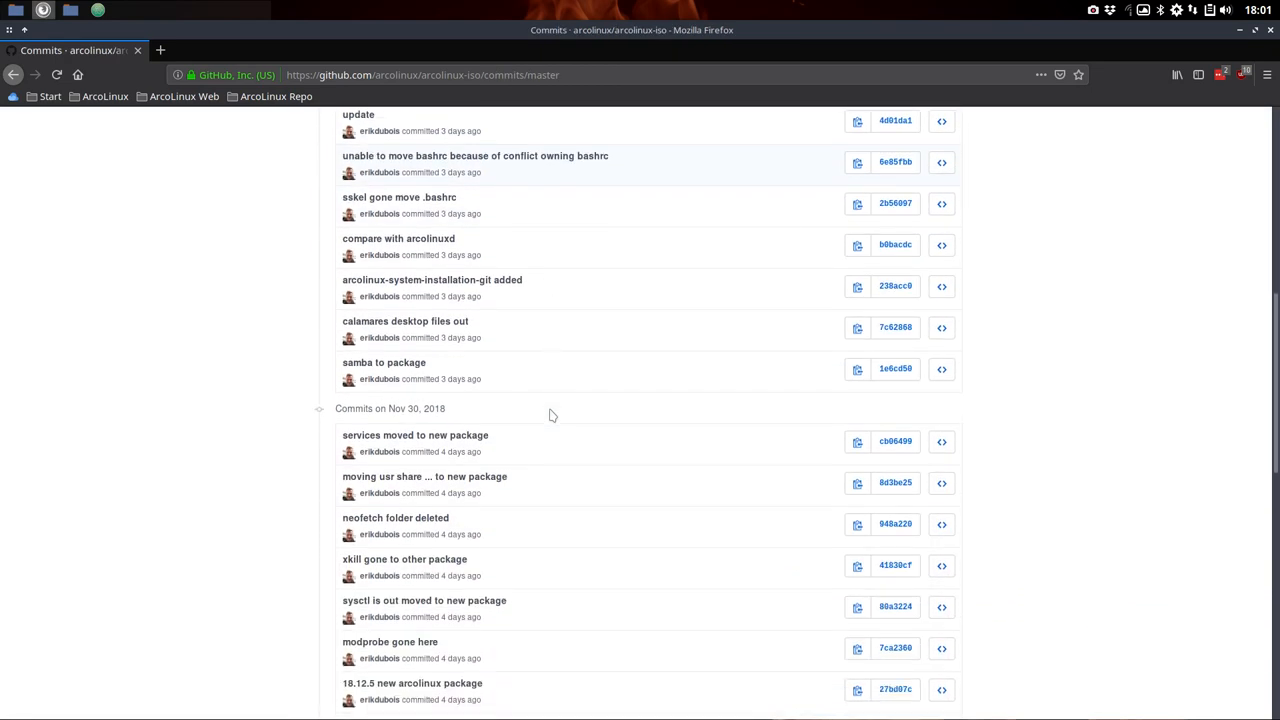
pyautogui.scroll(-3)
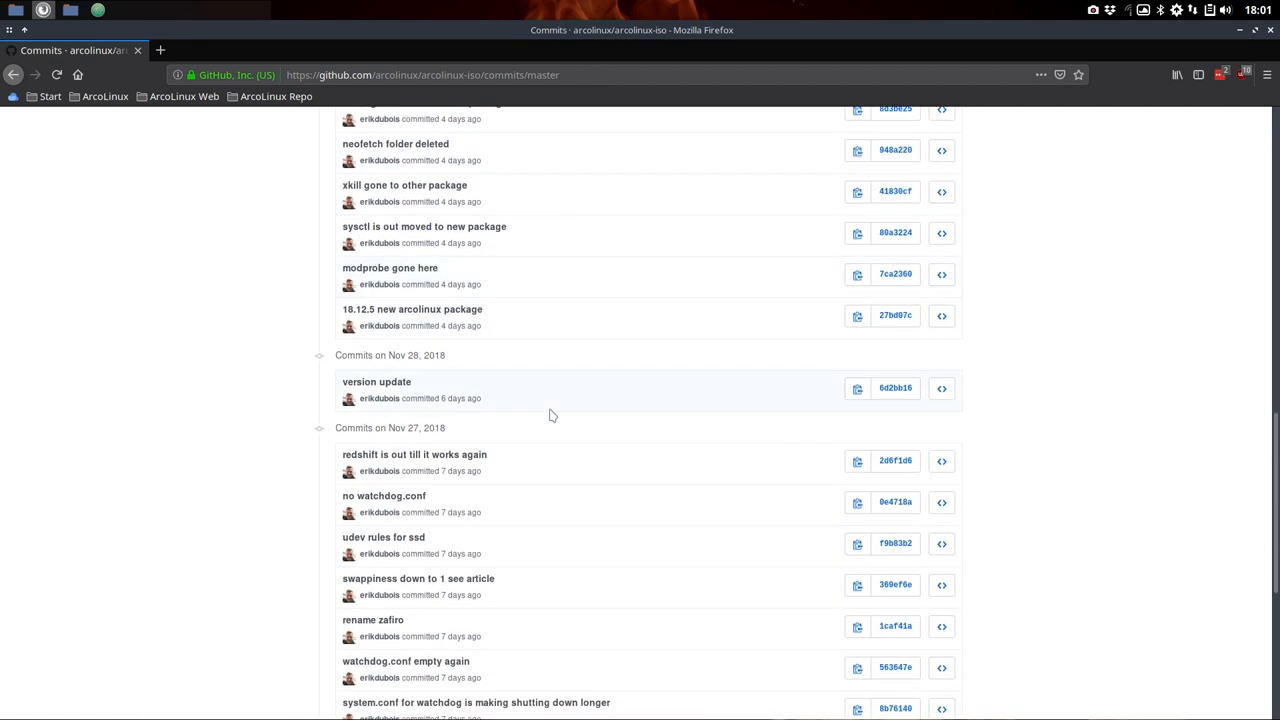
pyautogui.click(895, 315)
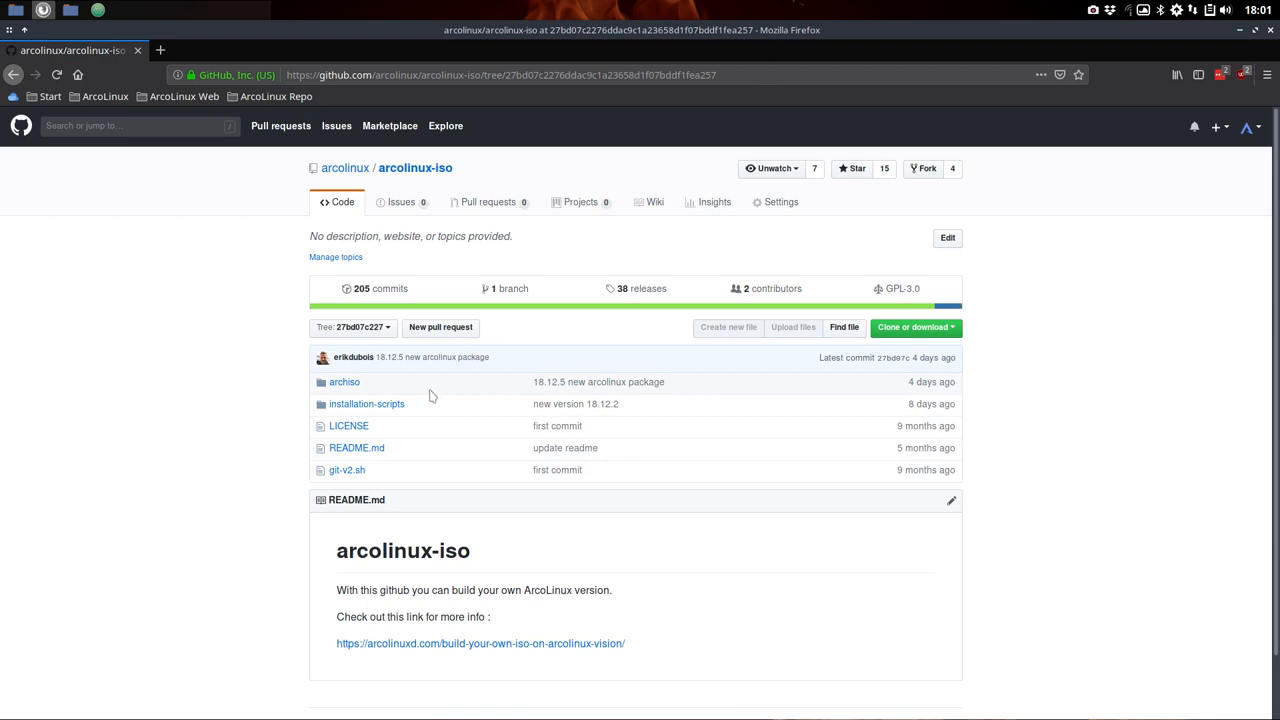
pyautogui.moveTo(421, 486)
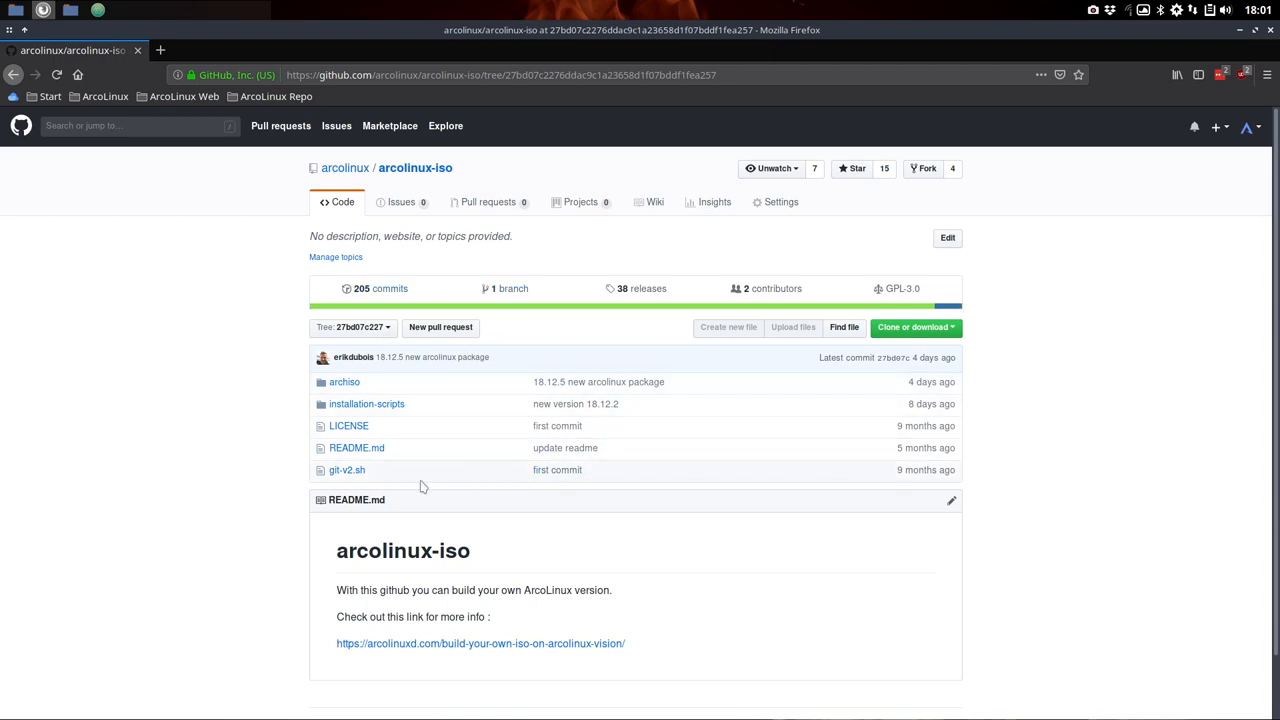
pyautogui.moveTo(917, 360)
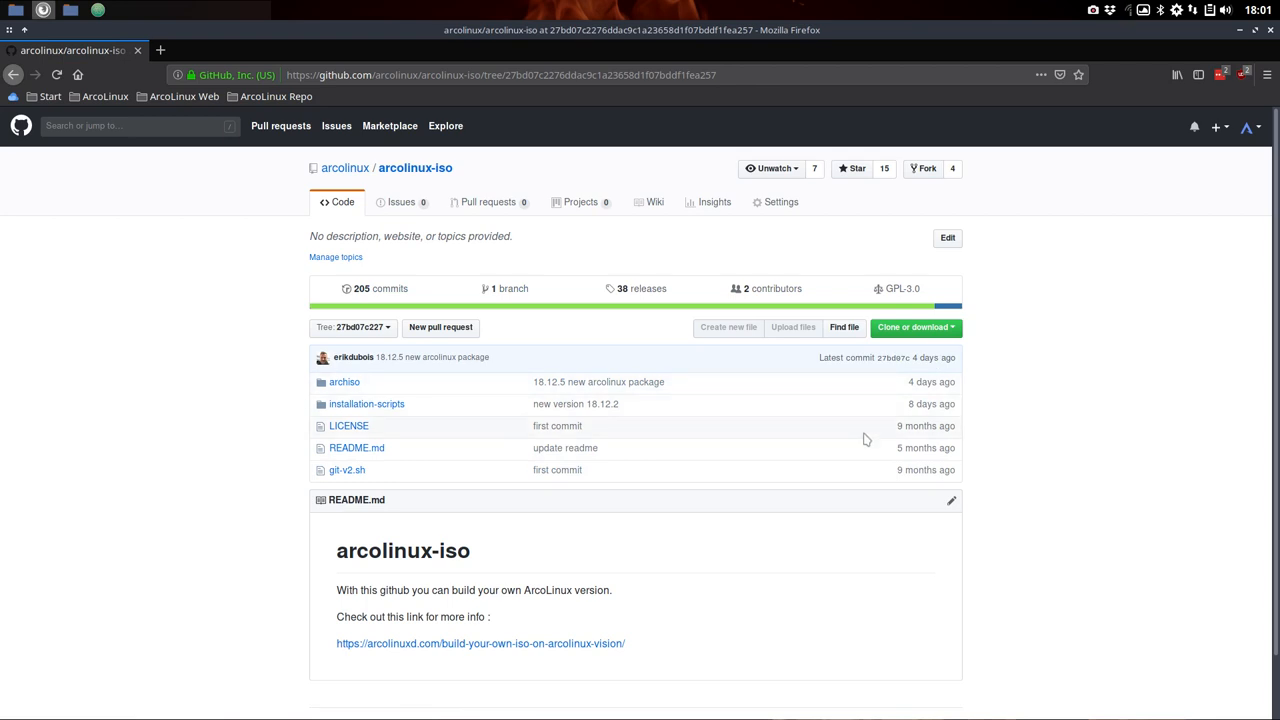
pyautogui.moveTo(401, 201)
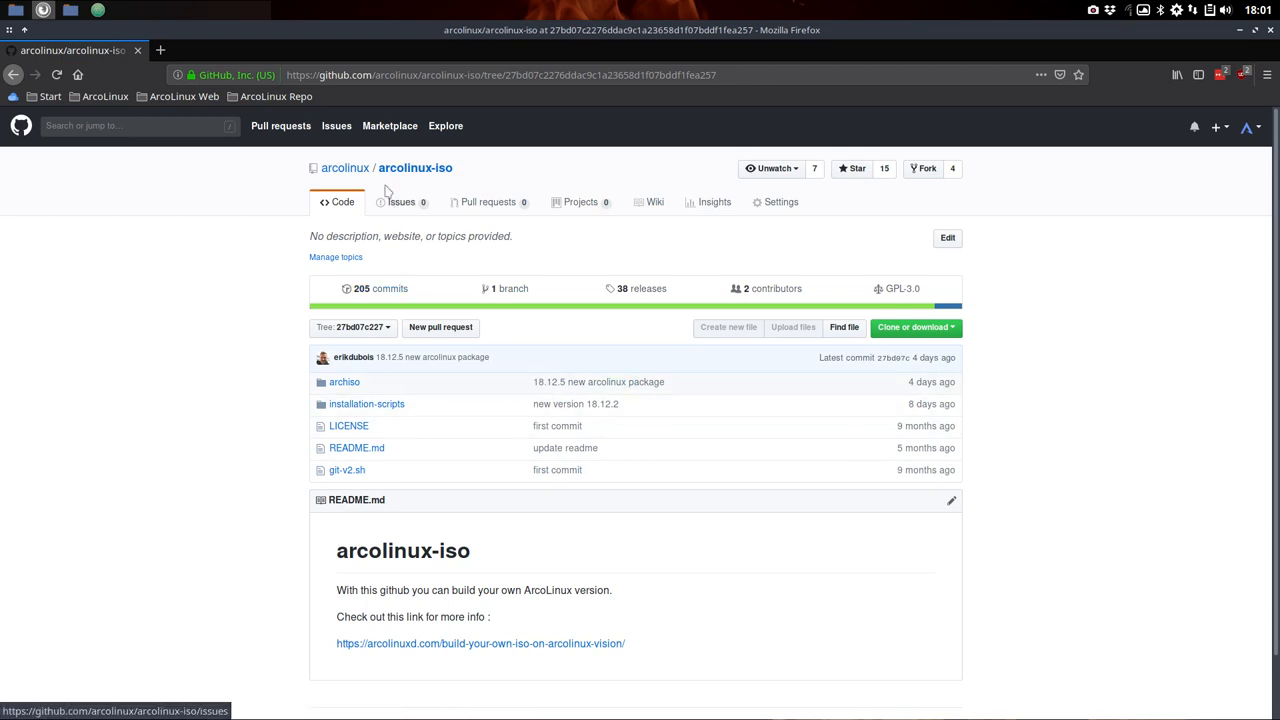
# Return to the commit history and load the older page of commits from November to September 2018
pyautogui.click(362, 288)
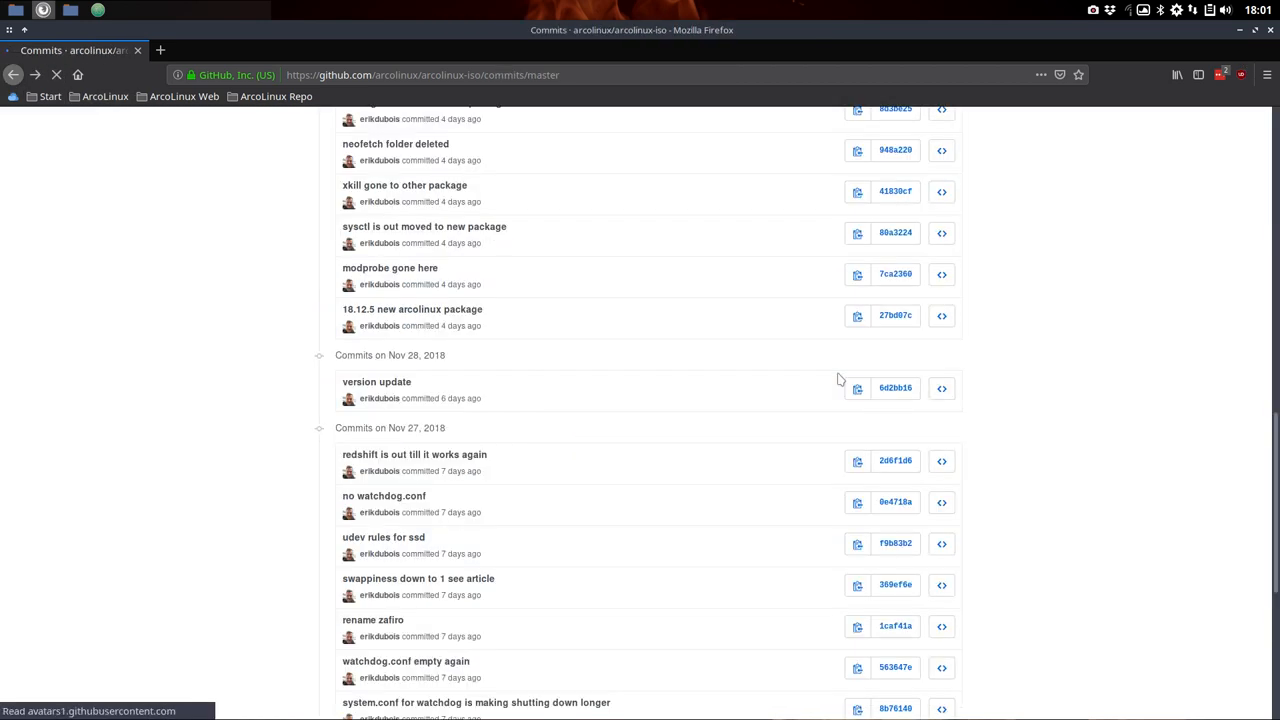
pyautogui.scroll(-3)
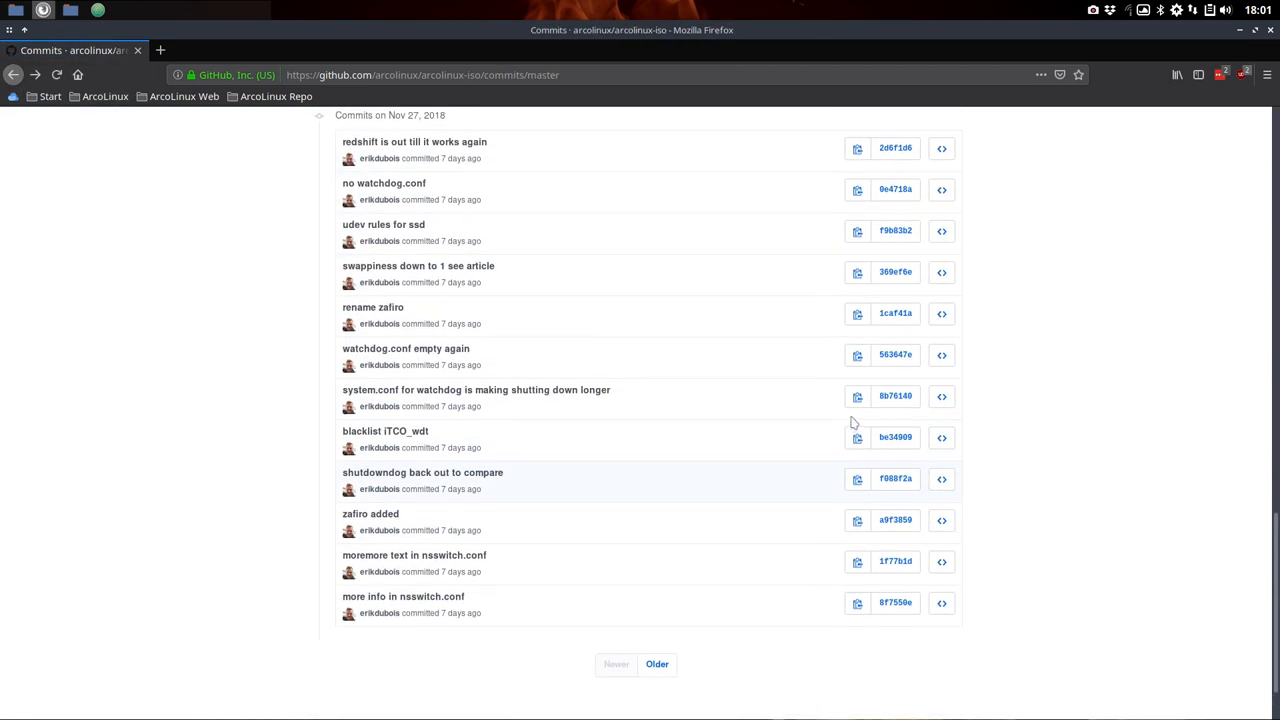
pyautogui.moveTo(575, 423)
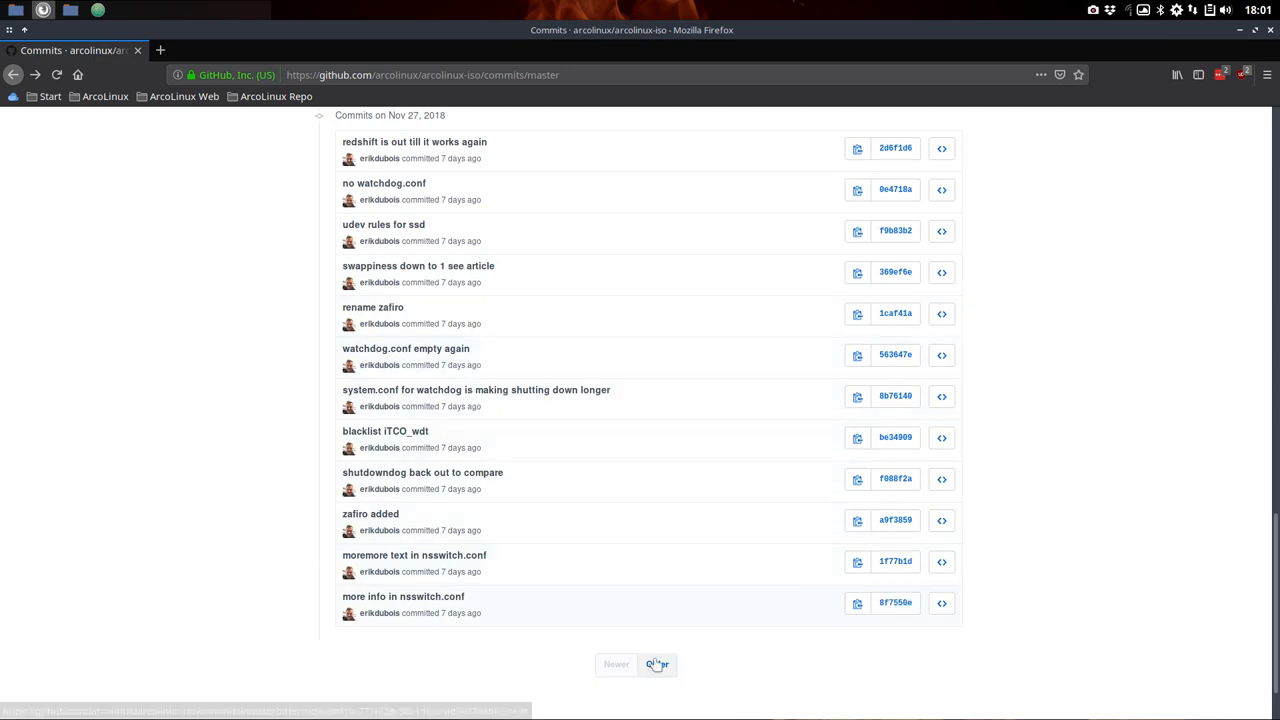
pyautogui.click(657, 664)
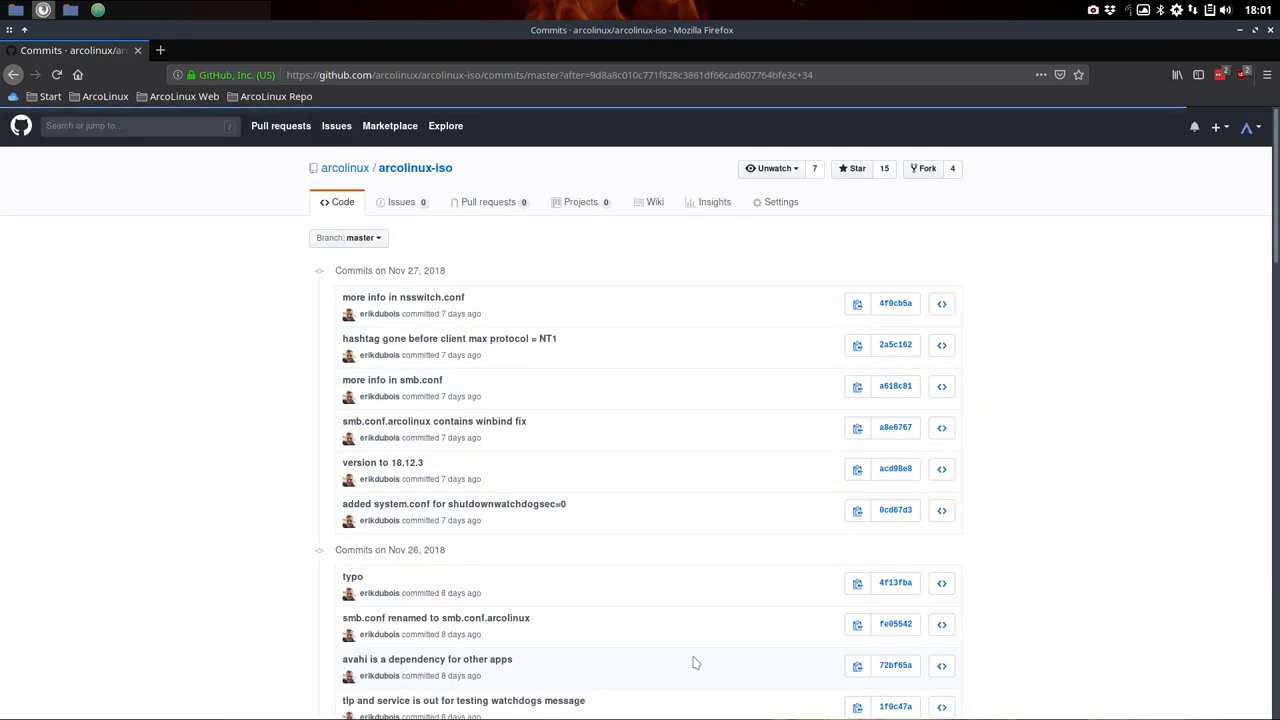
pyautogui.scroll(-3)
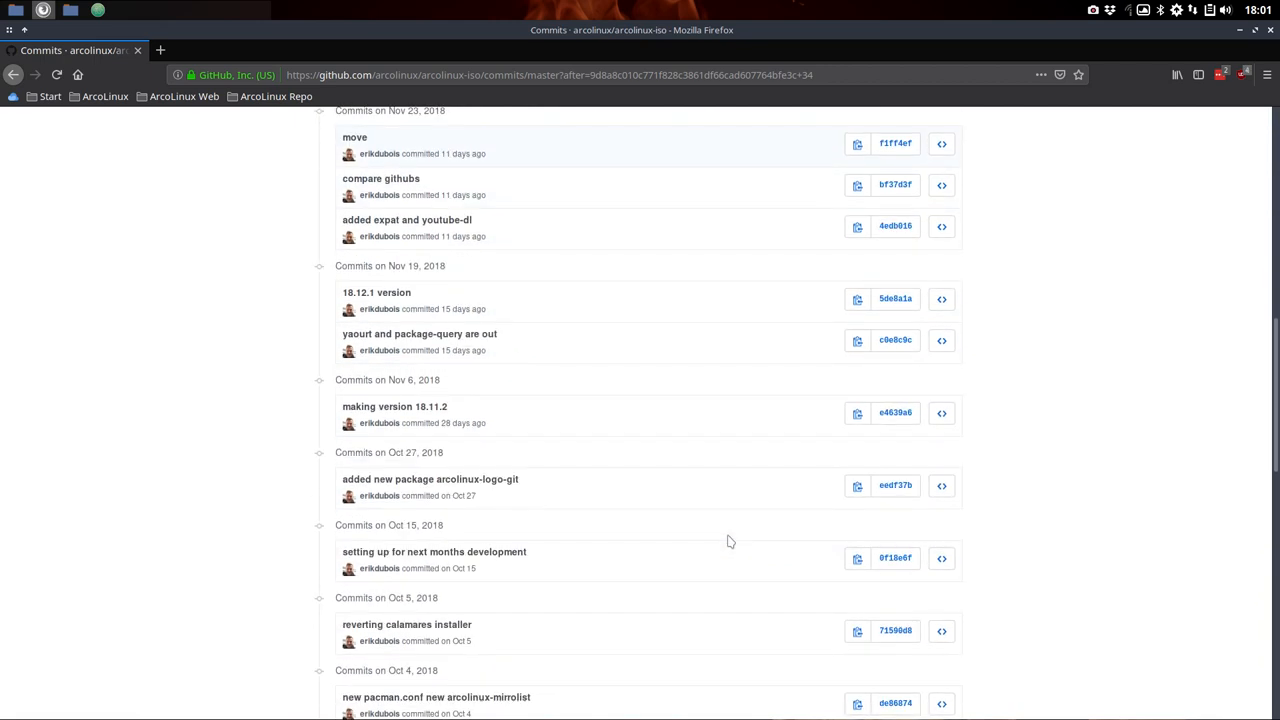
pyautogui.scroll(-3)
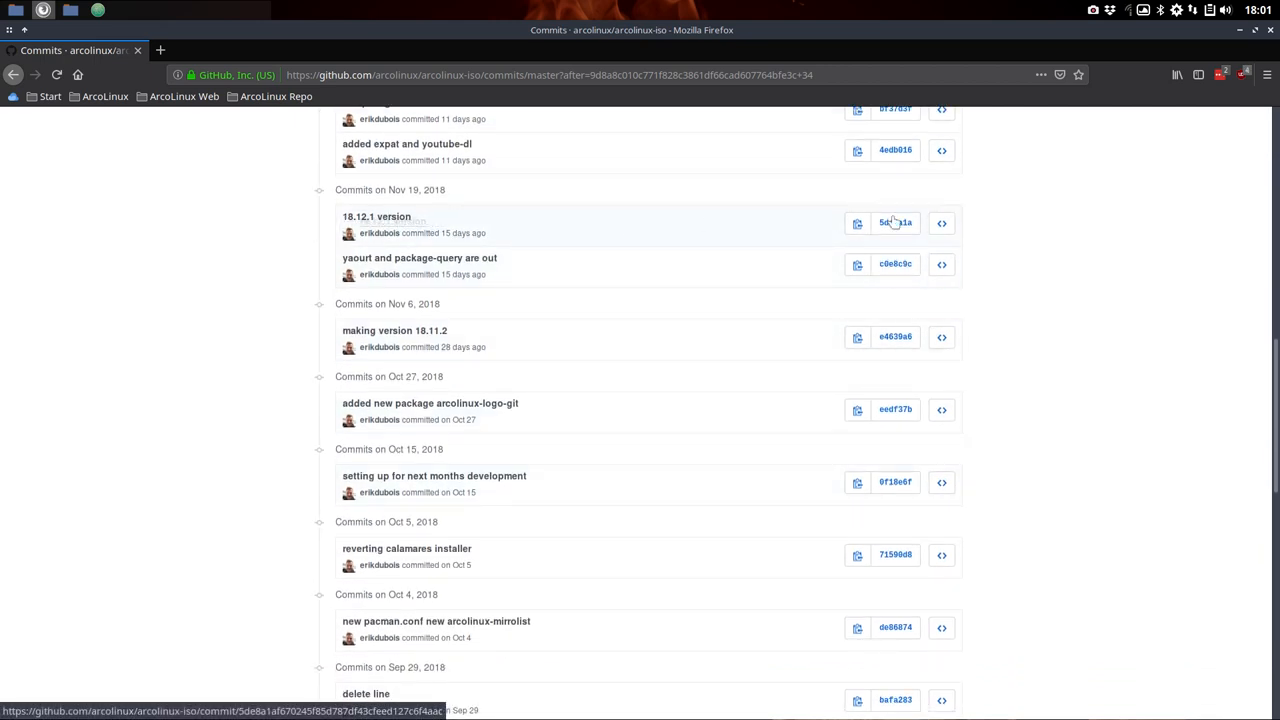
# Browse the repository at the 18.12.1 commit into archiso/airootfs/etc
pyautogui.click(894, 222)
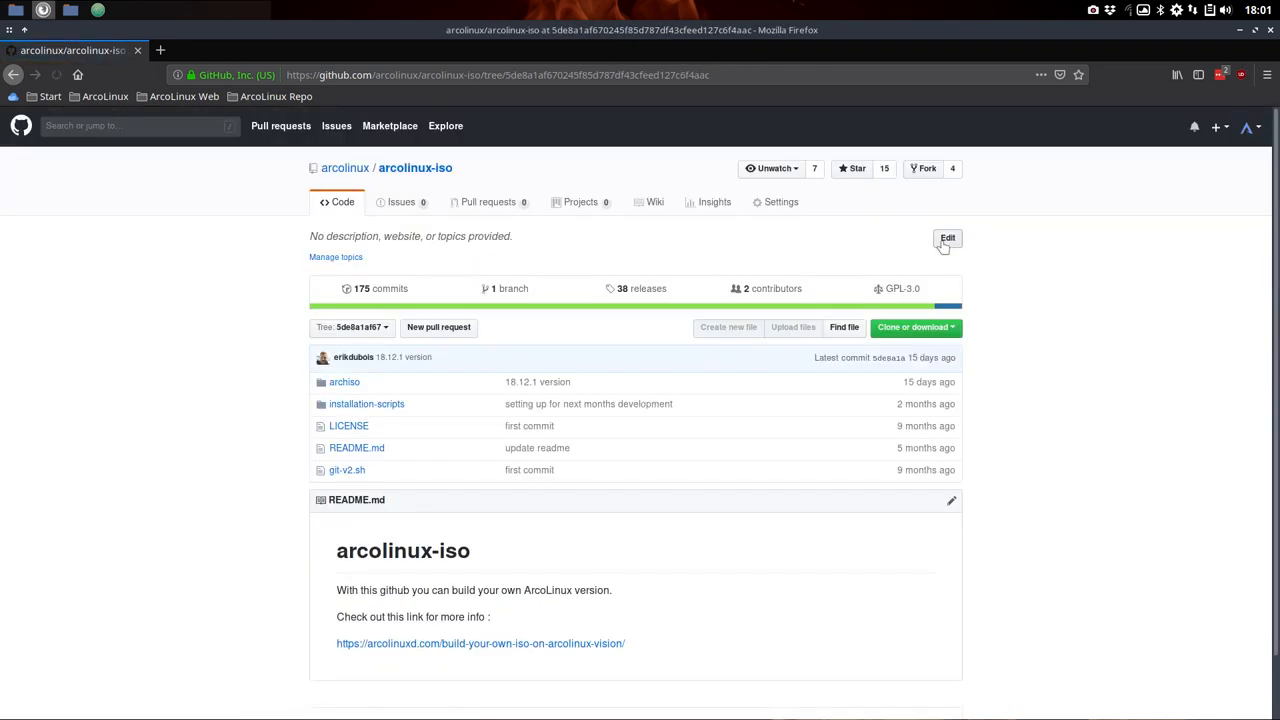
pyautogui.click(344, 381)
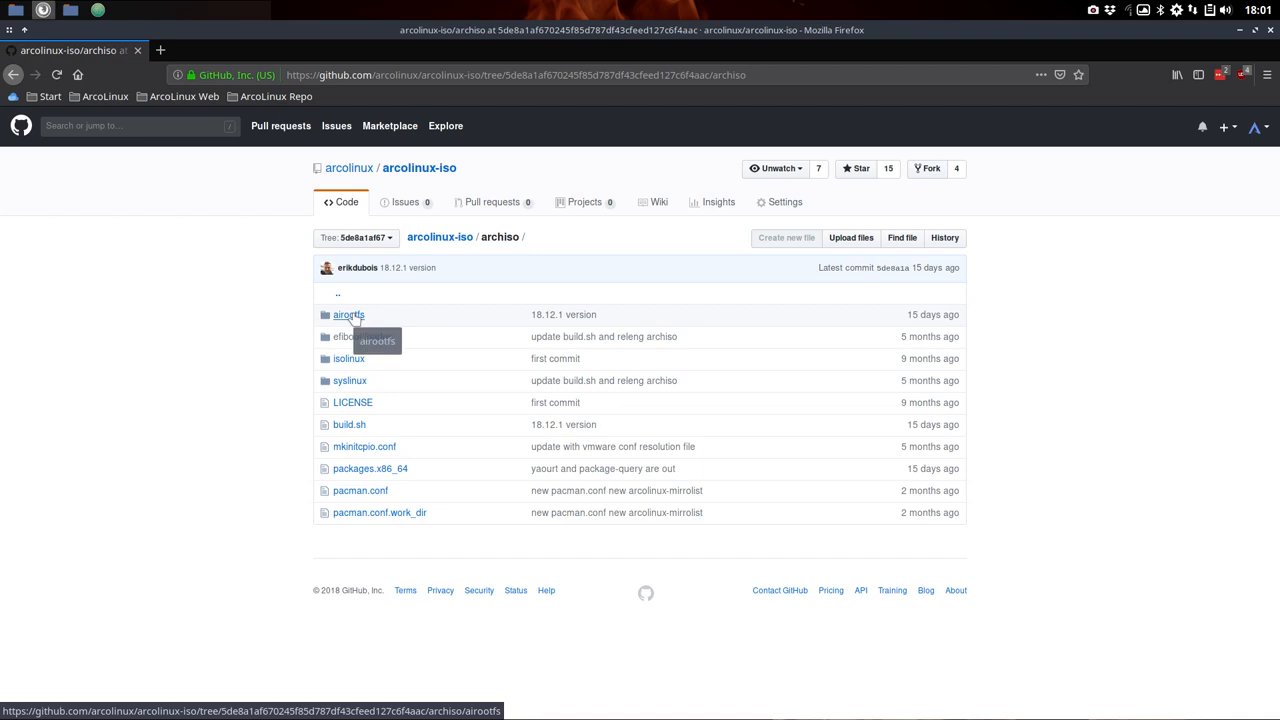
pyautogui.click(348, 314)
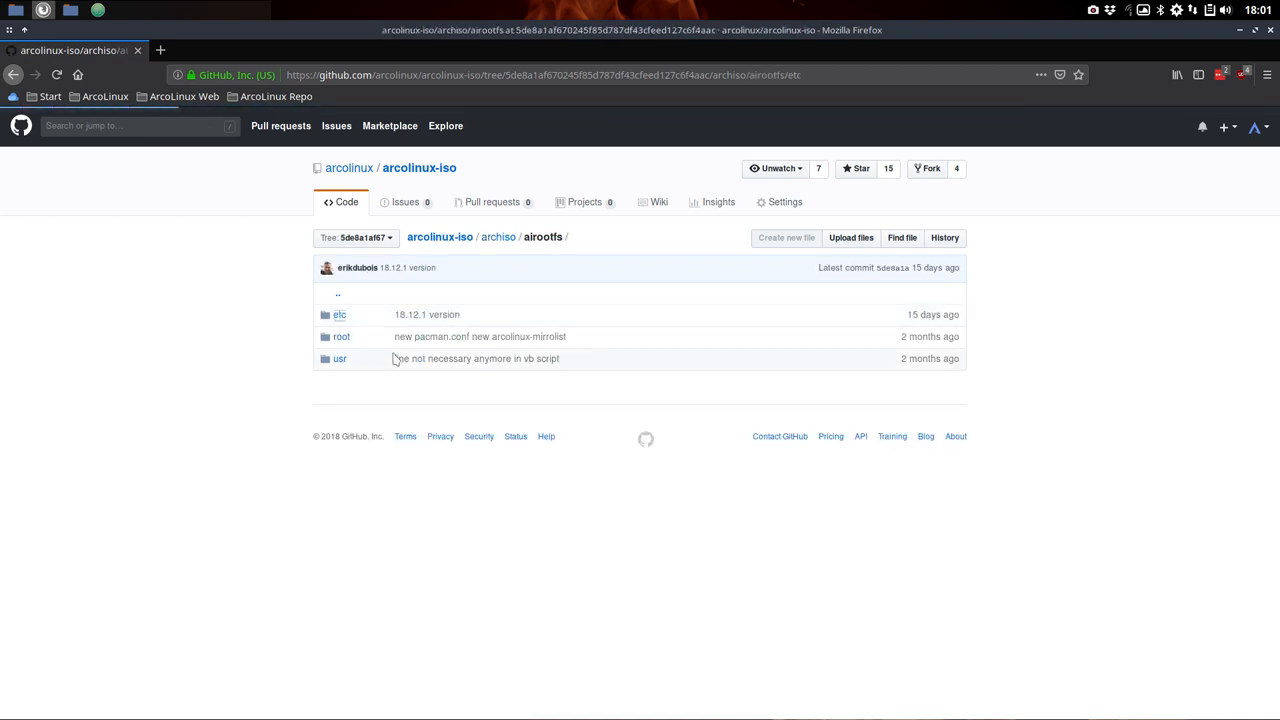
pyautogui.click(339, 314)
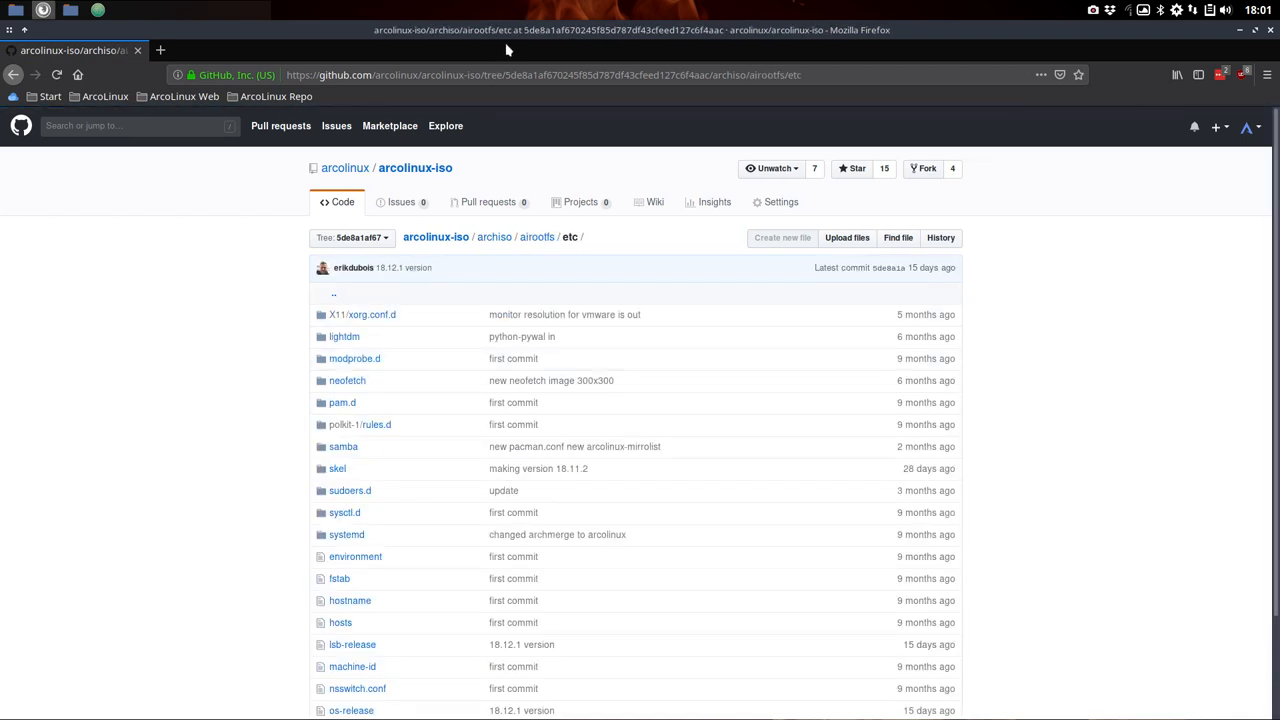
pyautogui.moveTo(225, 256)
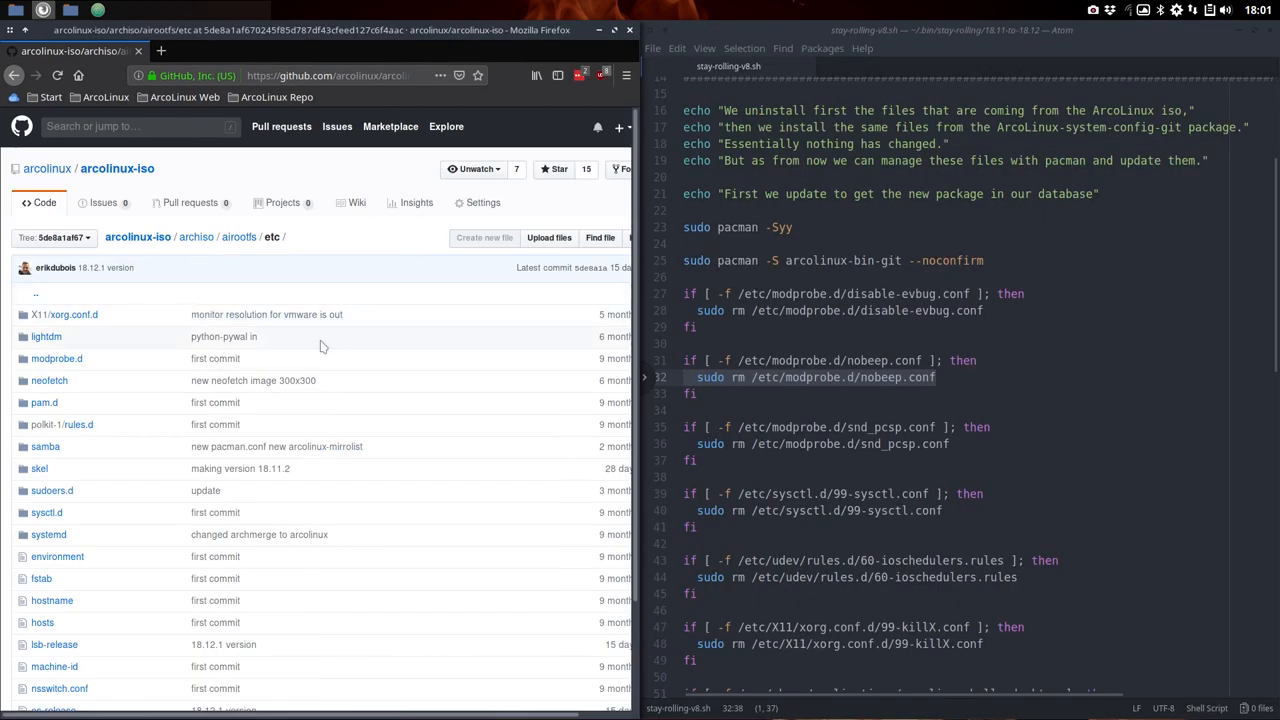
pyautogui.moveTo(56, 358)
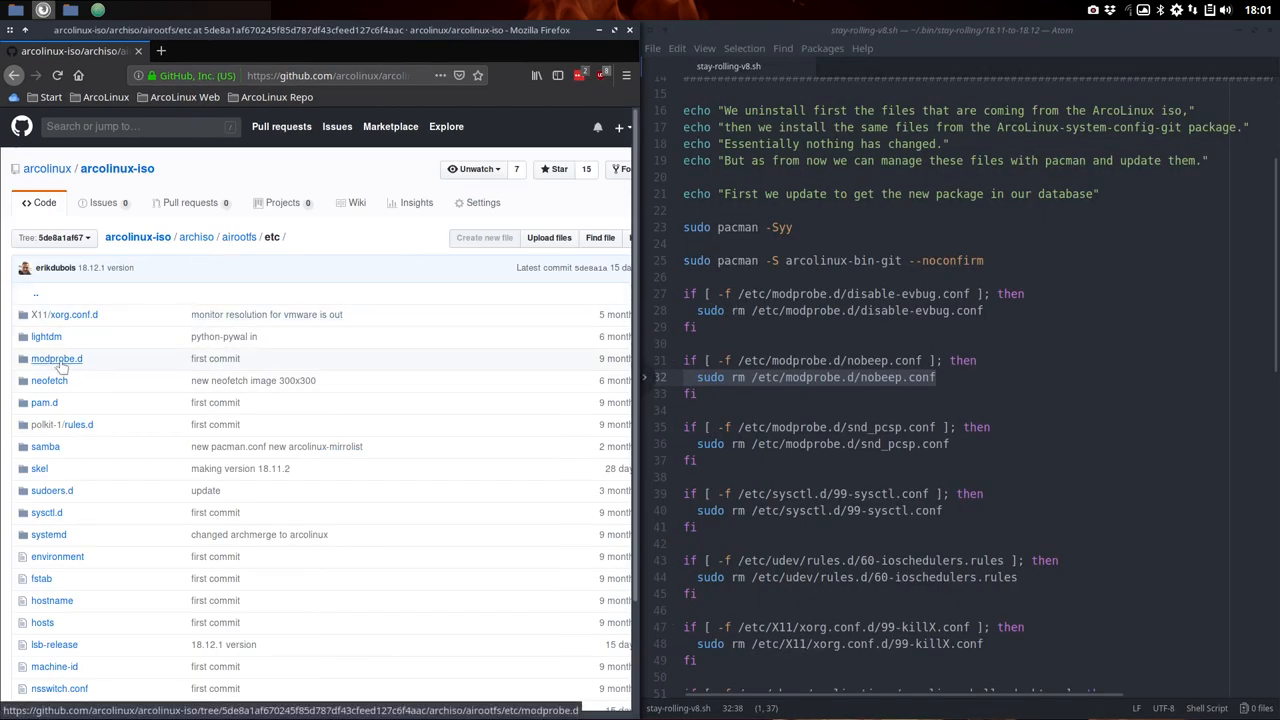
pyautogui.moveTo(57, 358)
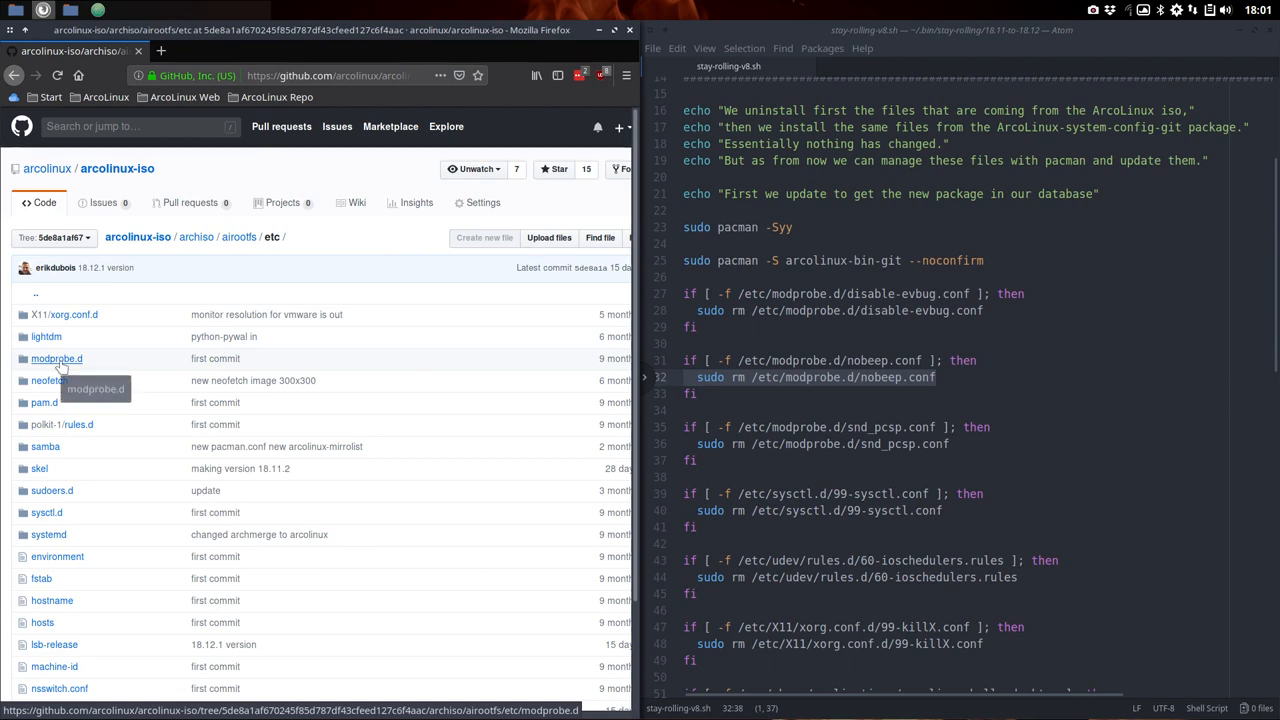
# View disable-evbug.conf in modprobe.d, return to archiso, and mark the script line removing disable-evbug.conf
pyautogui.click(56, 358)
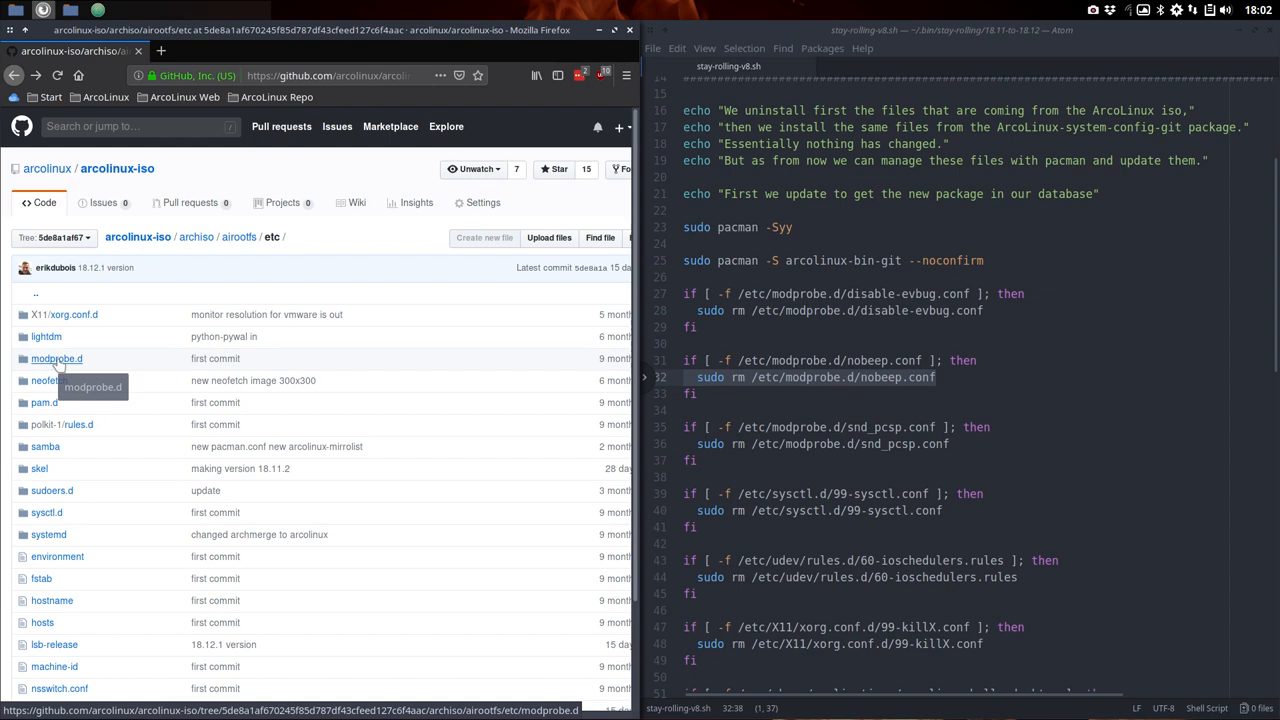
pyautogui.moveTo(108, 370)
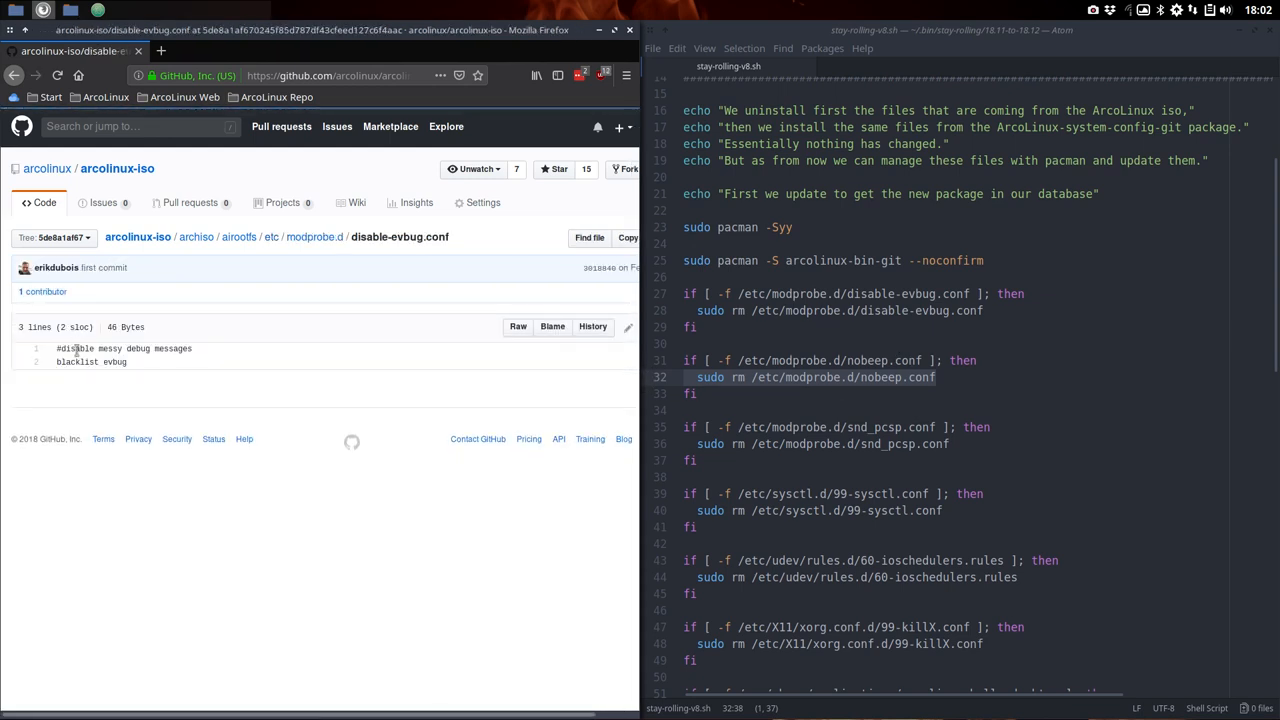
pyautogui.moveTo(137, 366)
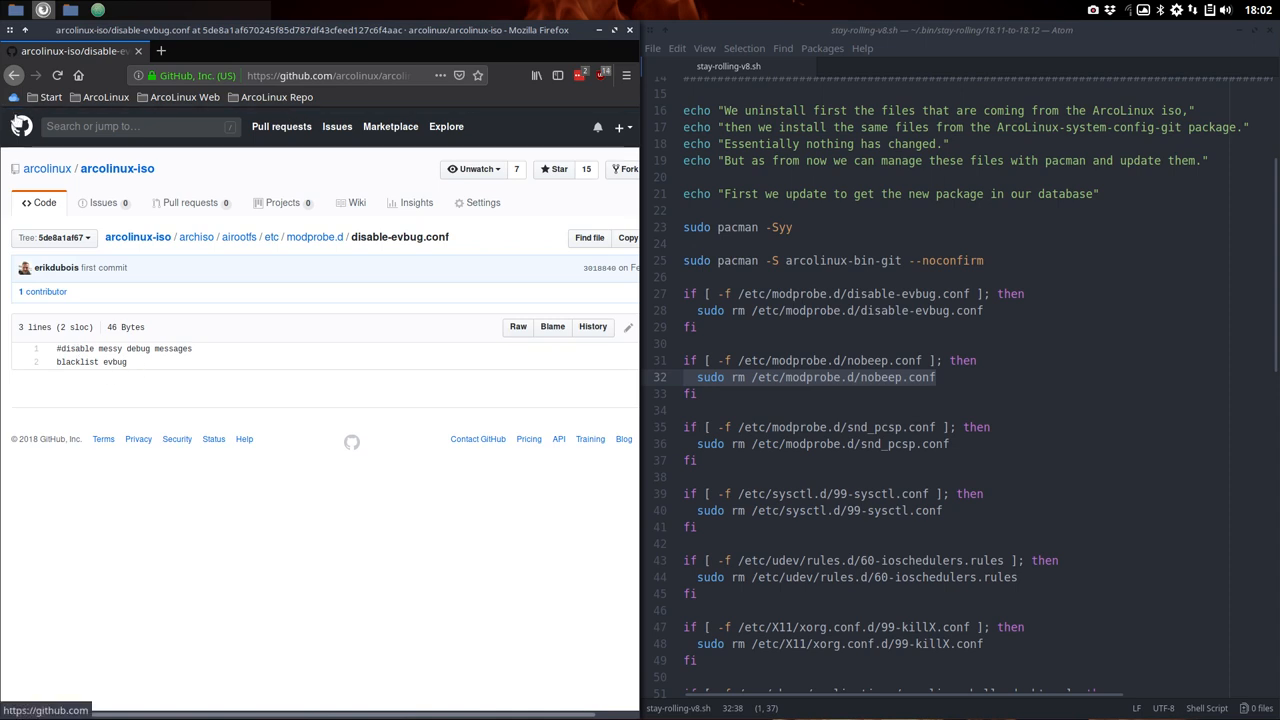
pyautogui.click(14, 75)
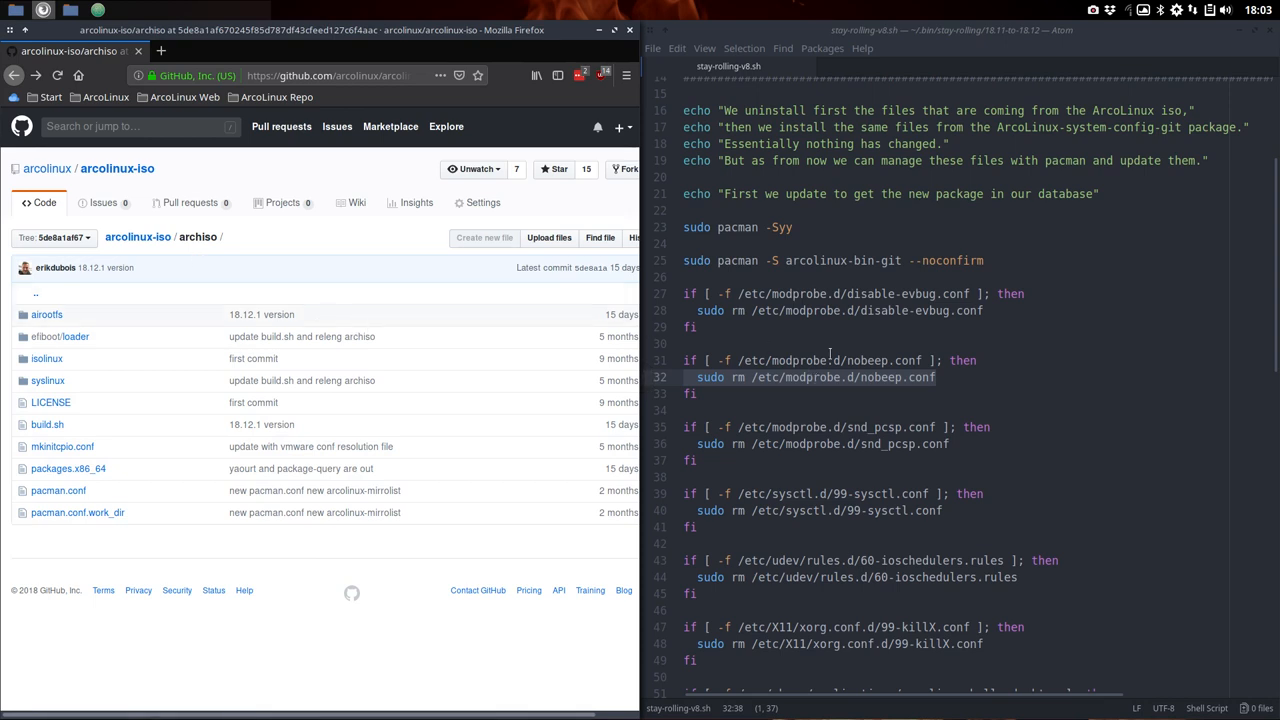
pyautogui.moveTo(728, 66)
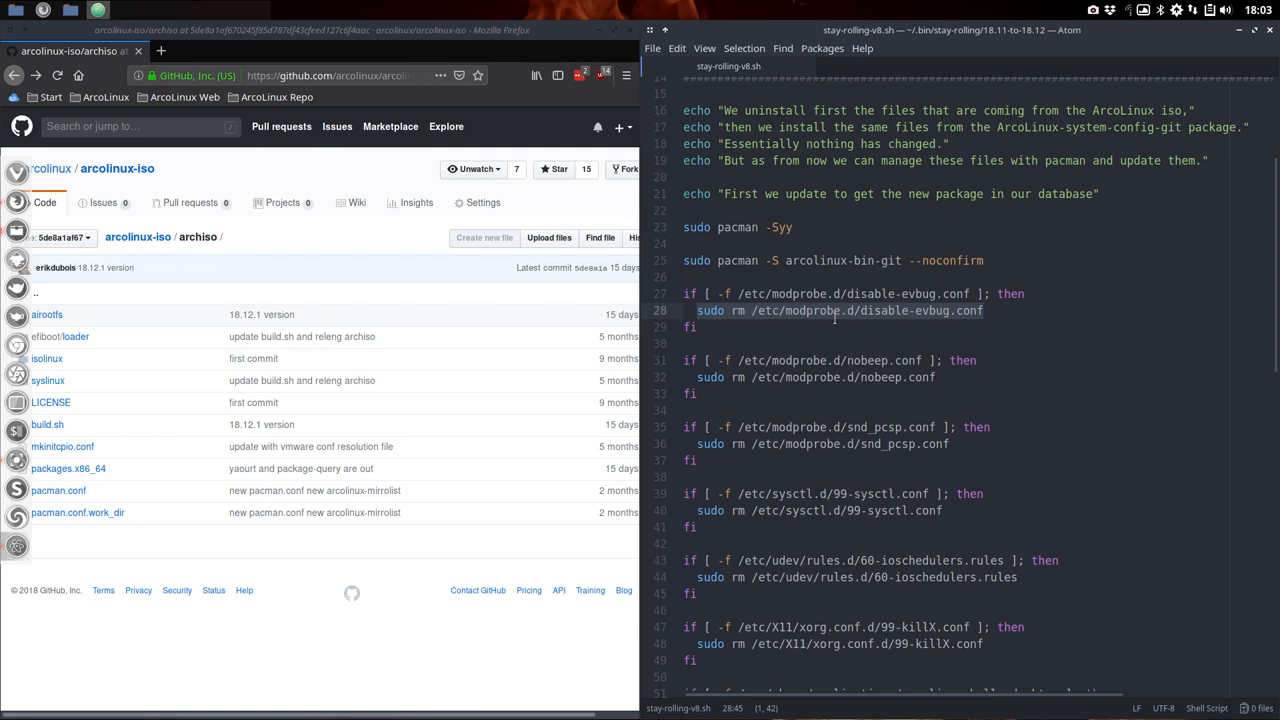
pyautogui.click(880, 293)
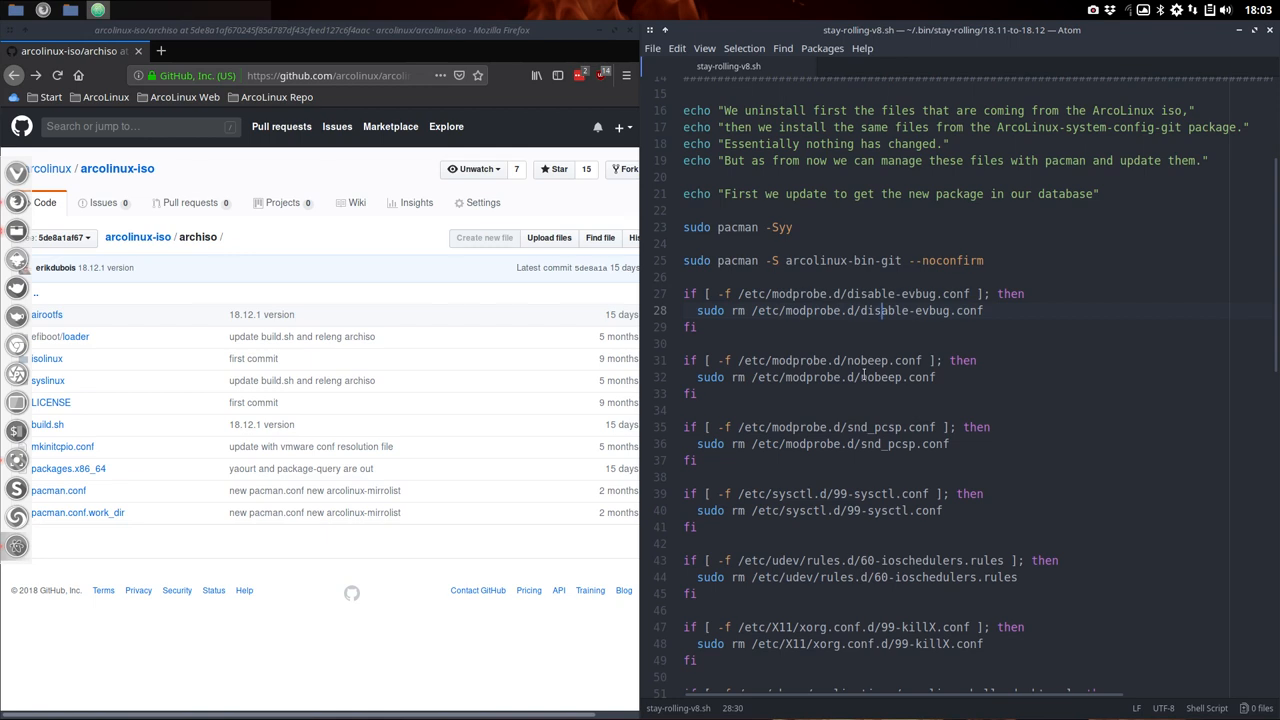
pyautogui.scroll(-3)
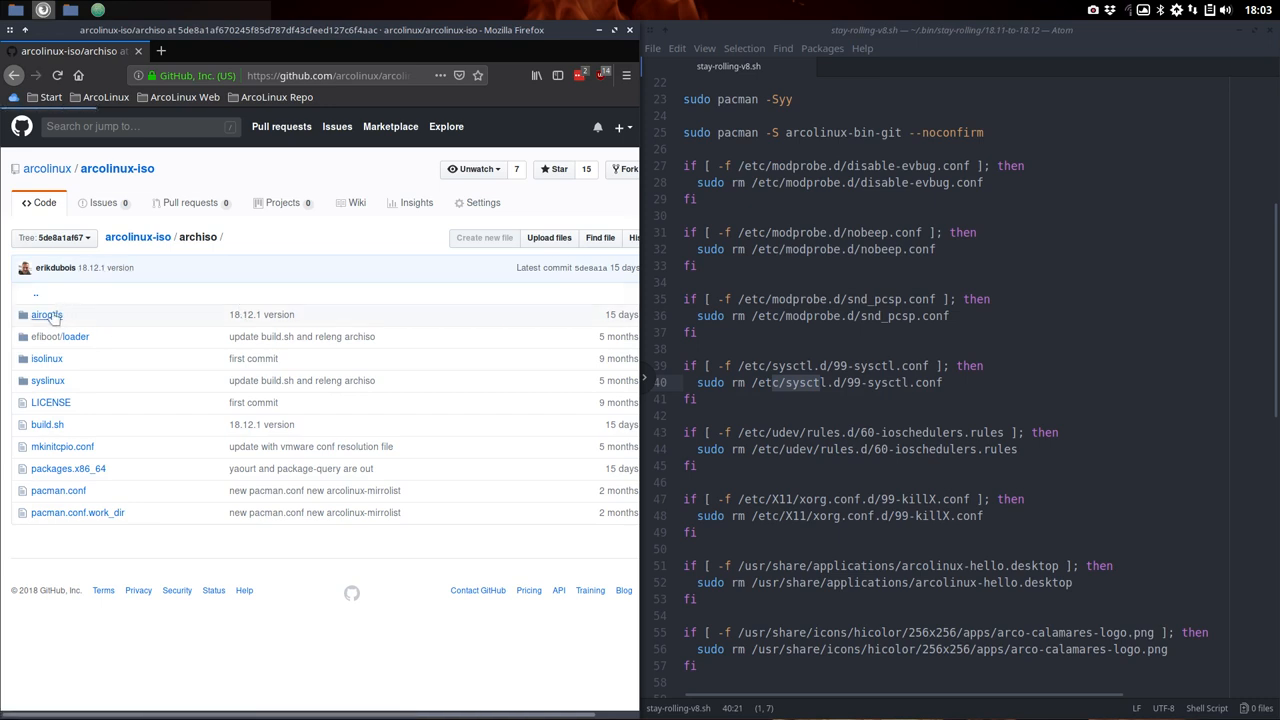
# Browse into airootfs/etc/sysctl.d, which holds the single file 99-sysctl.conf
pyautogui.click(46, 314)
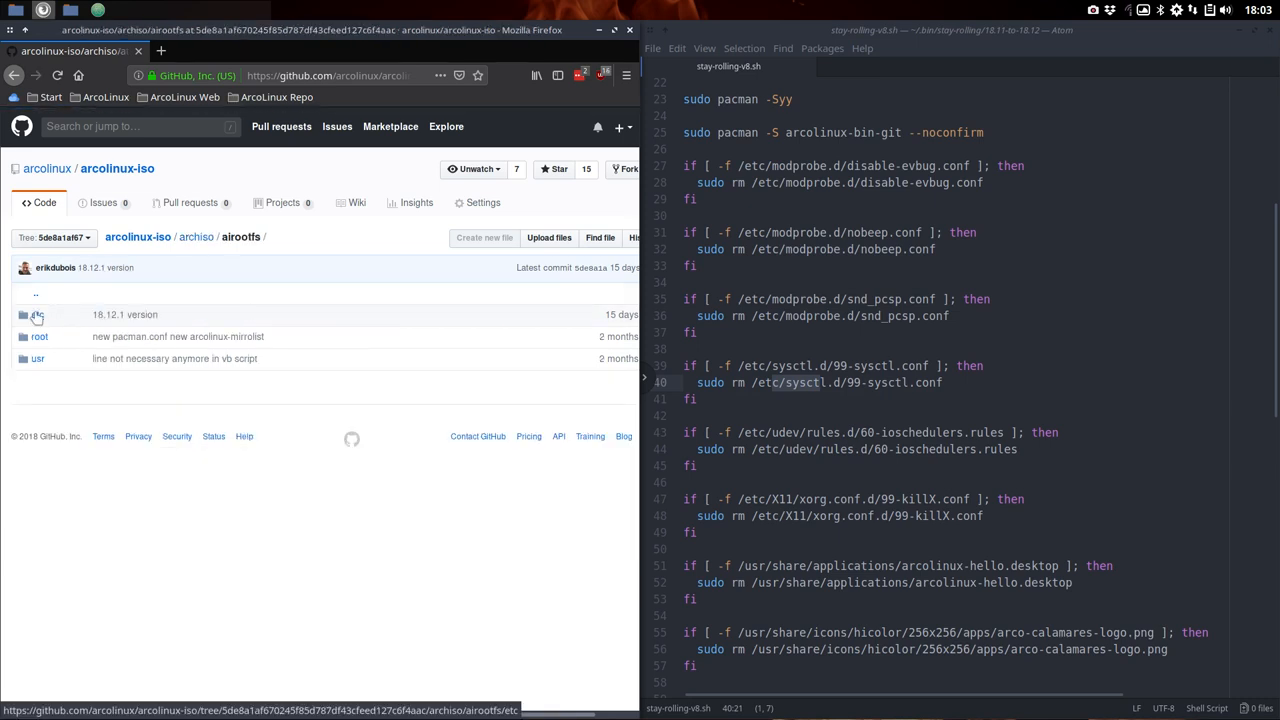
pyautogui.click(37, 314)
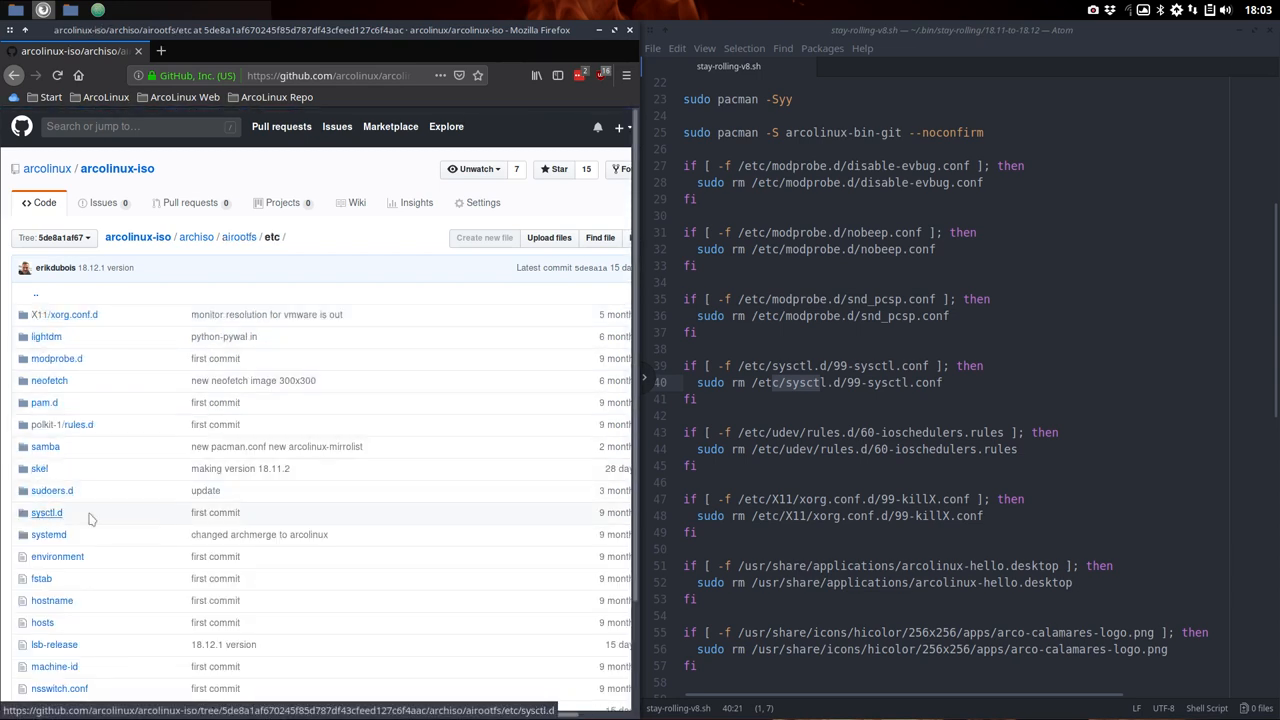
pyautogui.click(46, 512)
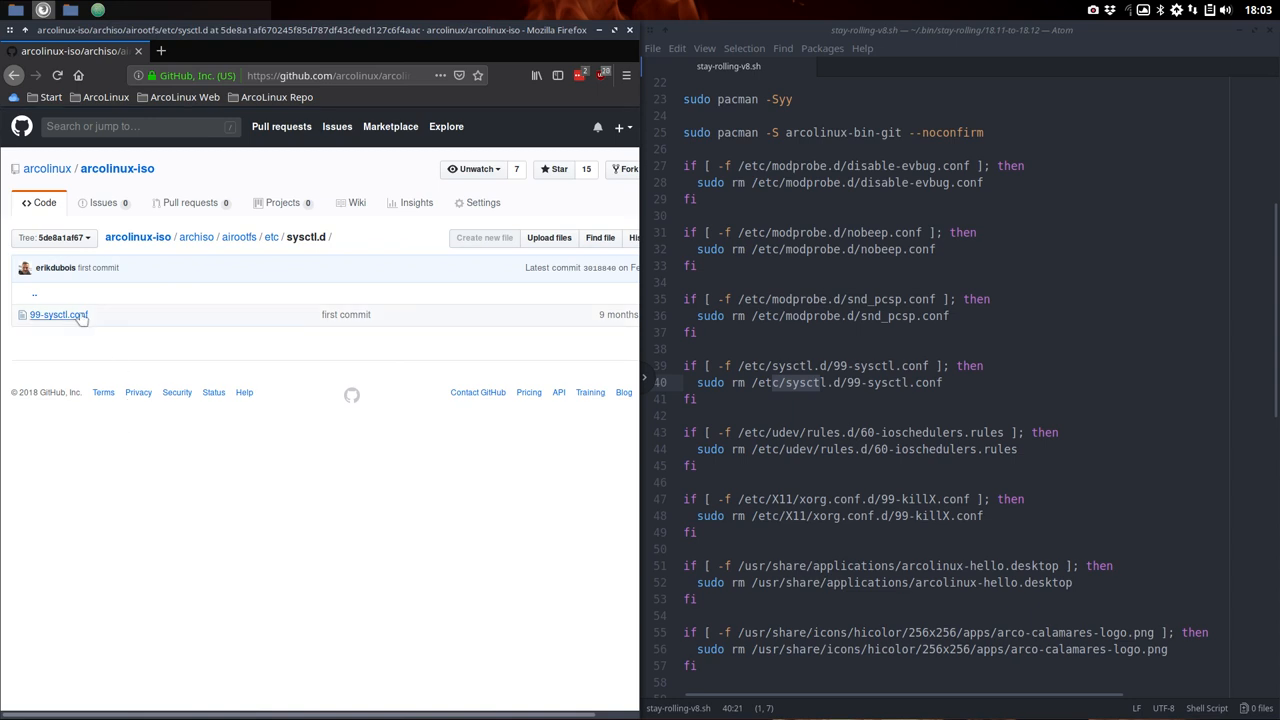
pyautogui.moveTo(59, 314)
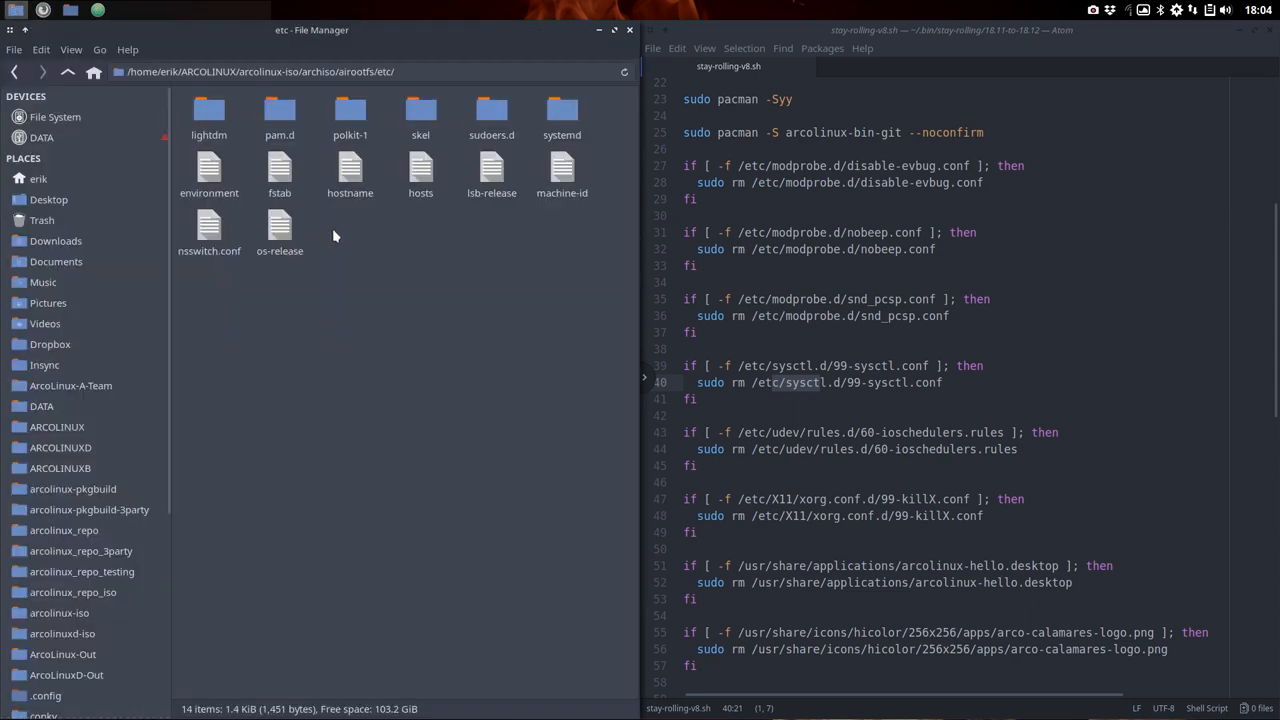
pyautogui.moveTo(507, 212)
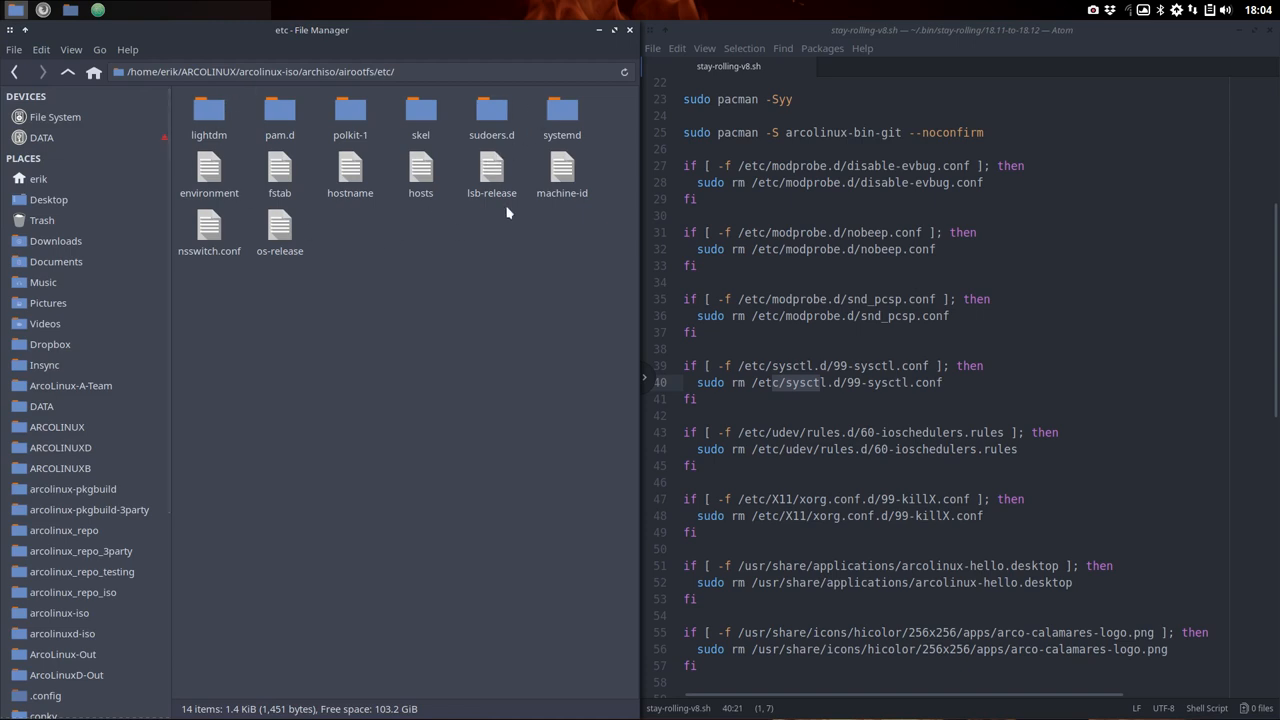
pyautogui.moveTo(458, 243)
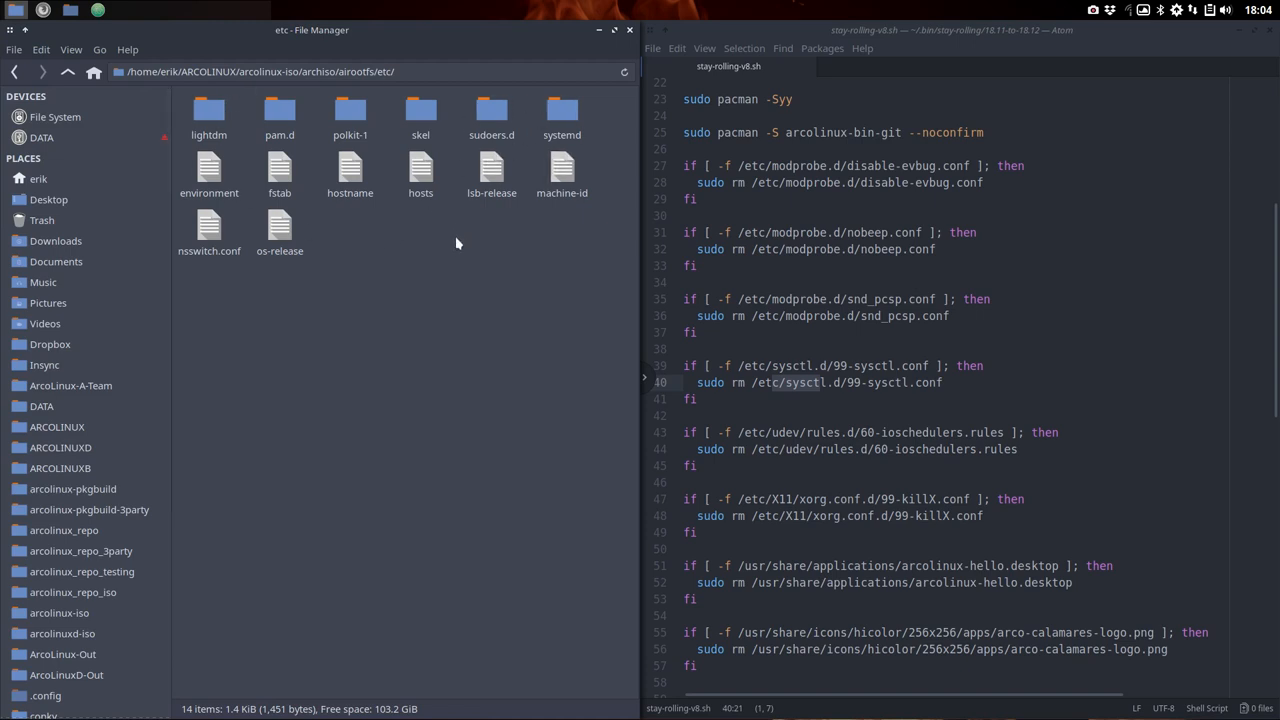
# Scroll the script to its final install line, select arcolinux-system-config-git, and return to the GitHub page
pyautogui.scroll(-3)
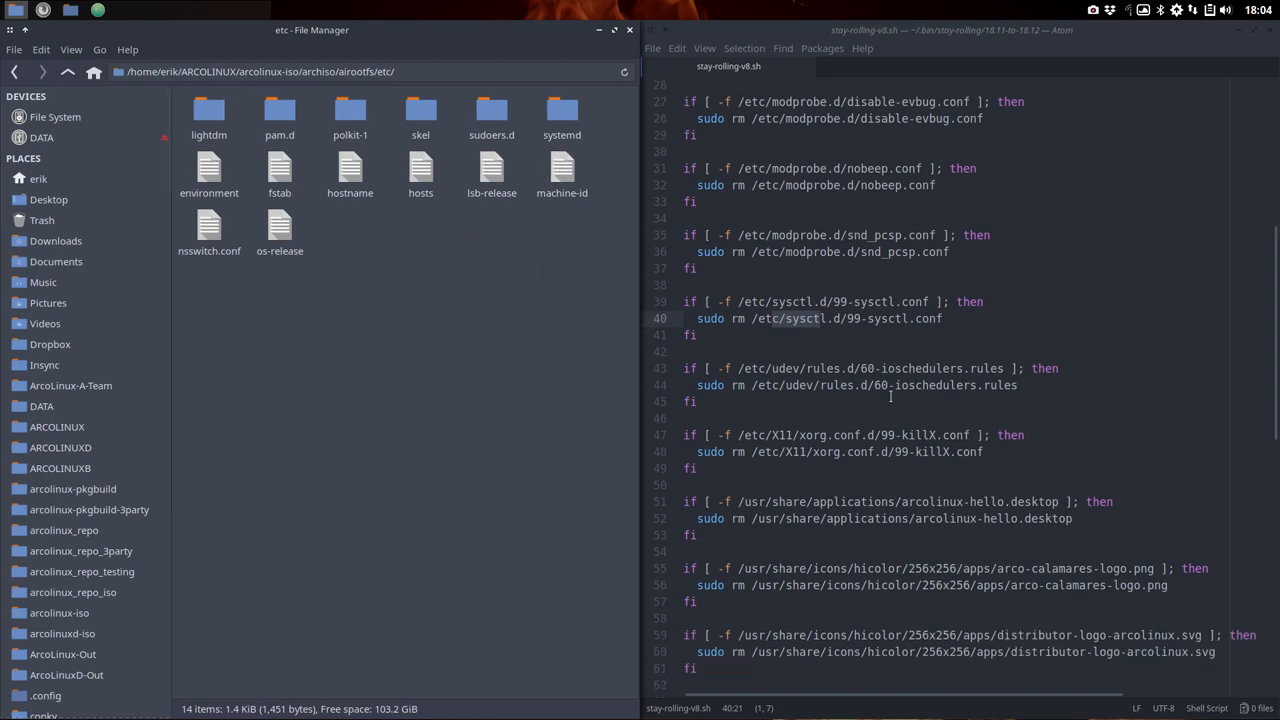
pyautogui.scroll(-3)
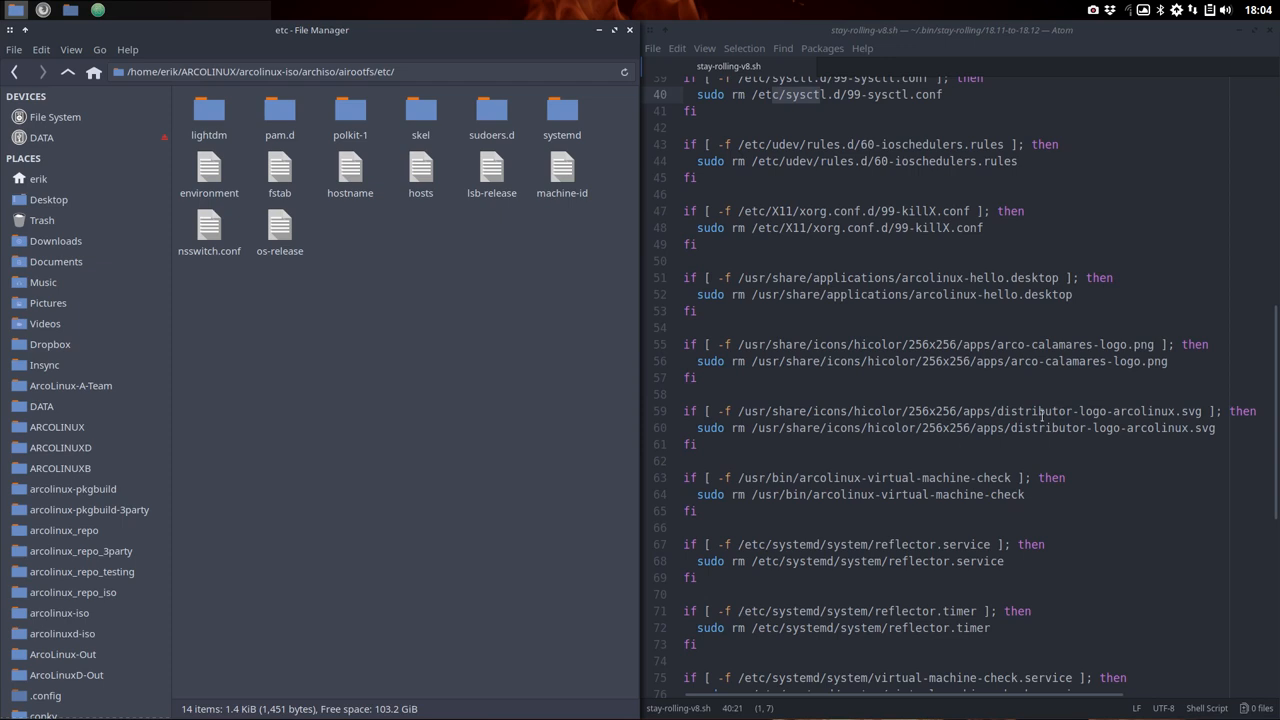
pyautogui.scroll(-3)
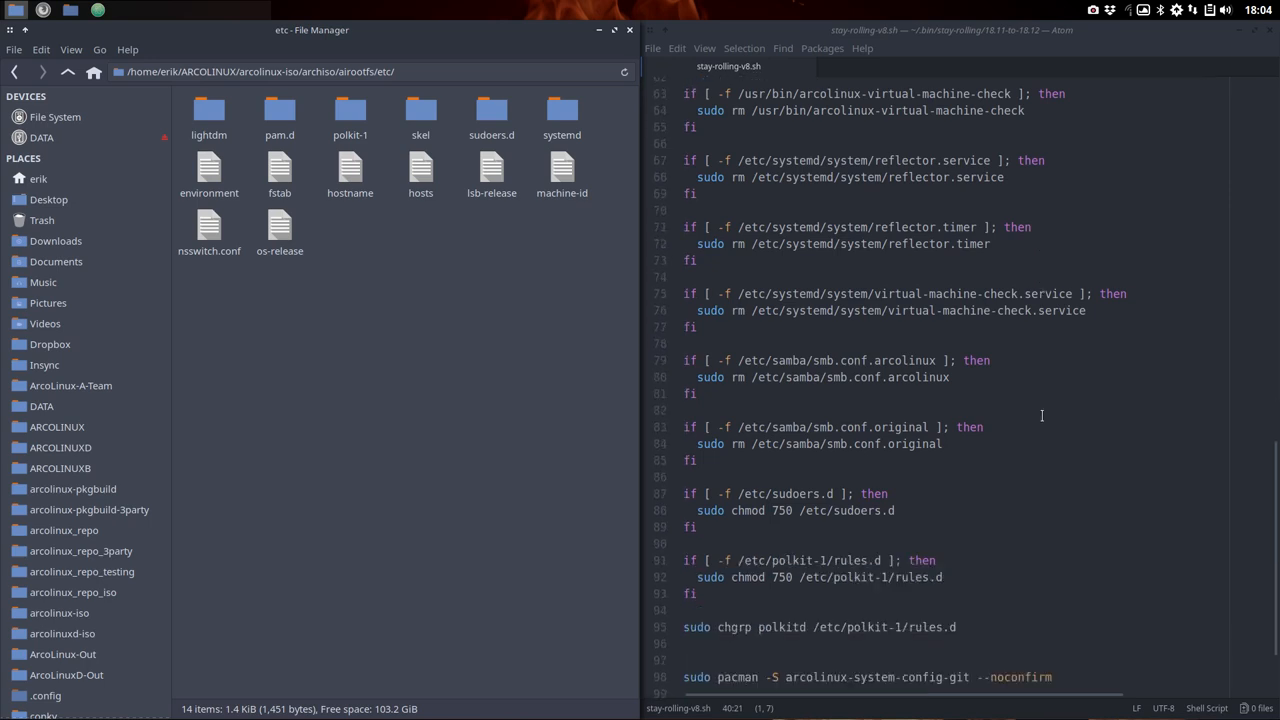
pyautogui.scroll(-3)
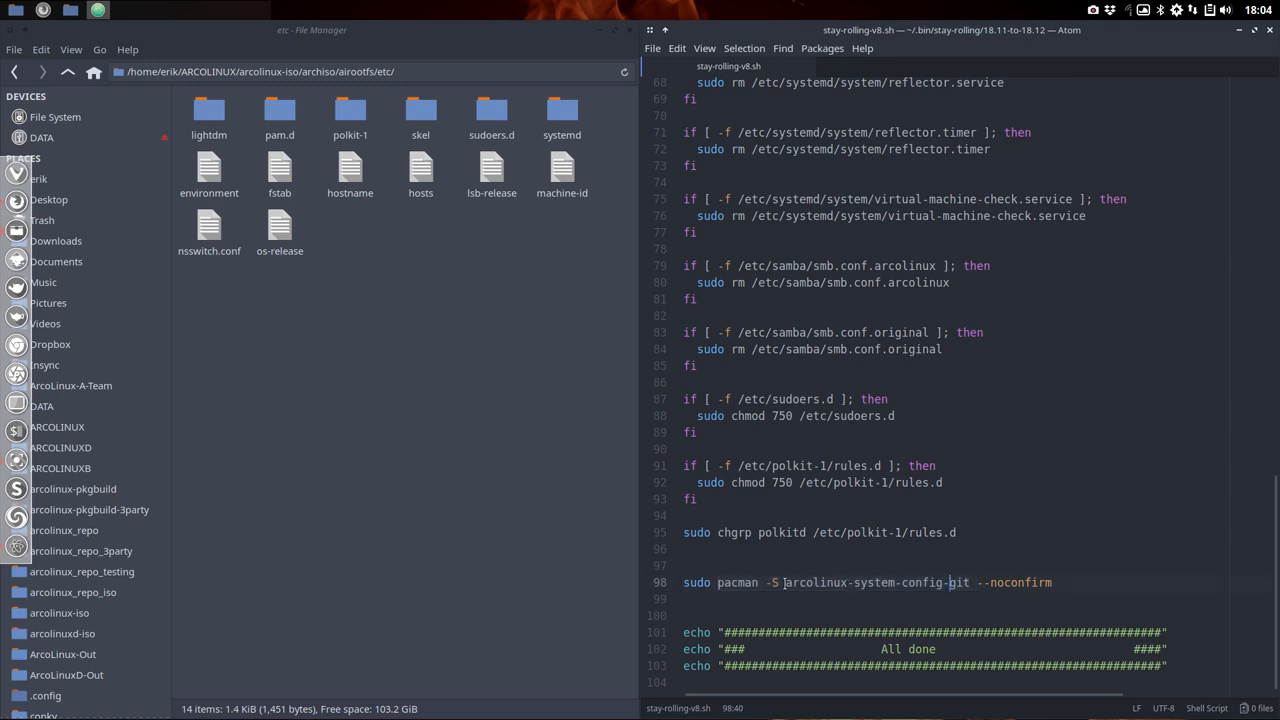
pyautogui.doubleClick(875, 582)
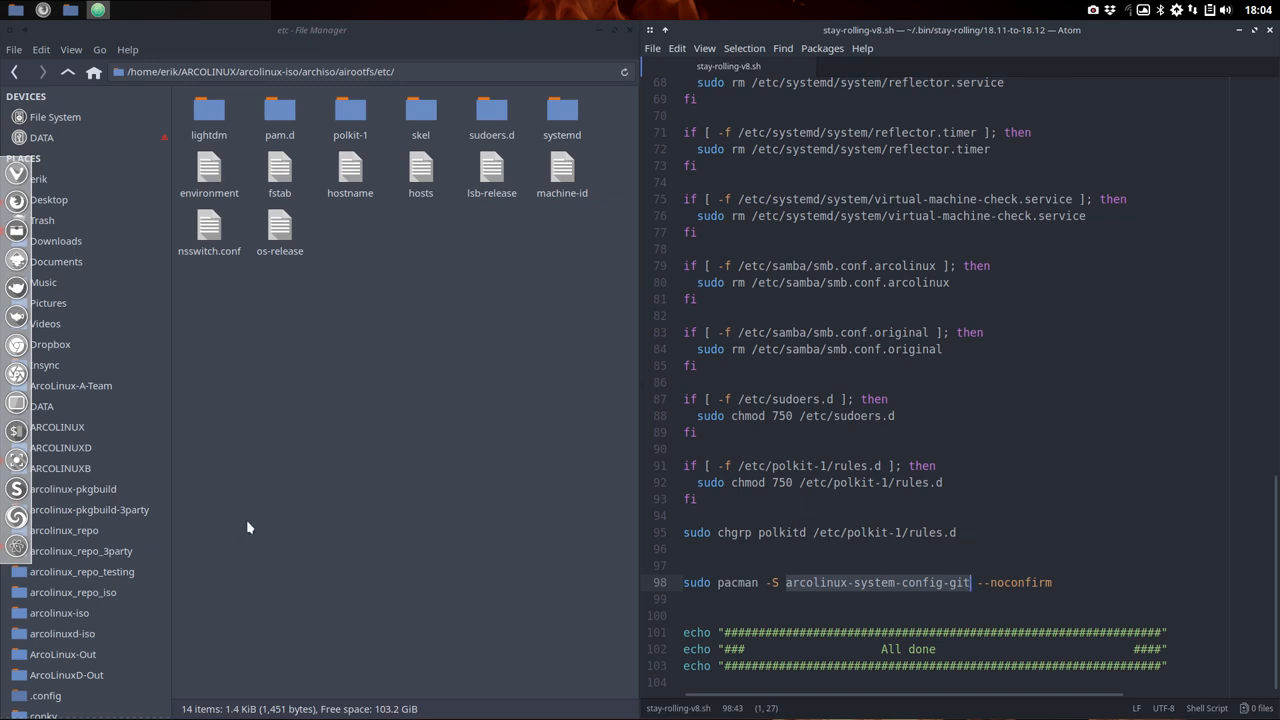
pyautogui.click(57, 426)
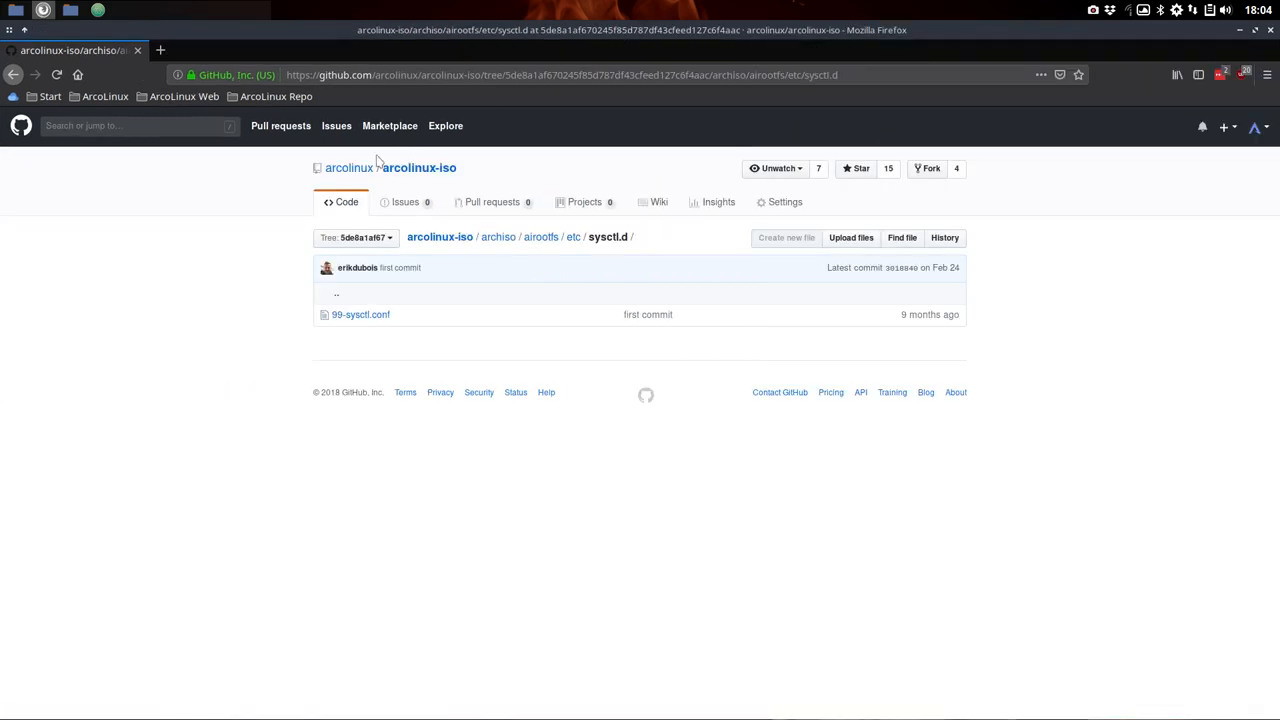
# Open the arcolinux-system-config repository from the organisation list and browse into its etc folder
pyautogui.click(349, 167)
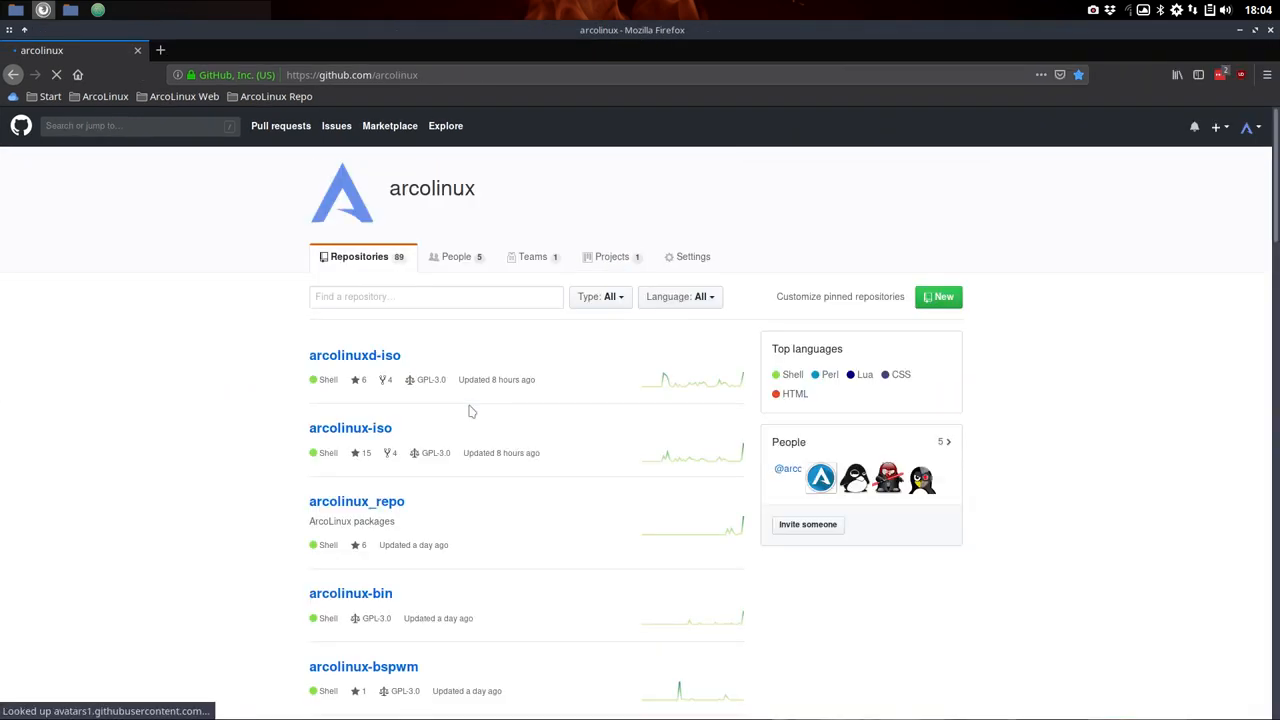
pyautogui.scroll(-3)
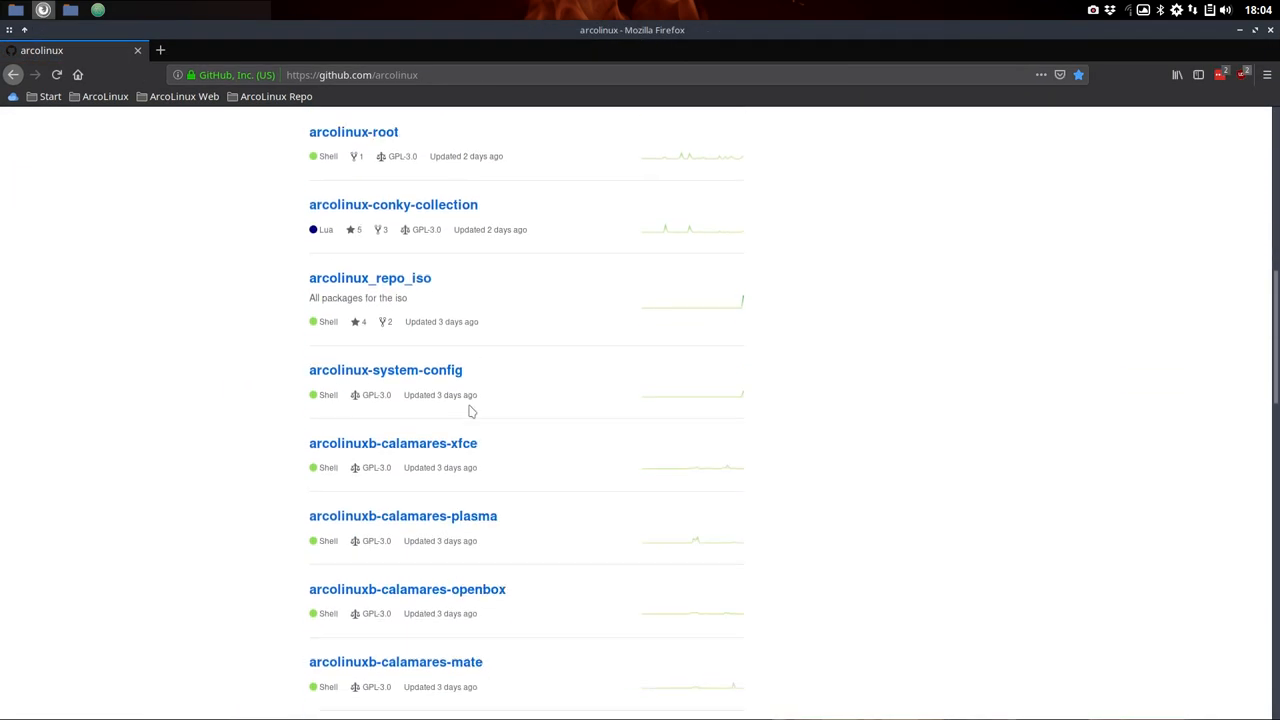
pyautogui.click(385, 370)
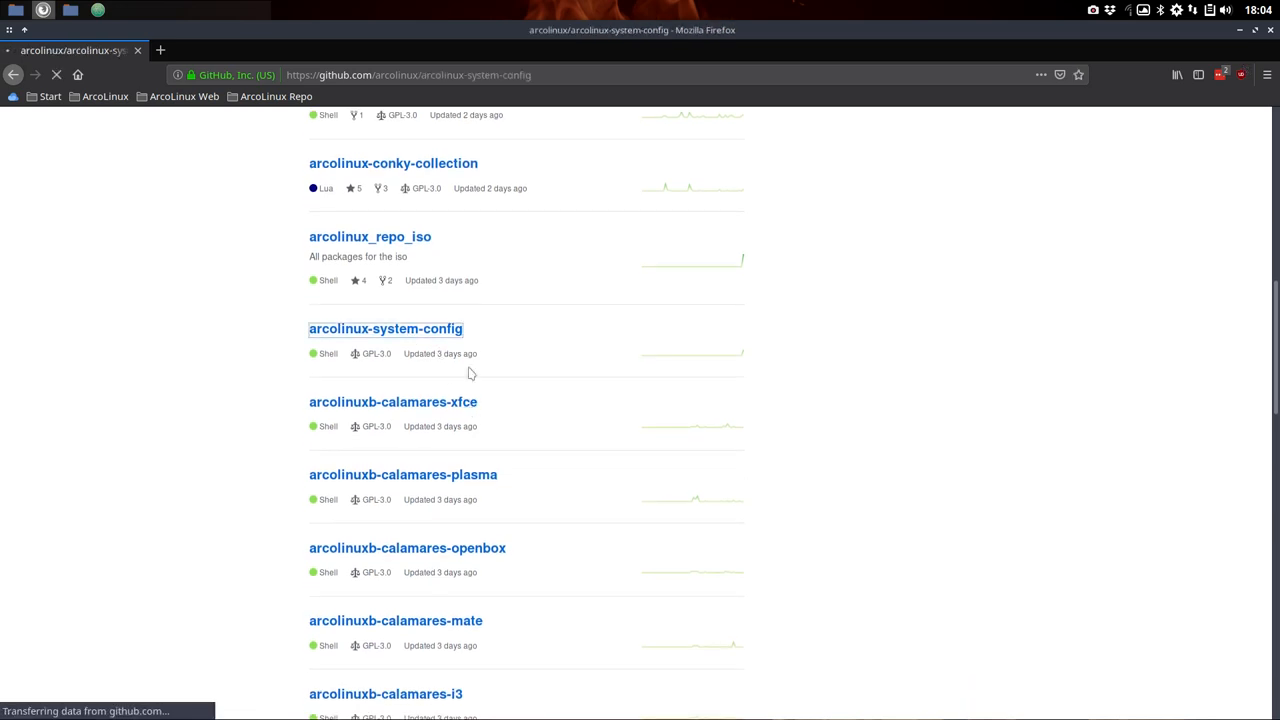
pyautogui.click(385, 328)
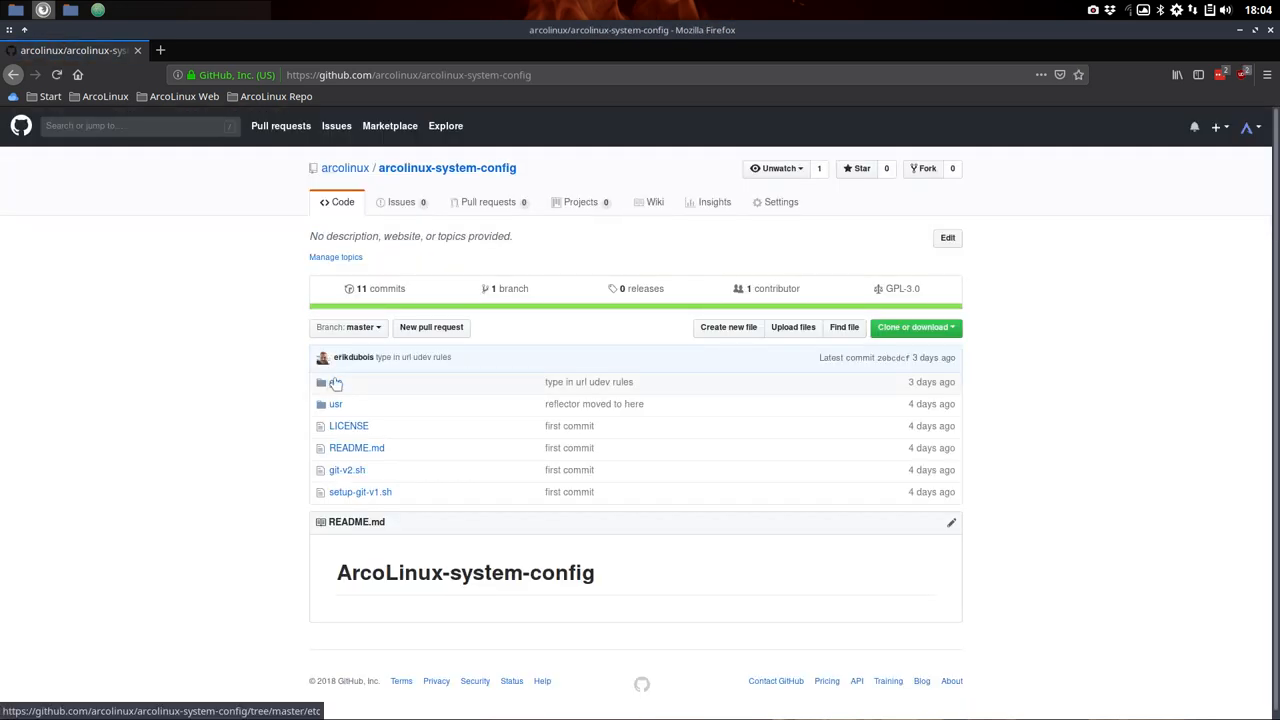
pyautogui.click(335, 381)
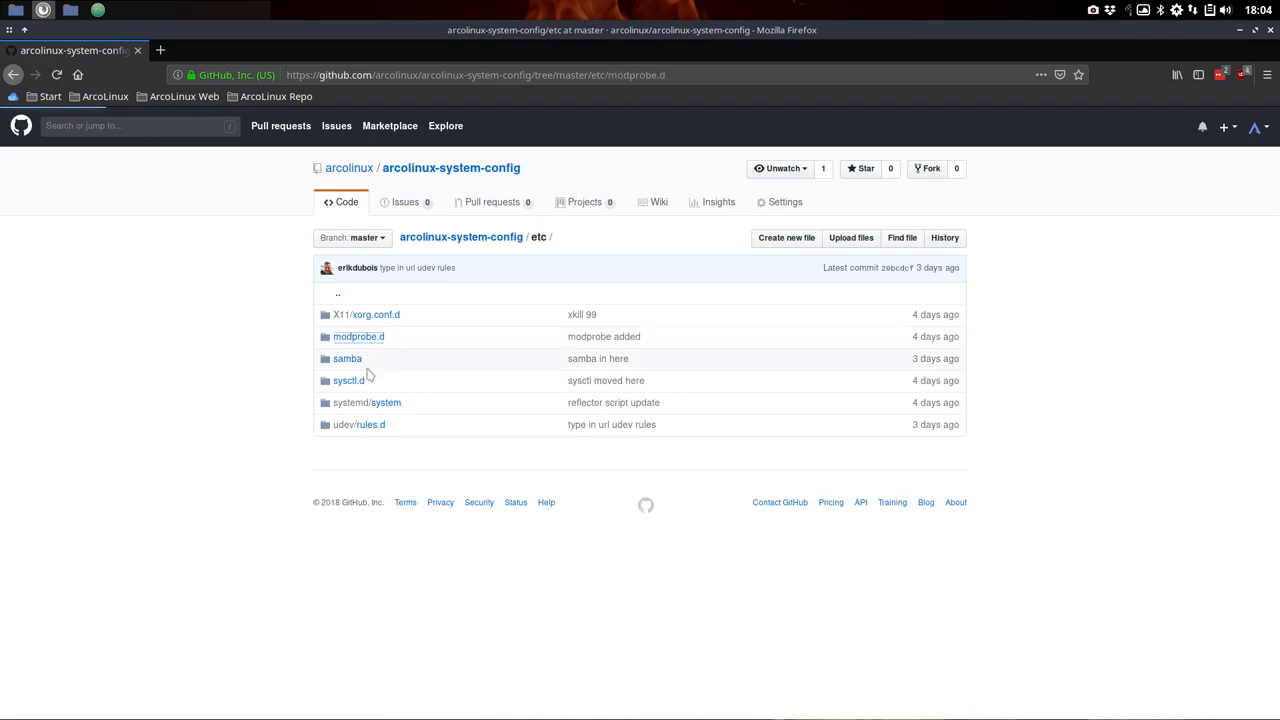
# Look into etc's modprobe.d and sysctl.d folders, then the usr folder with bin and share, and go back
pyautogui.click(358, 336)
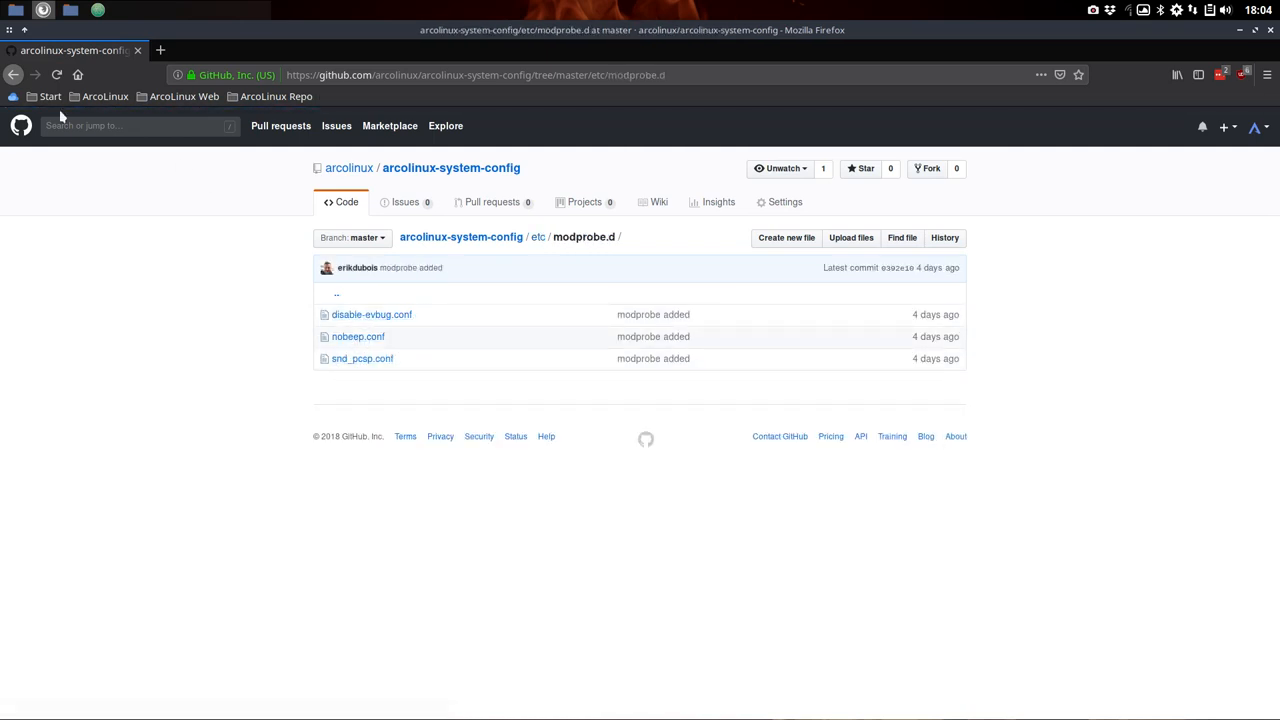
pyautogui.click(539, 237)
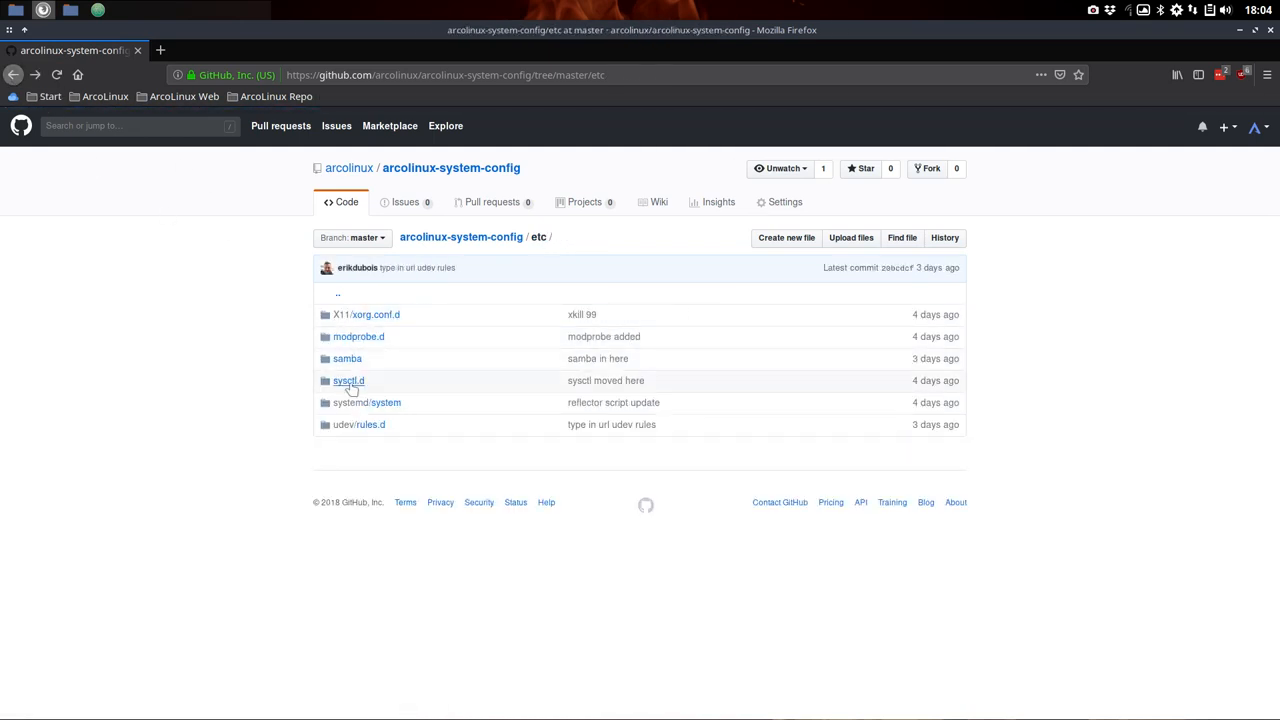
pyautogui.click(348, 380)
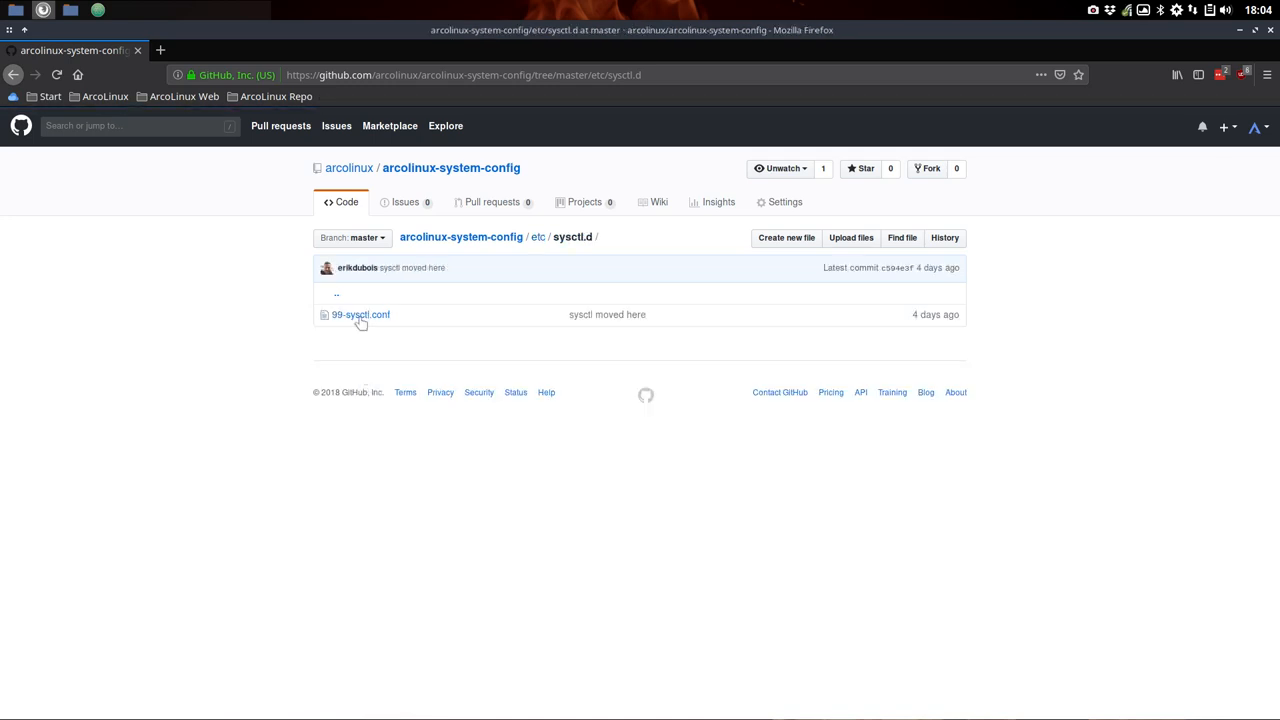
pyautogui.click(13, 74)
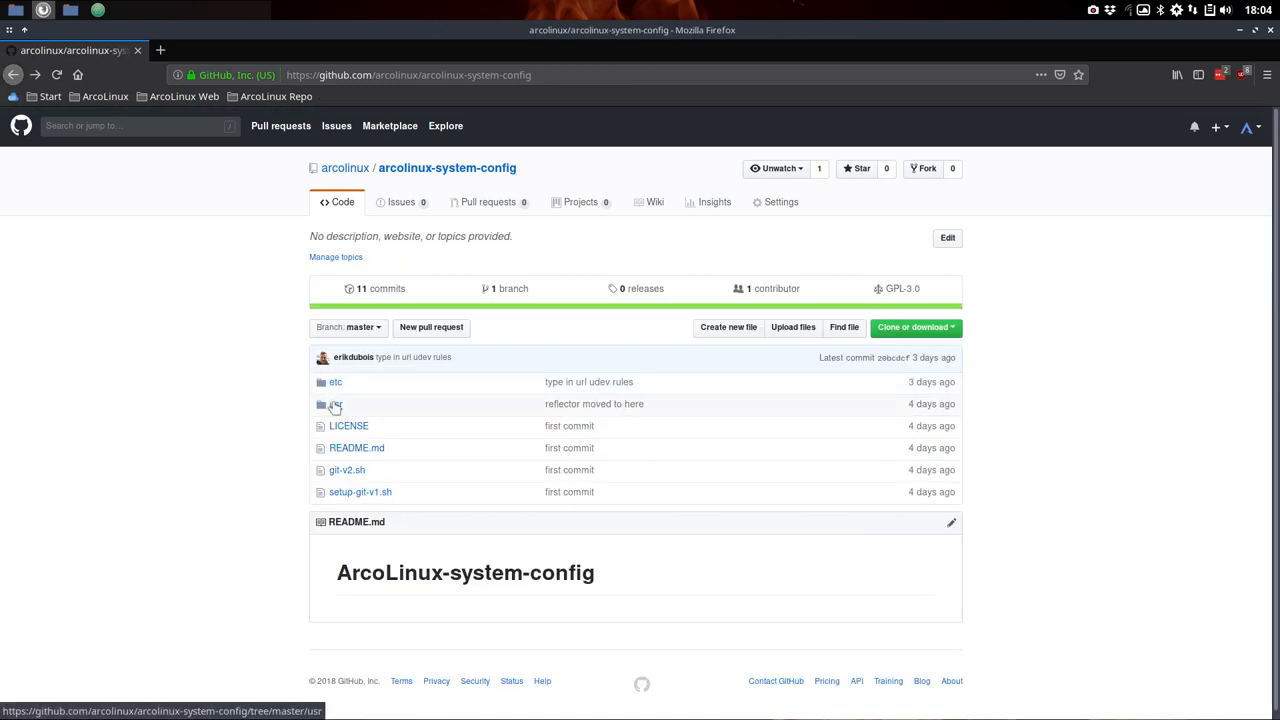
pyautogui.click(336, 404)
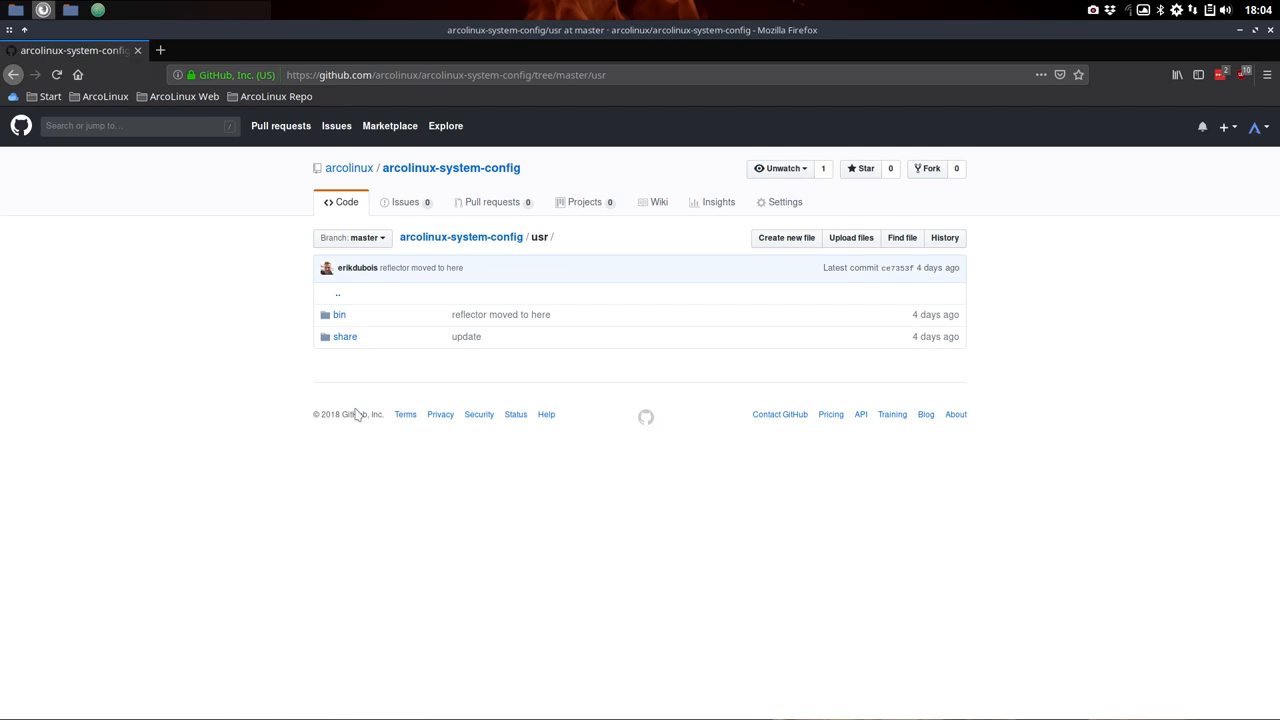
pyautogui.moveTo(238, 387)
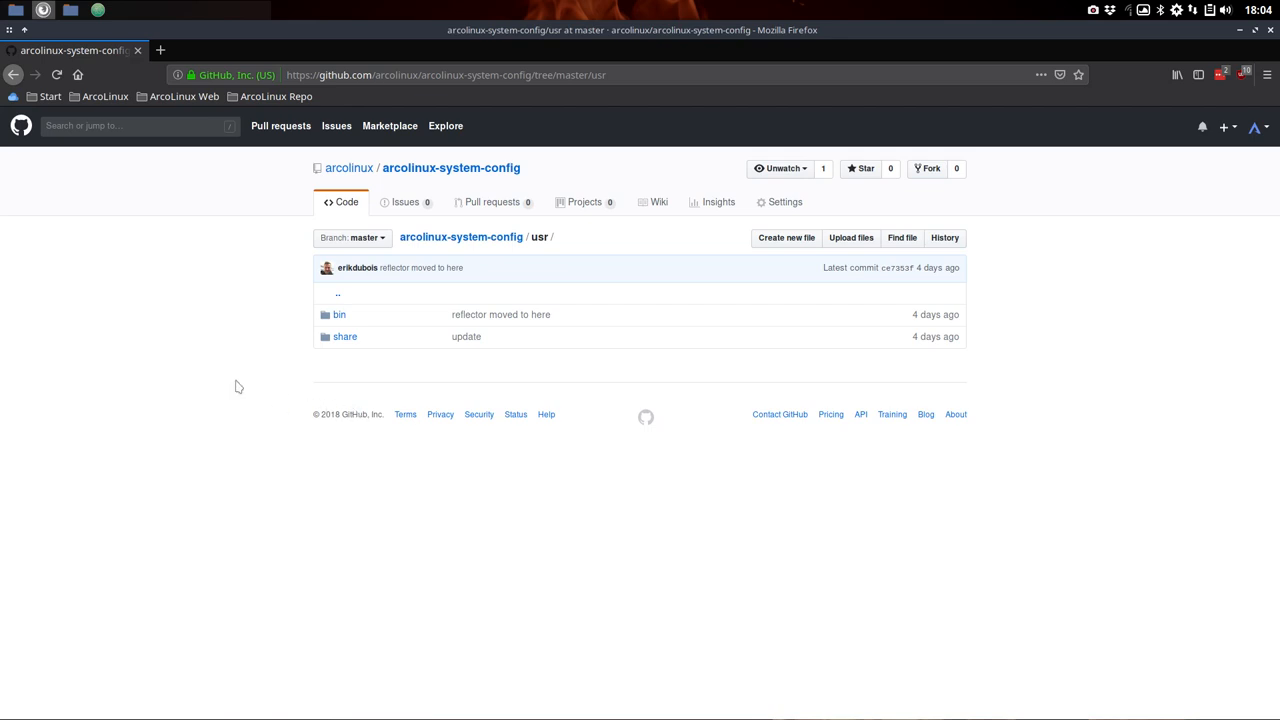
pyautogui.click(13, 74)
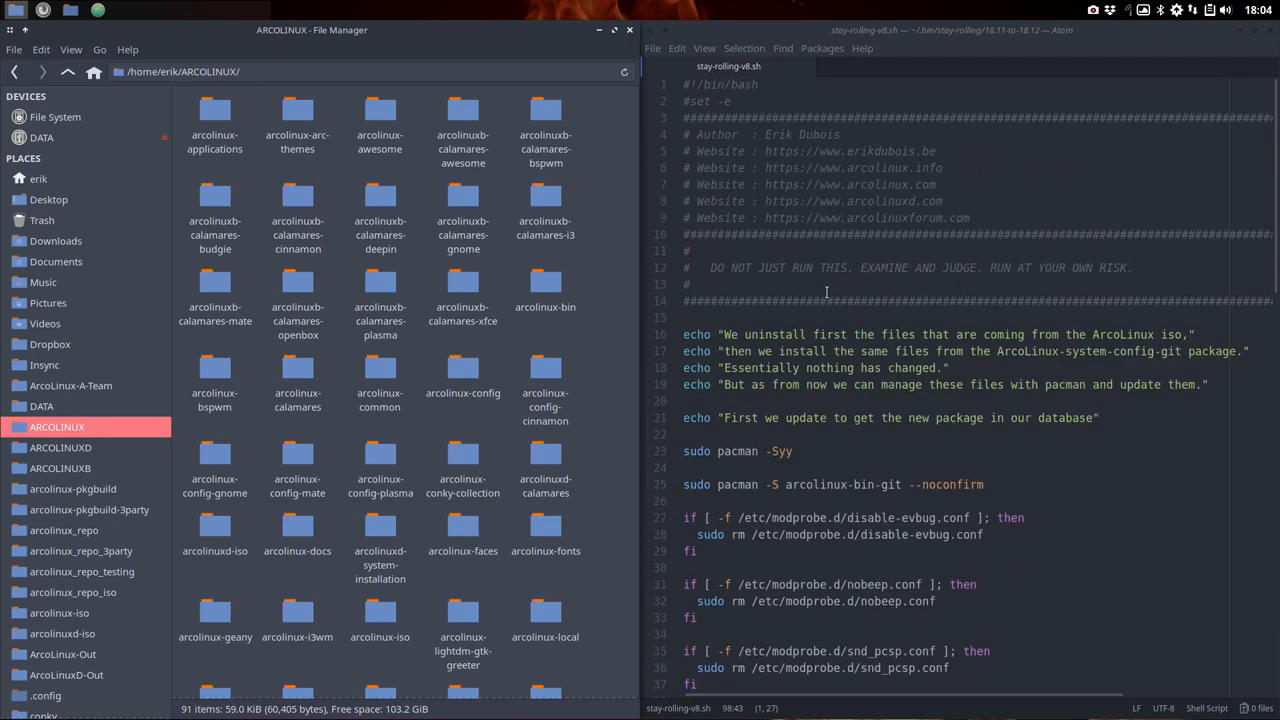
pyautogui.scroll(-3)
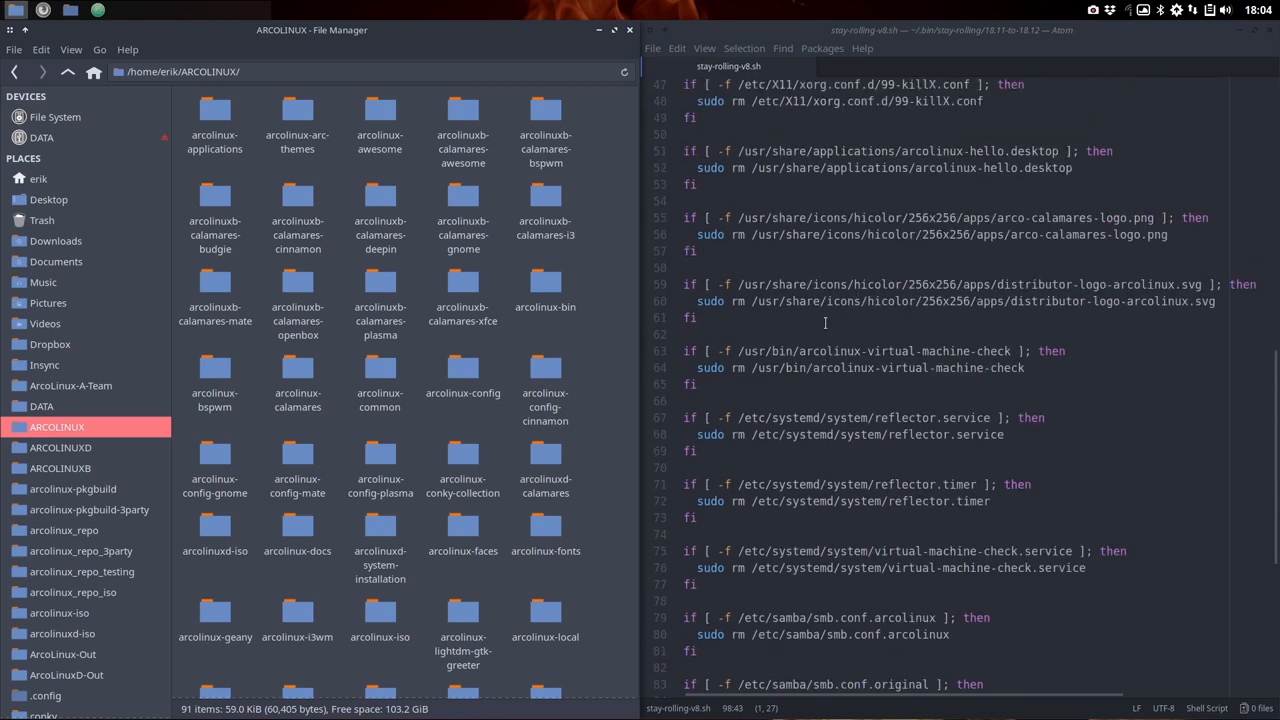
pyautogui.moveTo(833, 259)
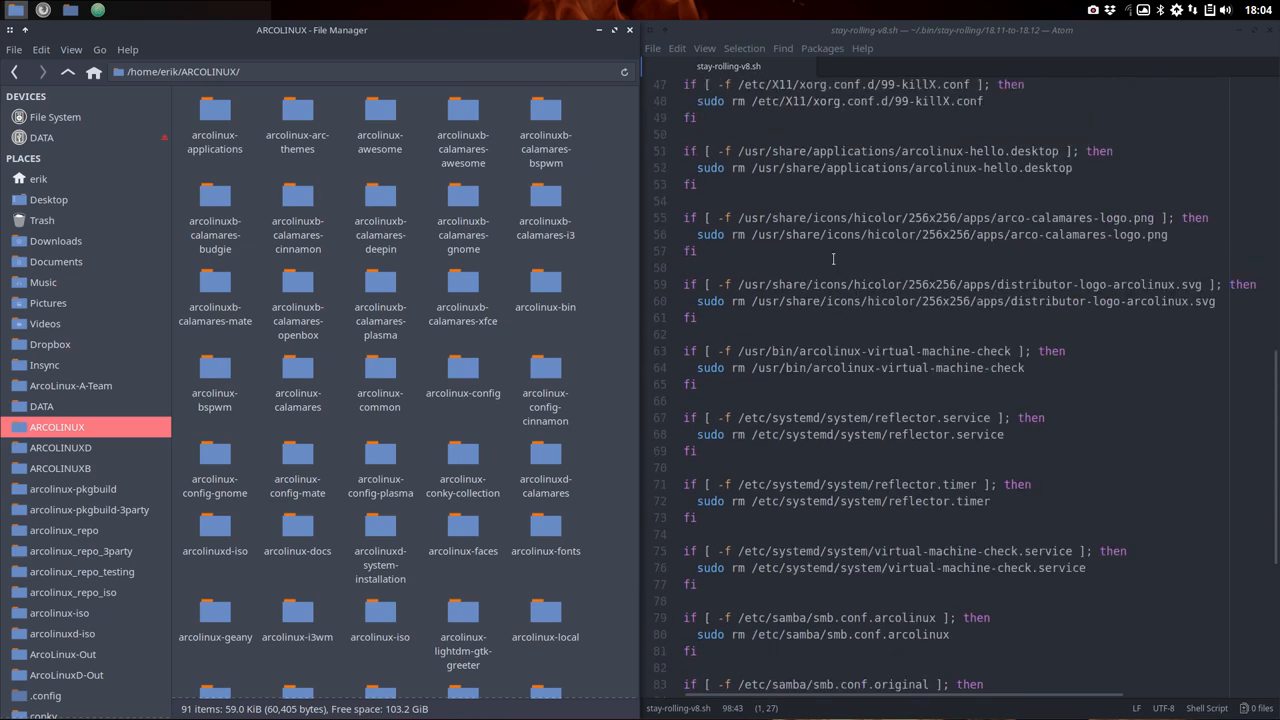
pyautogui.scroll(-3)
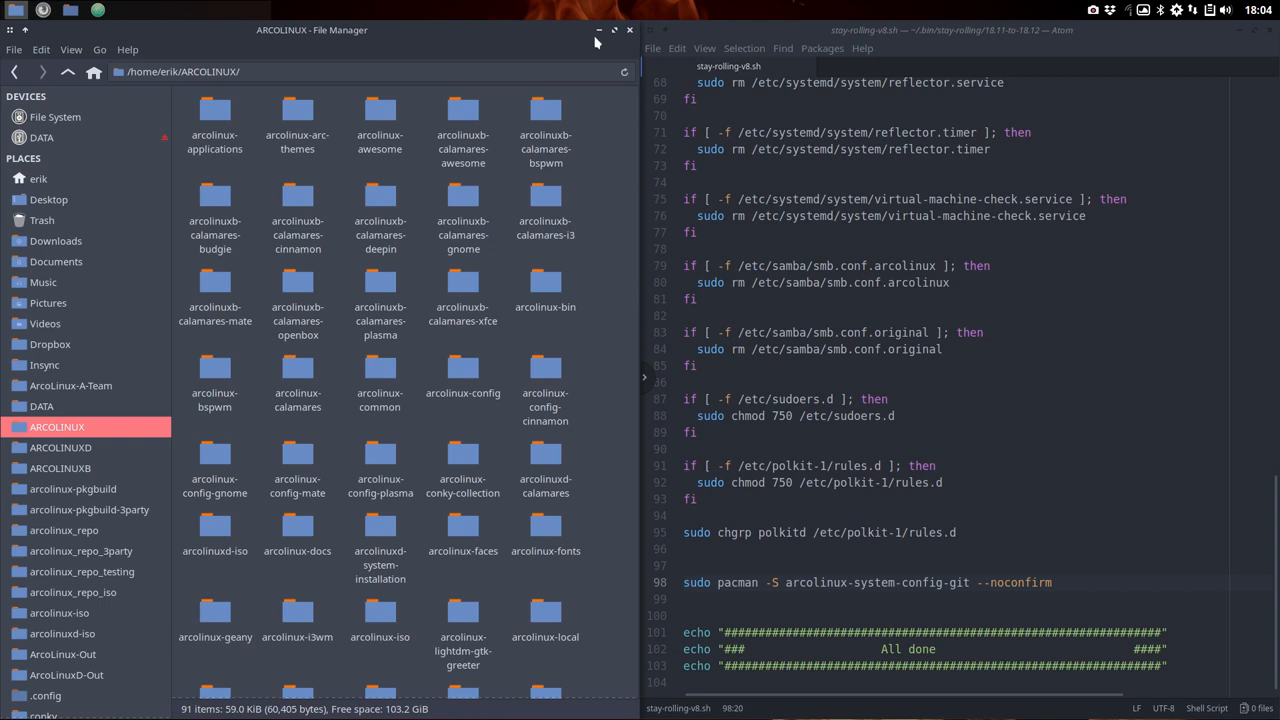
pyautogui.moveTo(430, 46)
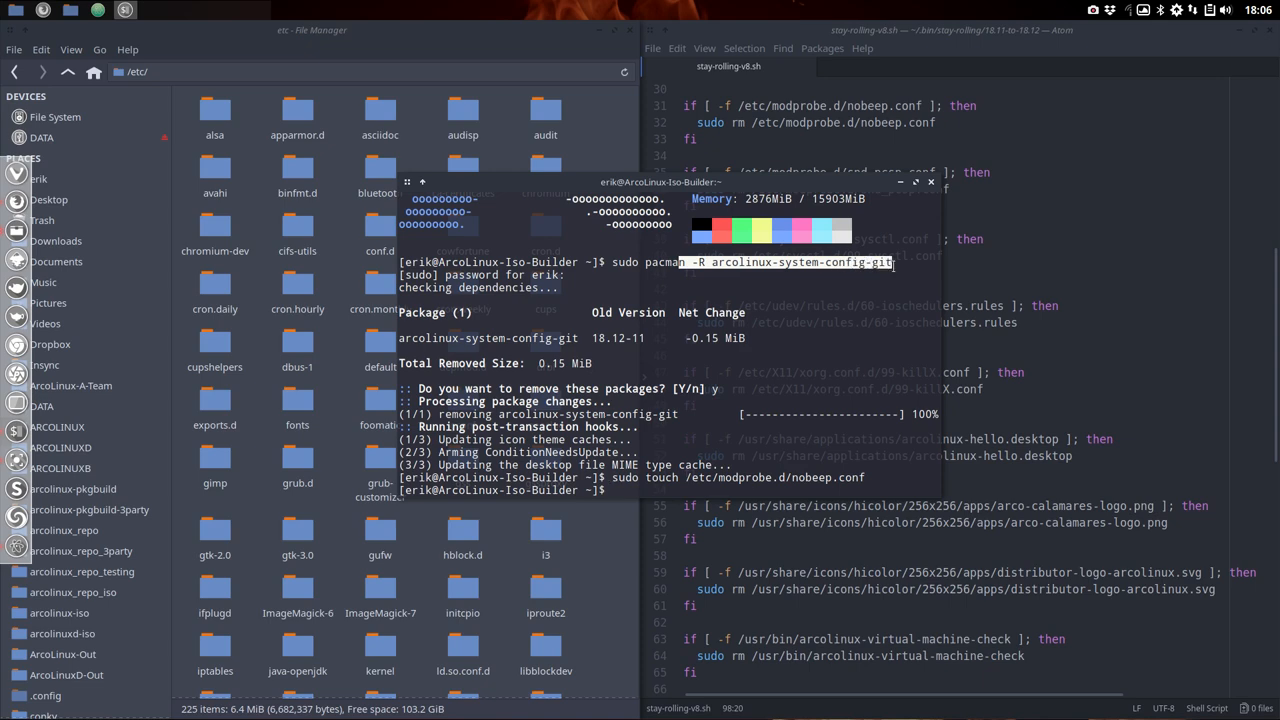
# Mark the nobeep.conf removal line in the script and run sudo pacman -R arcolinux-system-config-git
pyautogui.press('Return')
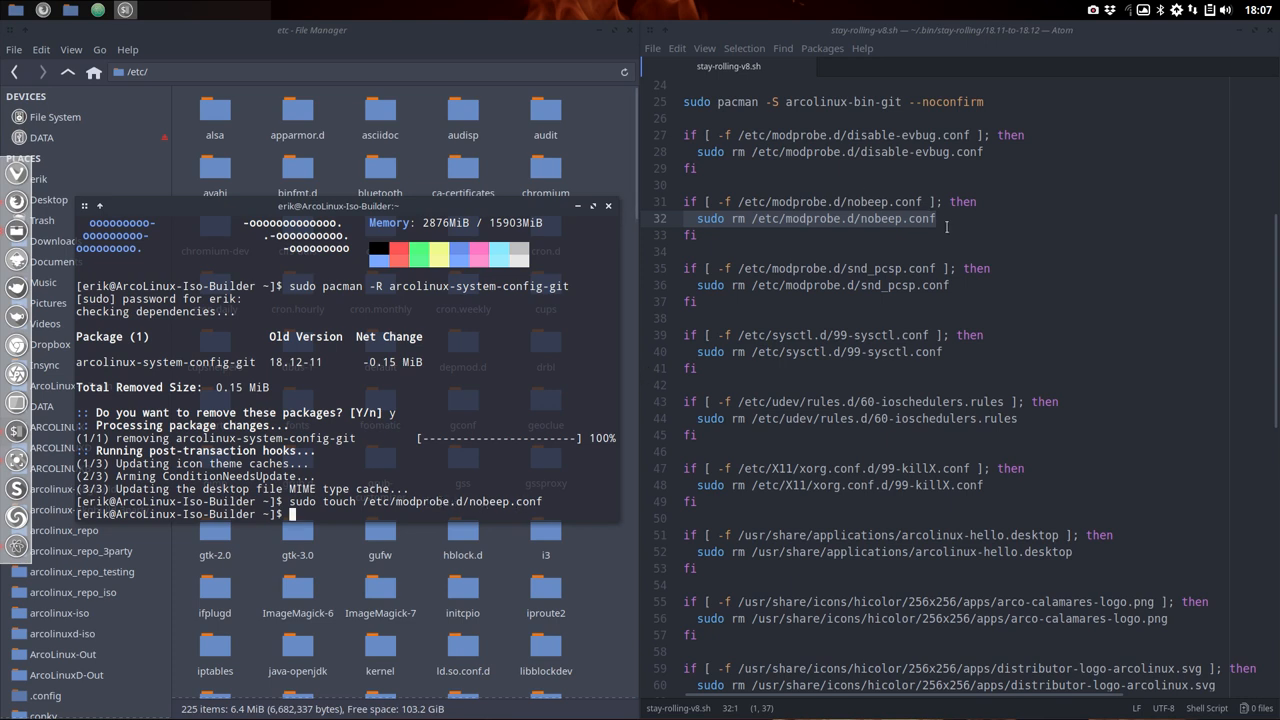
pyautogui.doubleClick(710, 218)
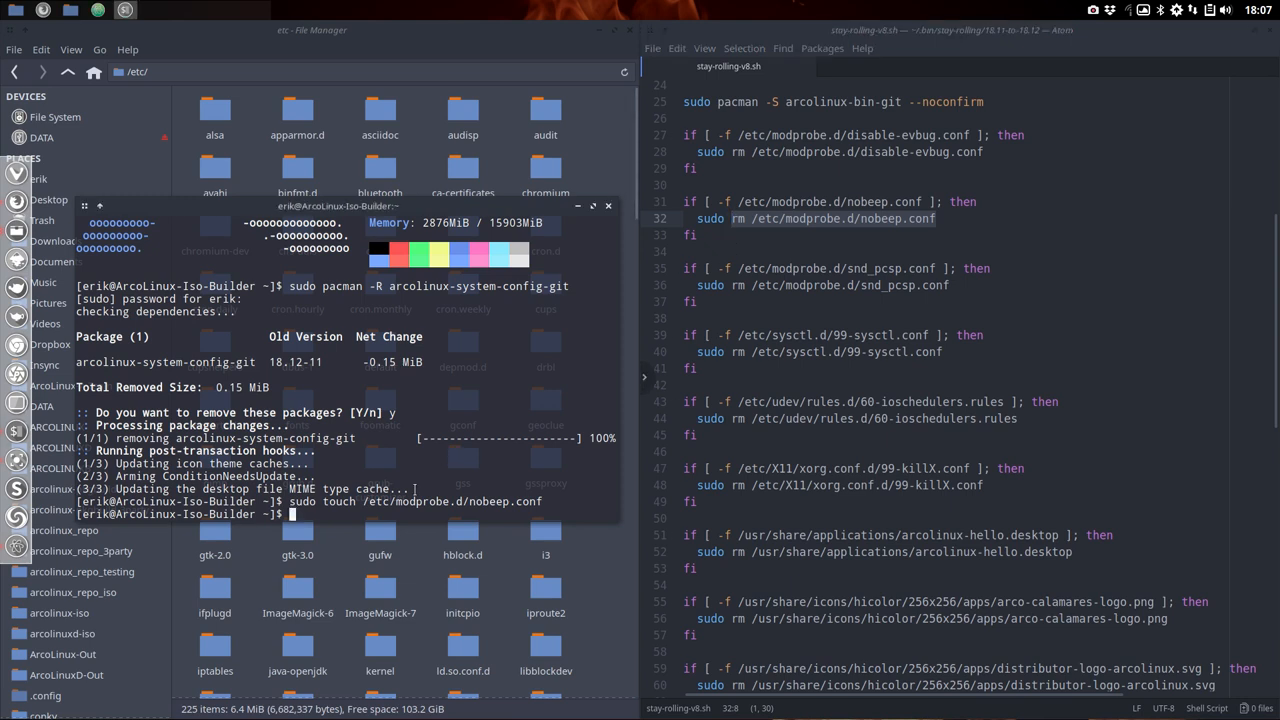
pyautogui.write('su')
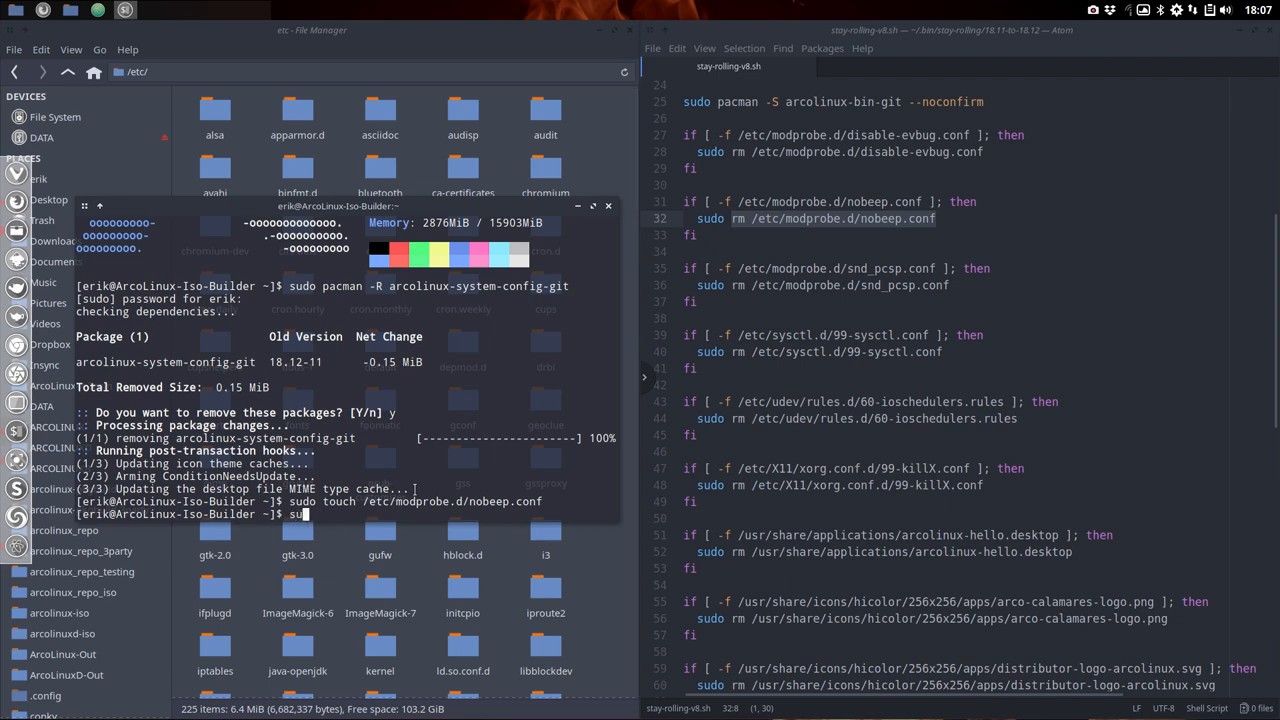
pyautogui.write('sudo pacman -R arcolinux-system-config-git')
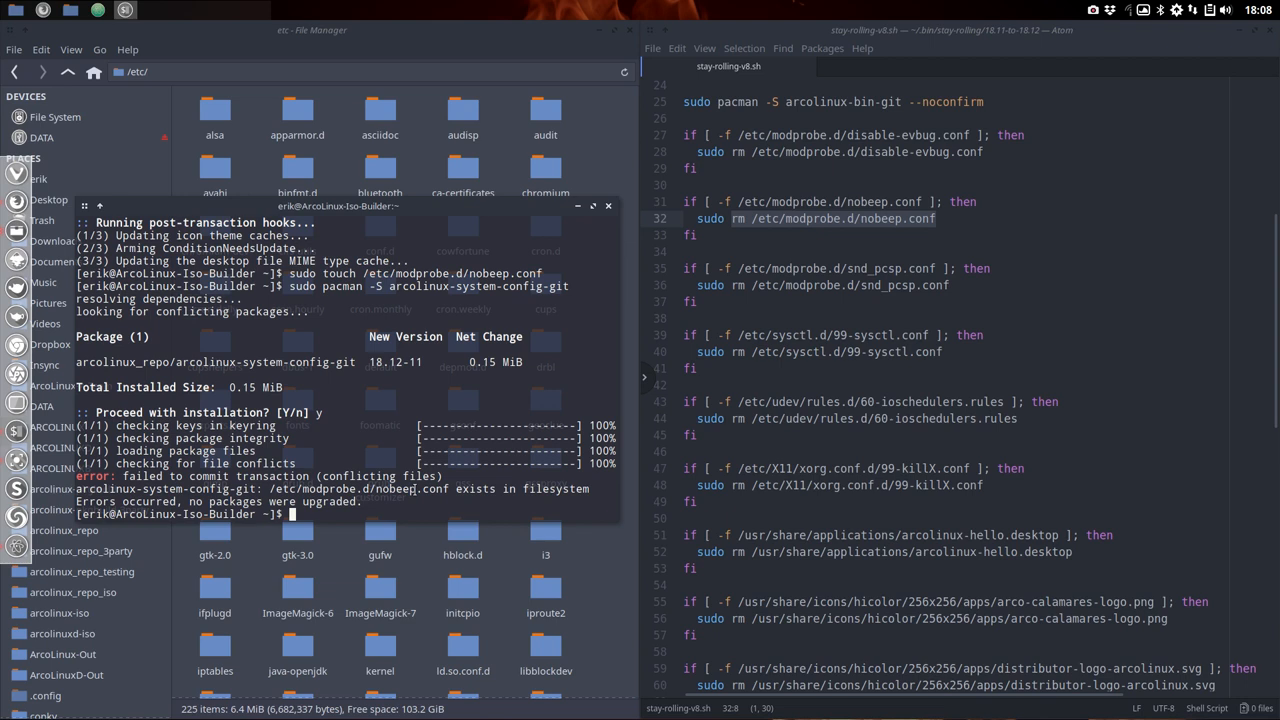
# Abandon the failing reinstall and delete the conflicting file with sudo rm /etc/modprobe.d/nobeep.conf
pyautogui.write('sudo pacman -S arcolinux-system-config-git')
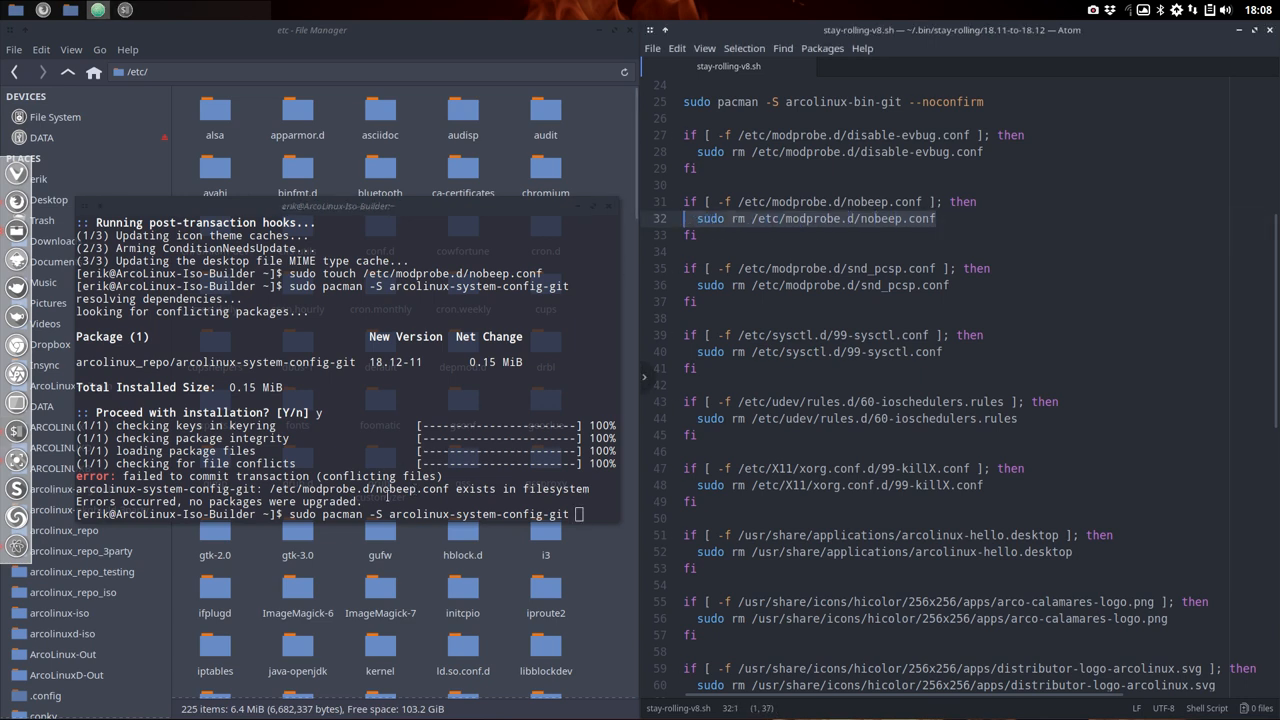
pyautogui.press('ctrl+c')
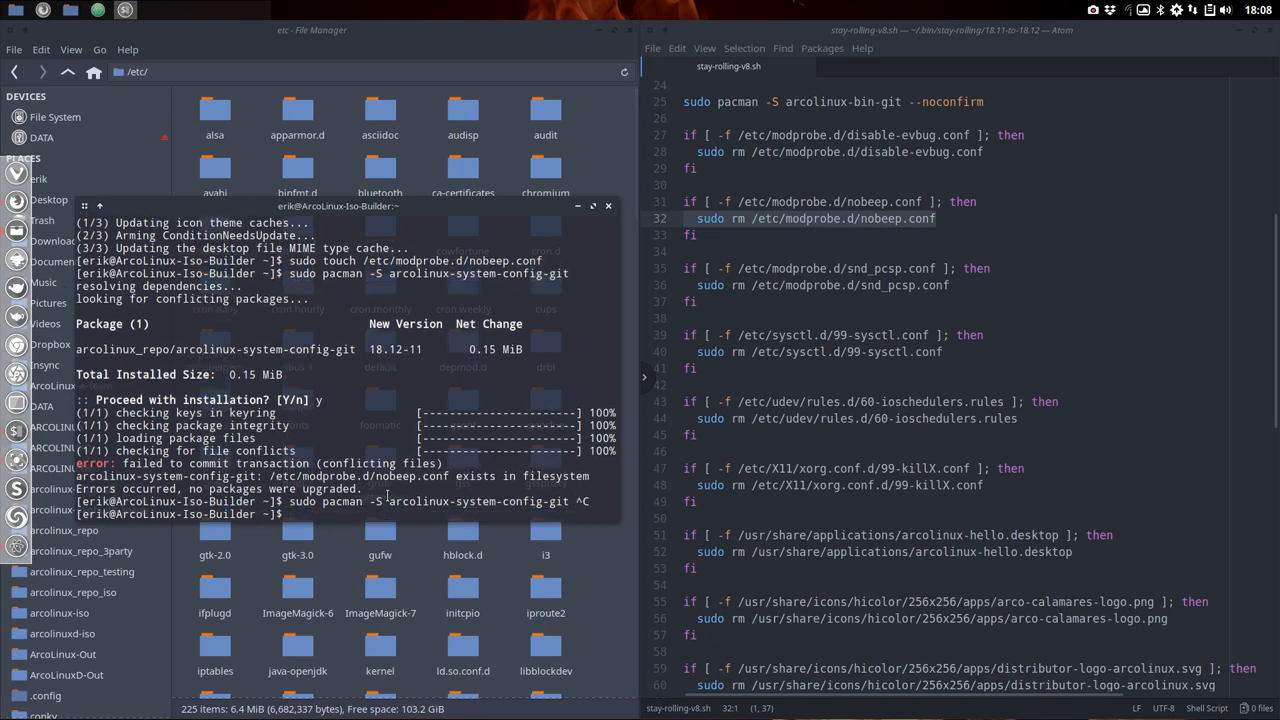
pyautogui.write('s')
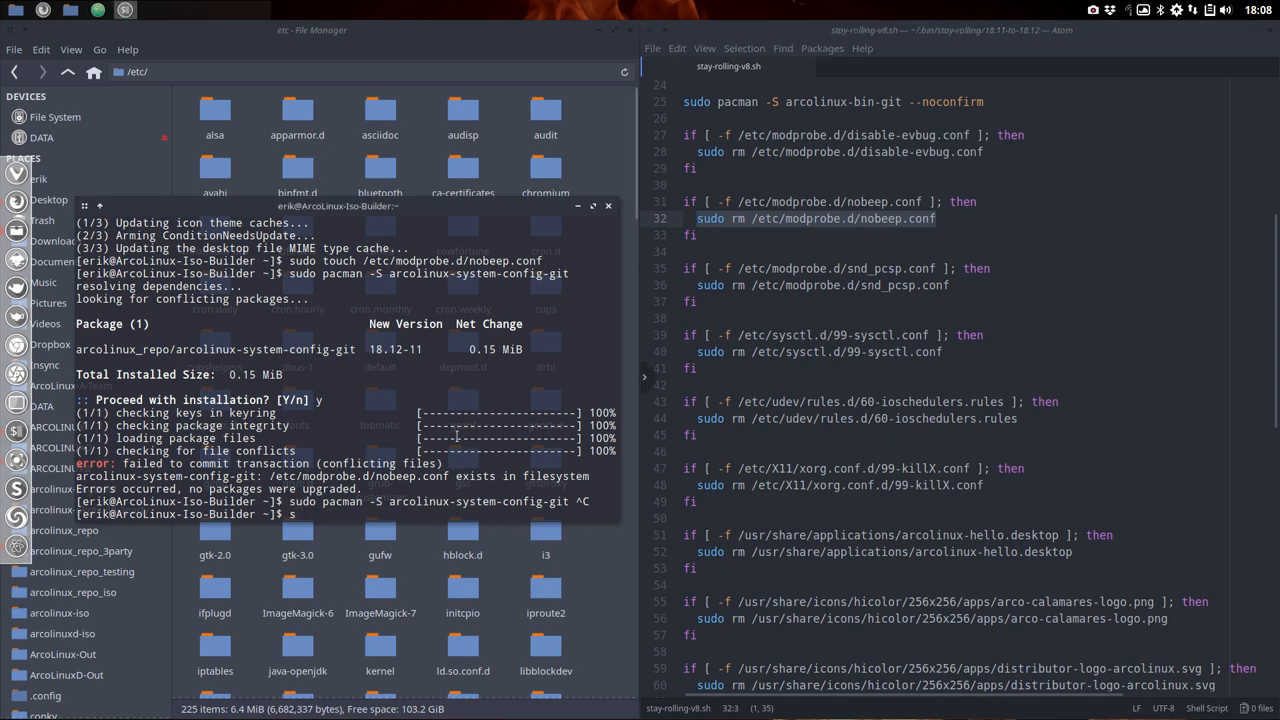
pyautogui.write('sudo rm /etc/modprobe.d/nobeep.conf')
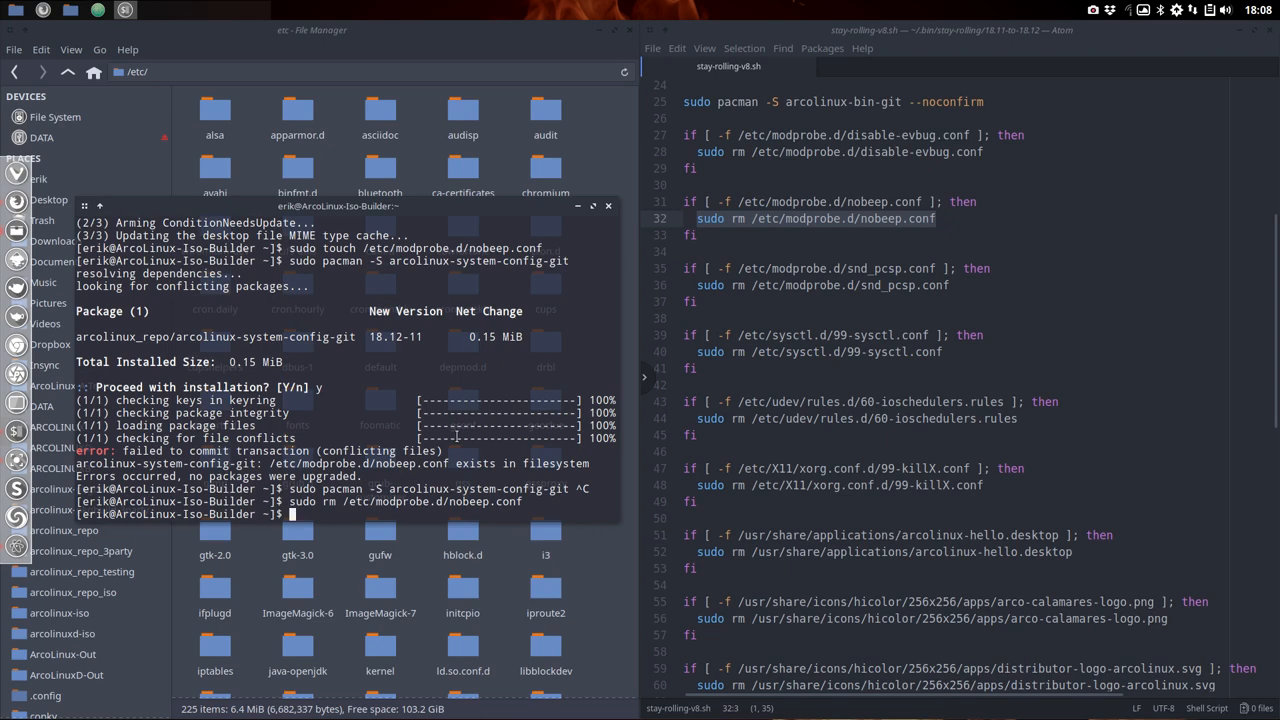
# Reinstall arcolinux-system-config-git successfully with sudo pacman -S and close the terminal
pyautogui.write('sudo pacman -S arcolinux-system-config-git')
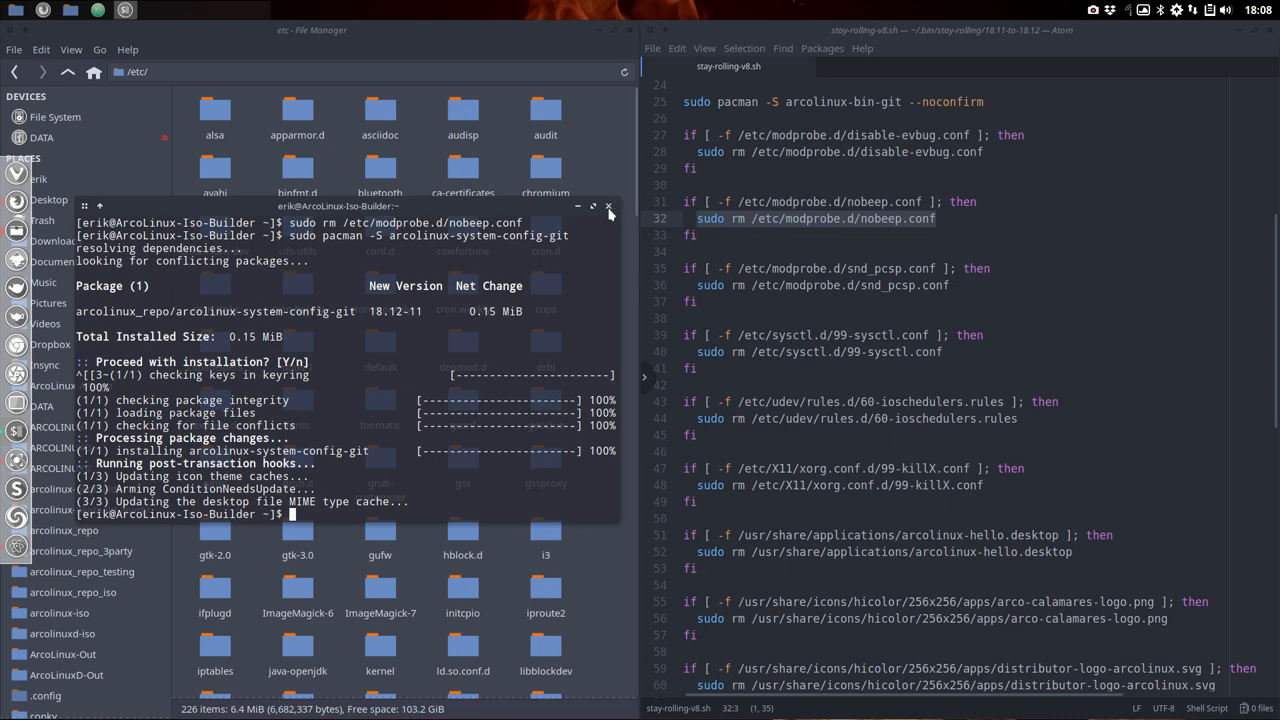
pyautogui.click(608, 206)
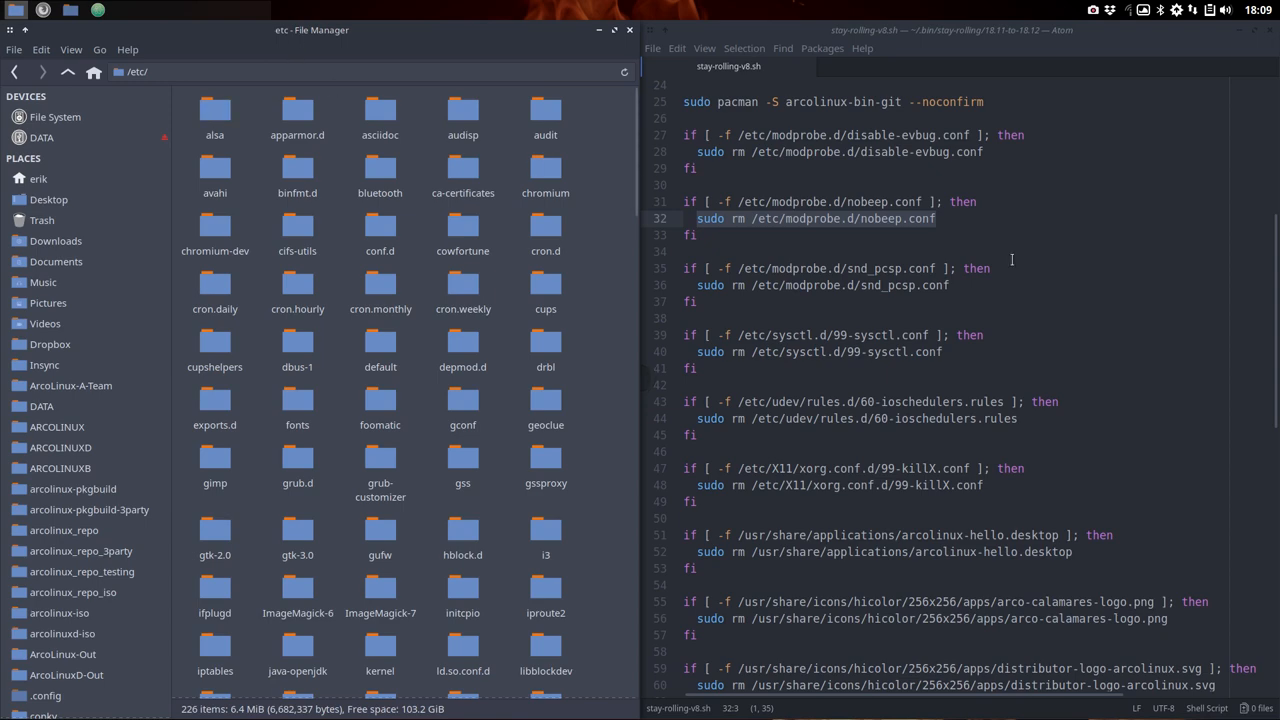
# Scroll the script to its final install line and close the file manager window
pyautogui.scroll(-3)
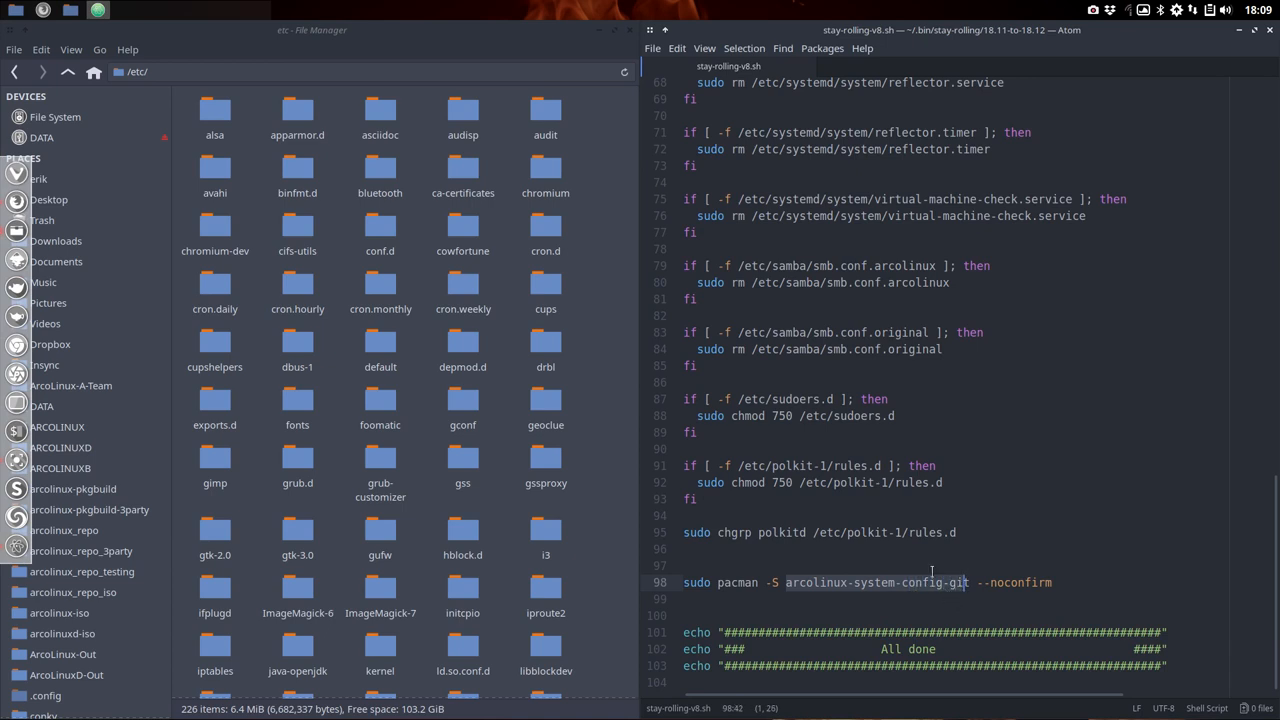
pyautogui.moveTo(903, 567)
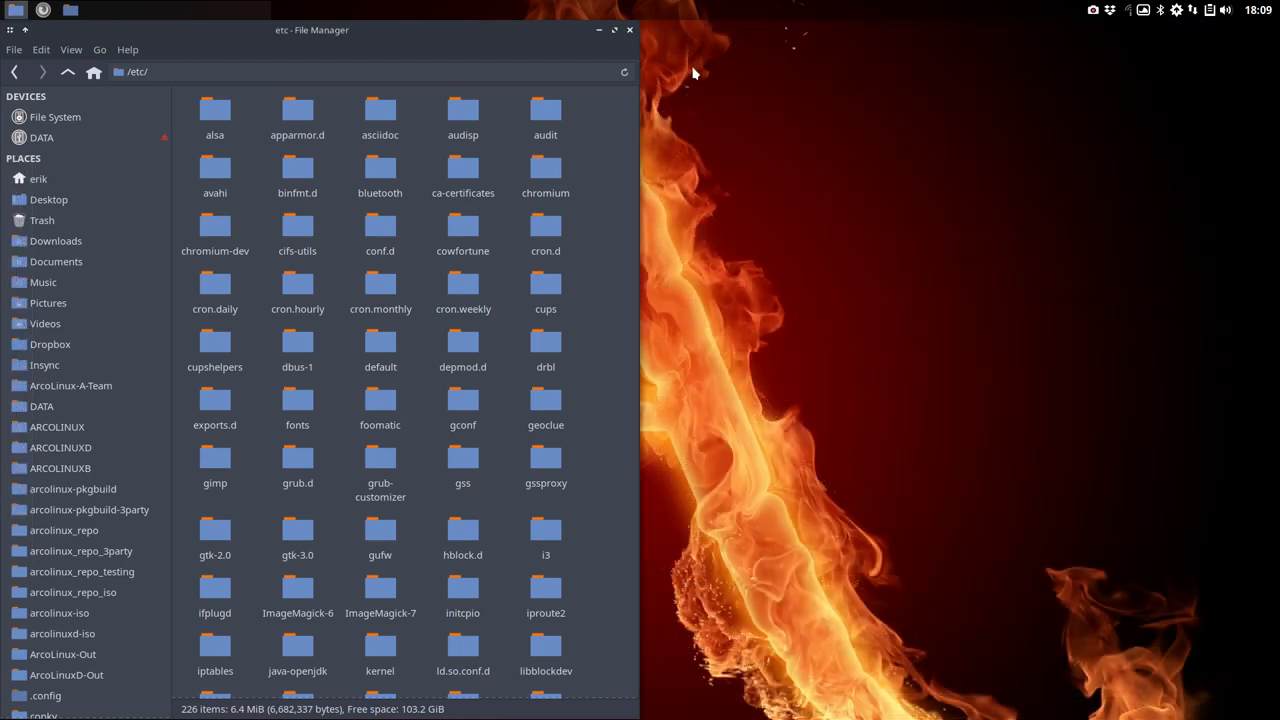
pyautogui.click(629, 29)
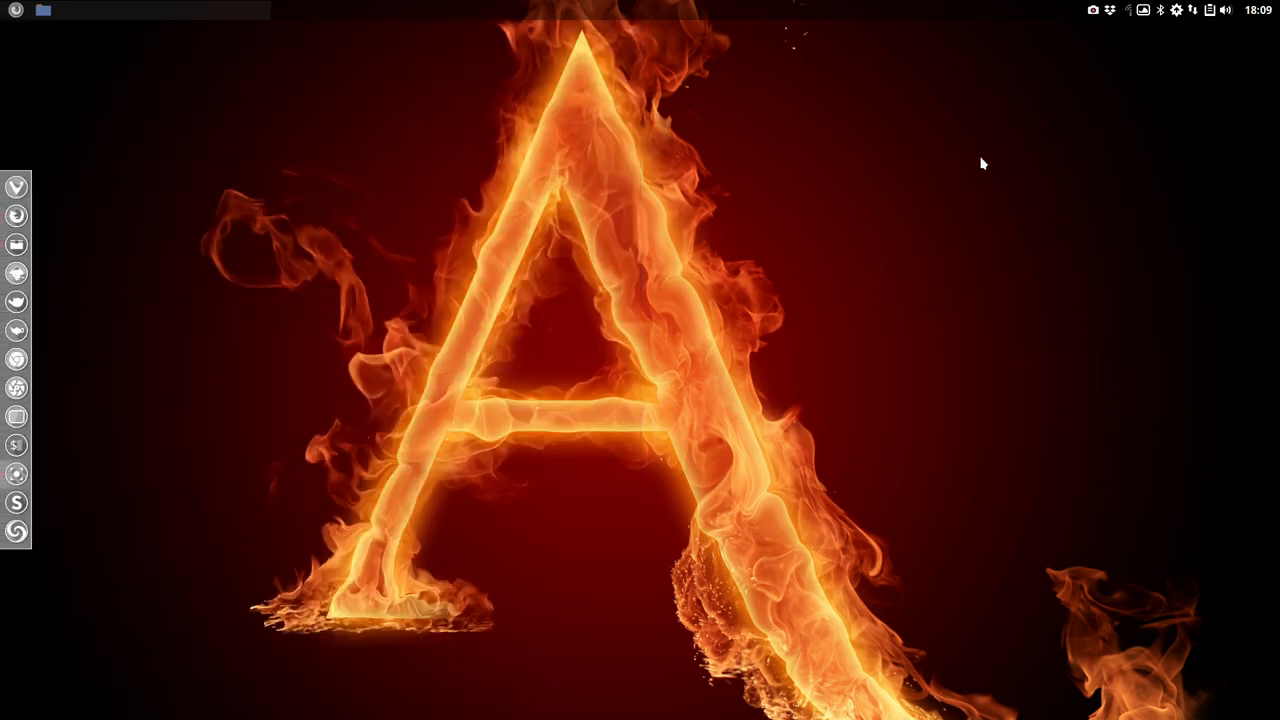
pyautogui.moveTo(1201, 152)
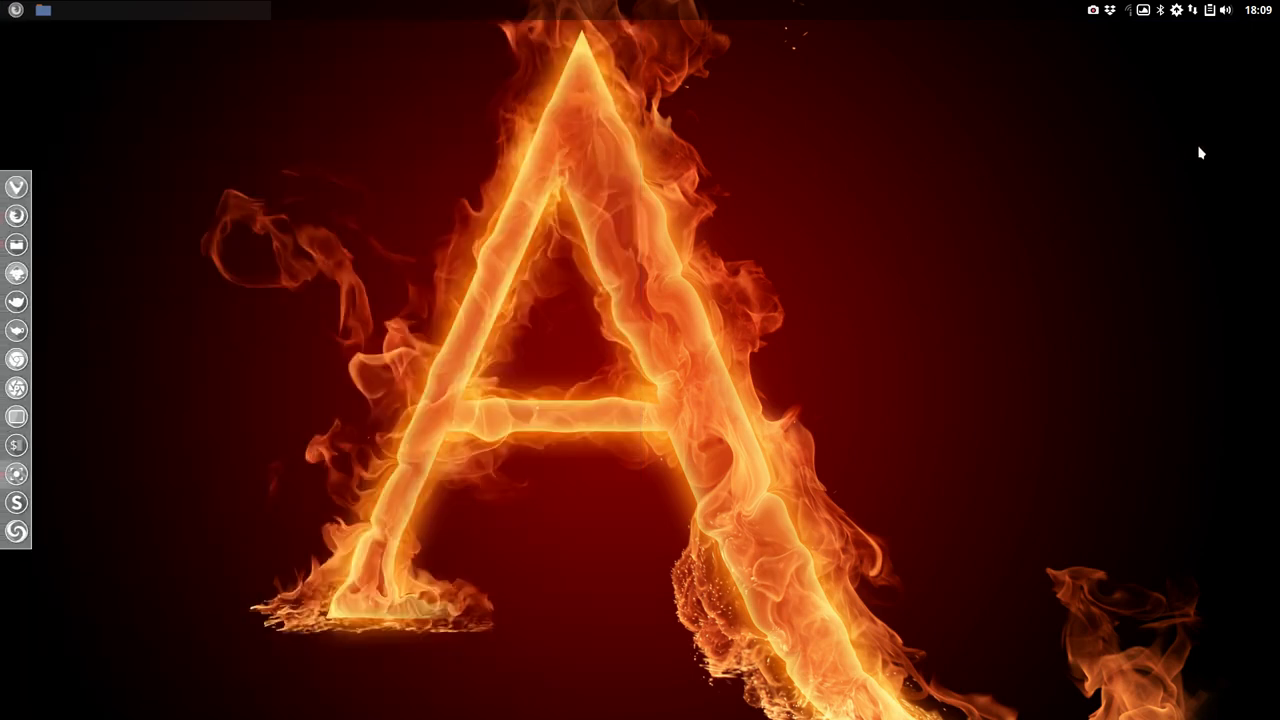